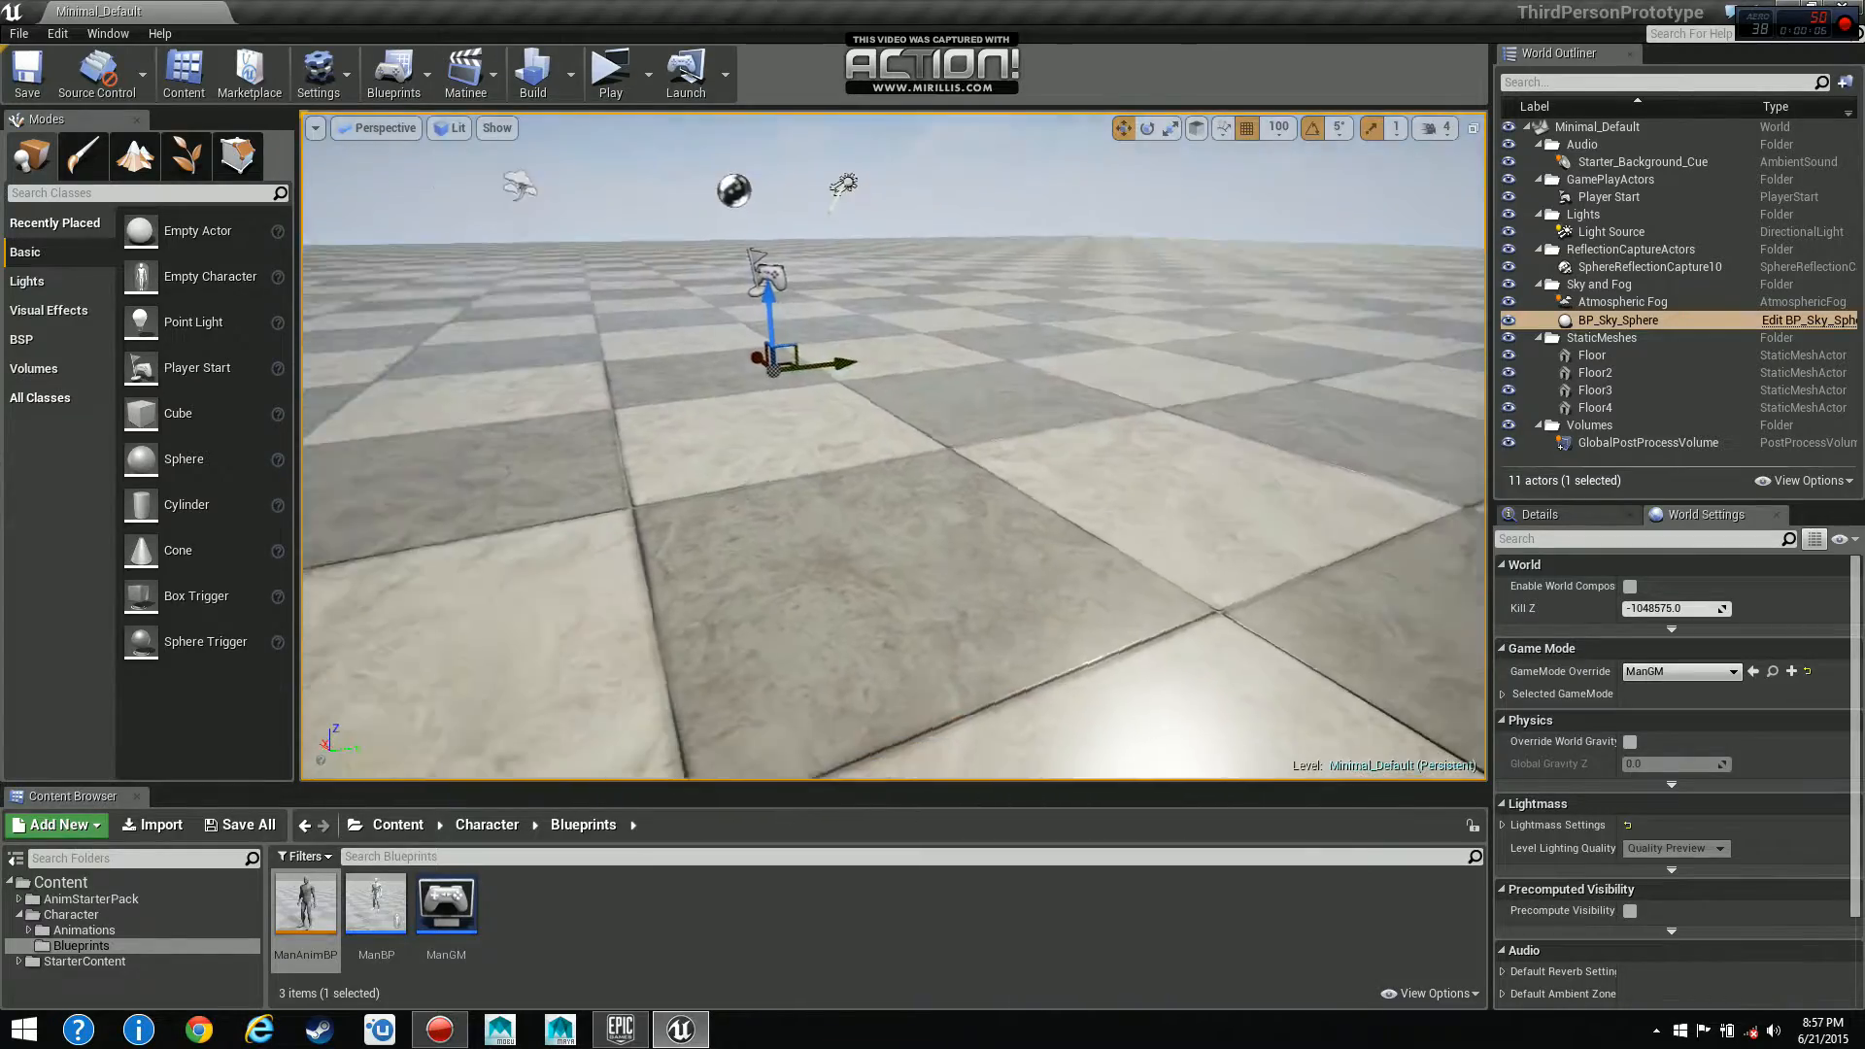
# Bring up the ManBP character blueprint and inspect its Speed collapsed graph.
pyautogui.click(610, 66)
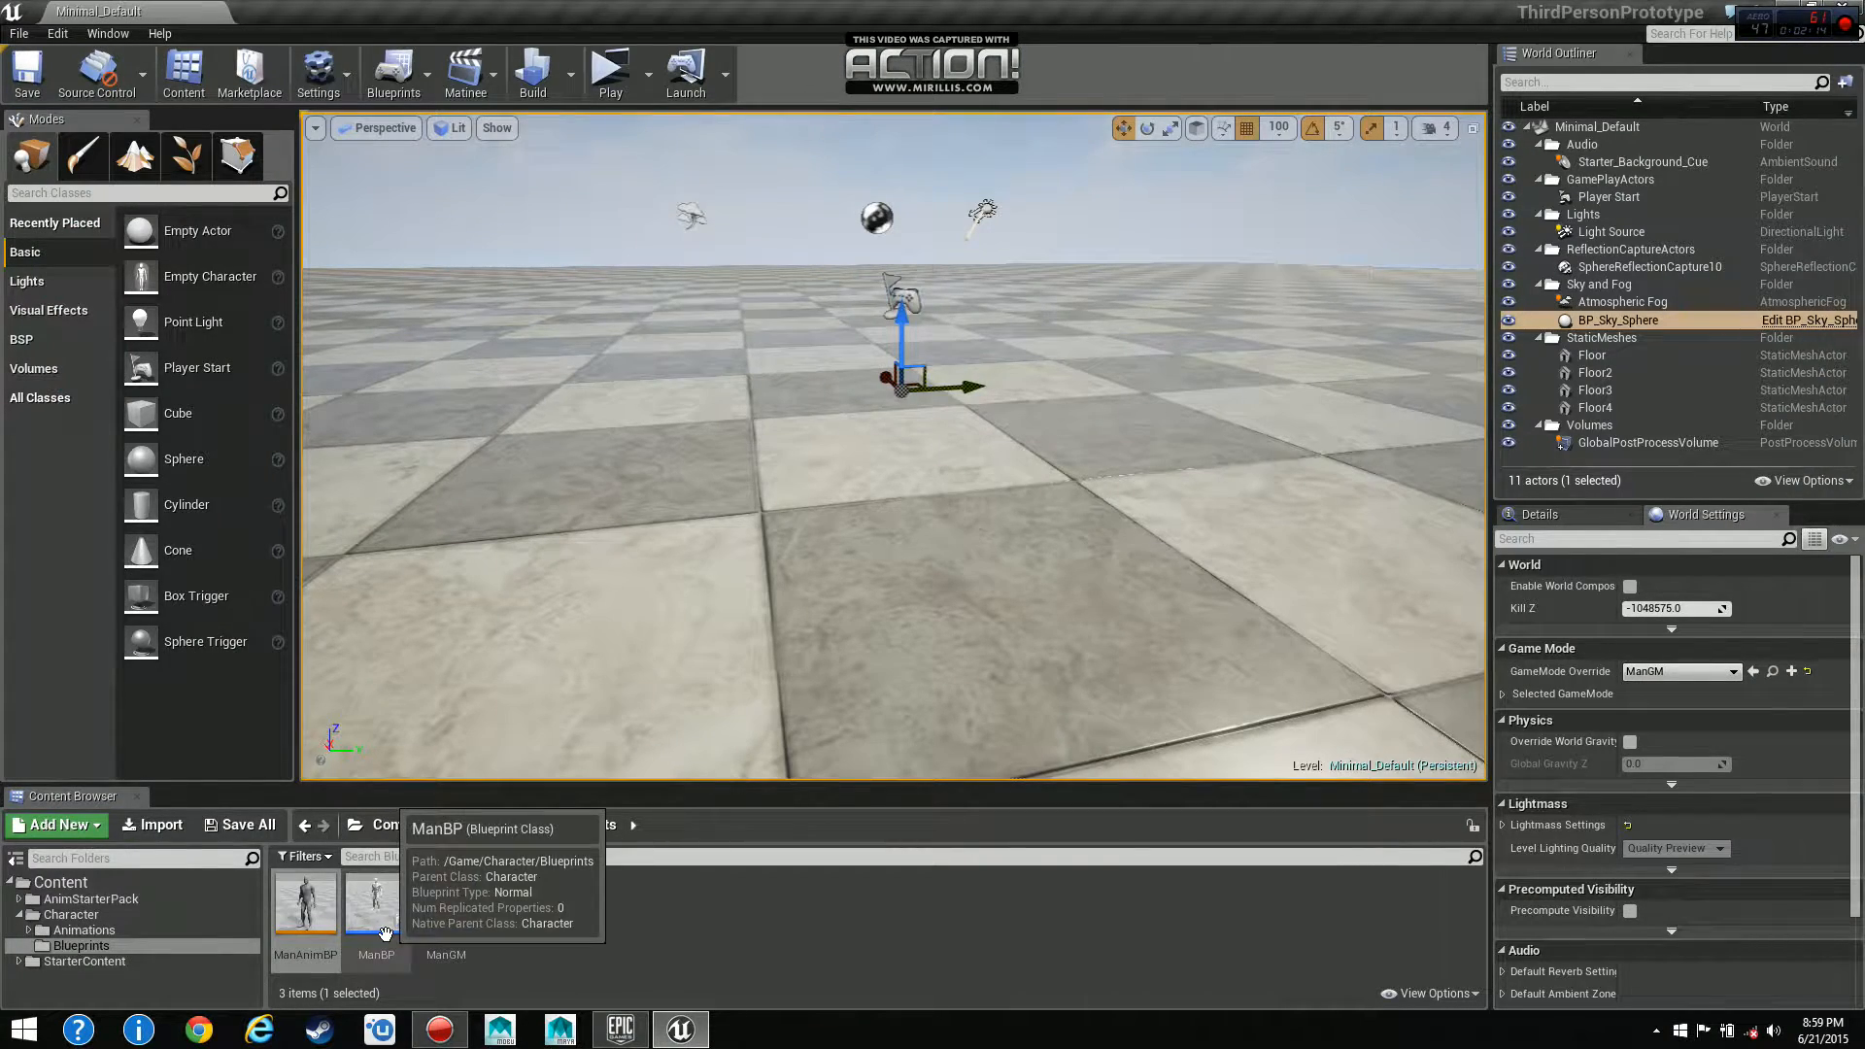
pyautogui.doubleClick(375, 903)
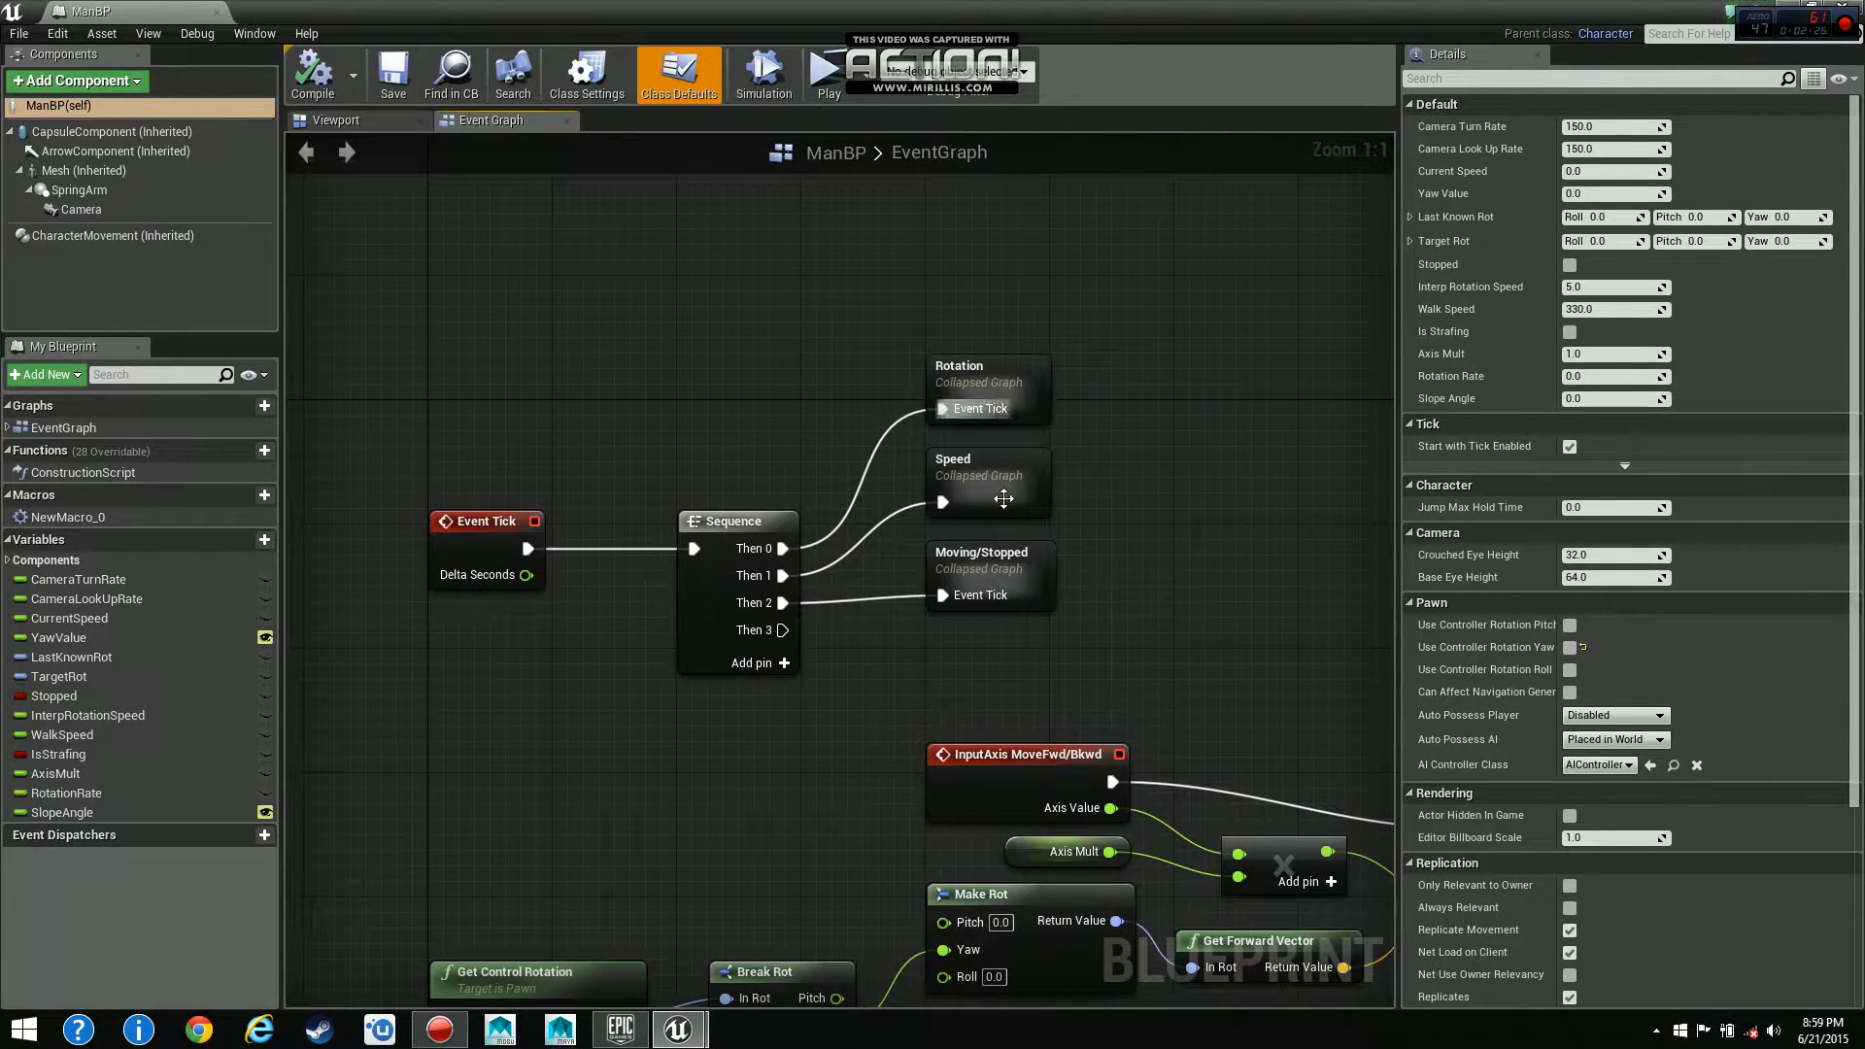
pyautogui.doubleClick(987, 470)
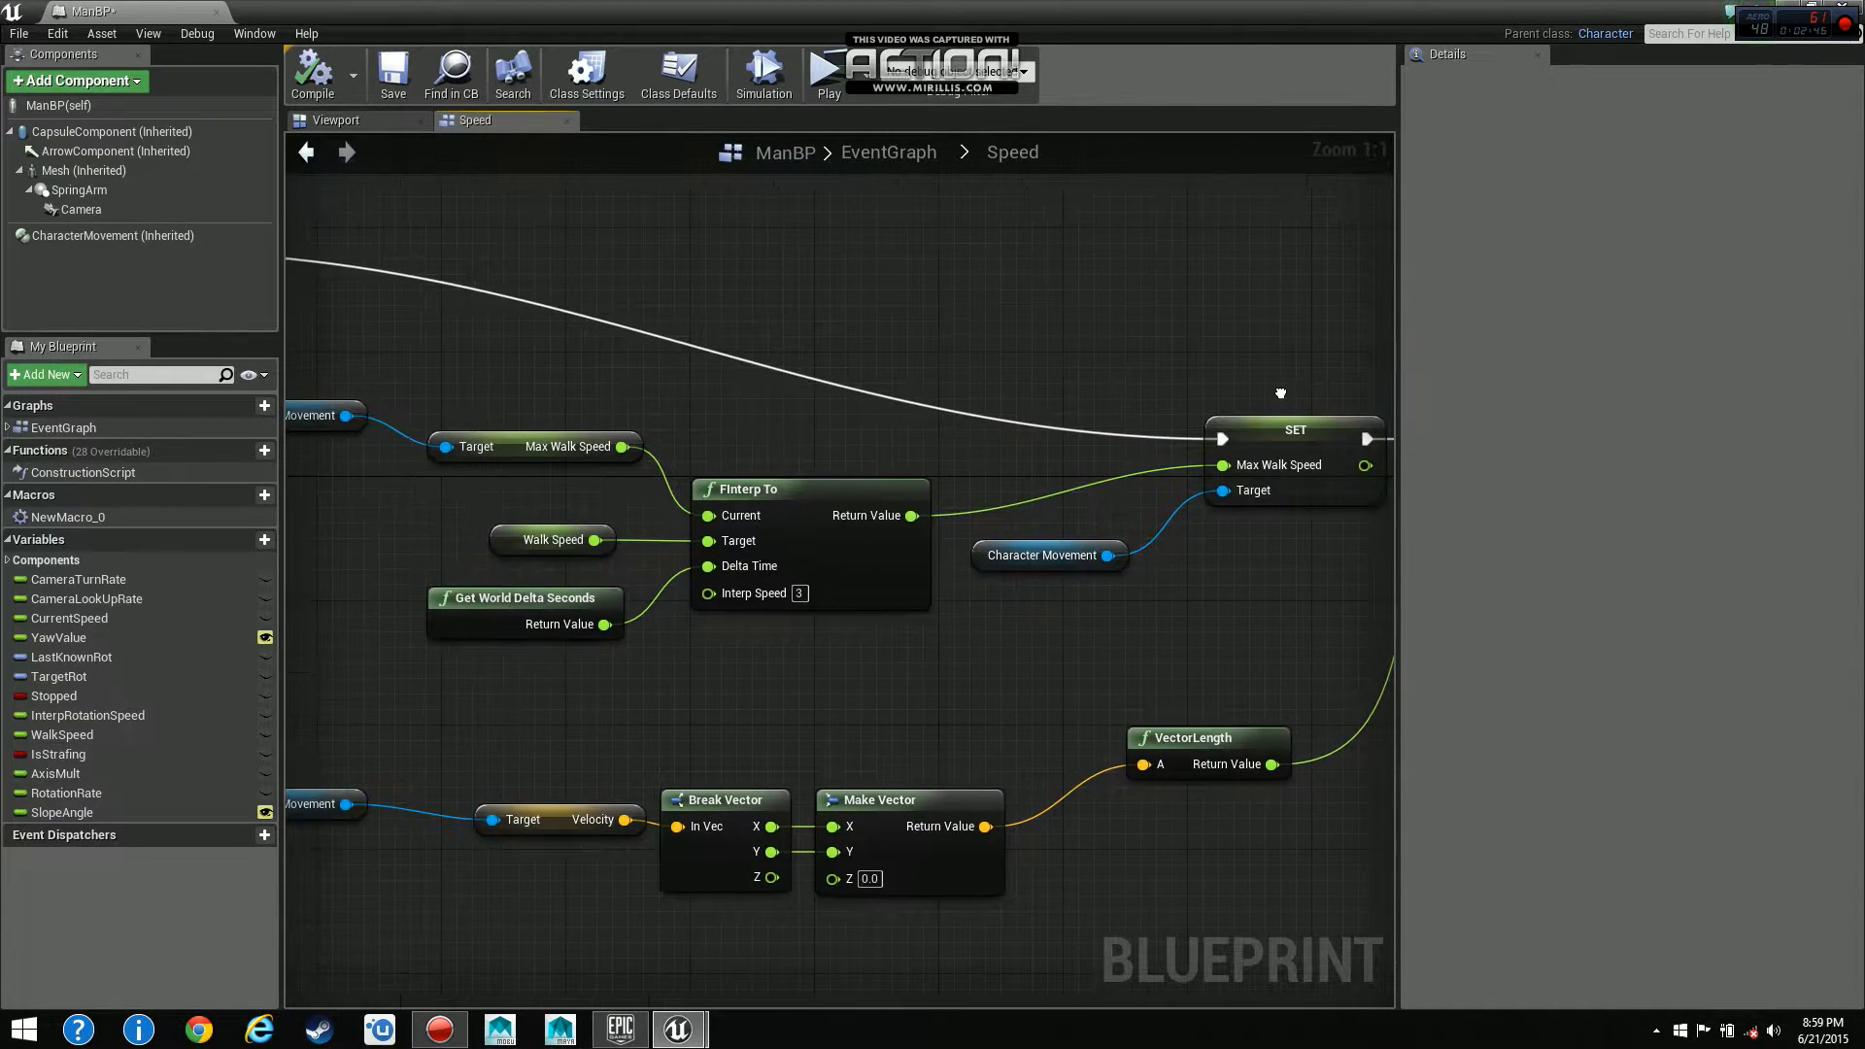
pyautogui.click(305, 151)
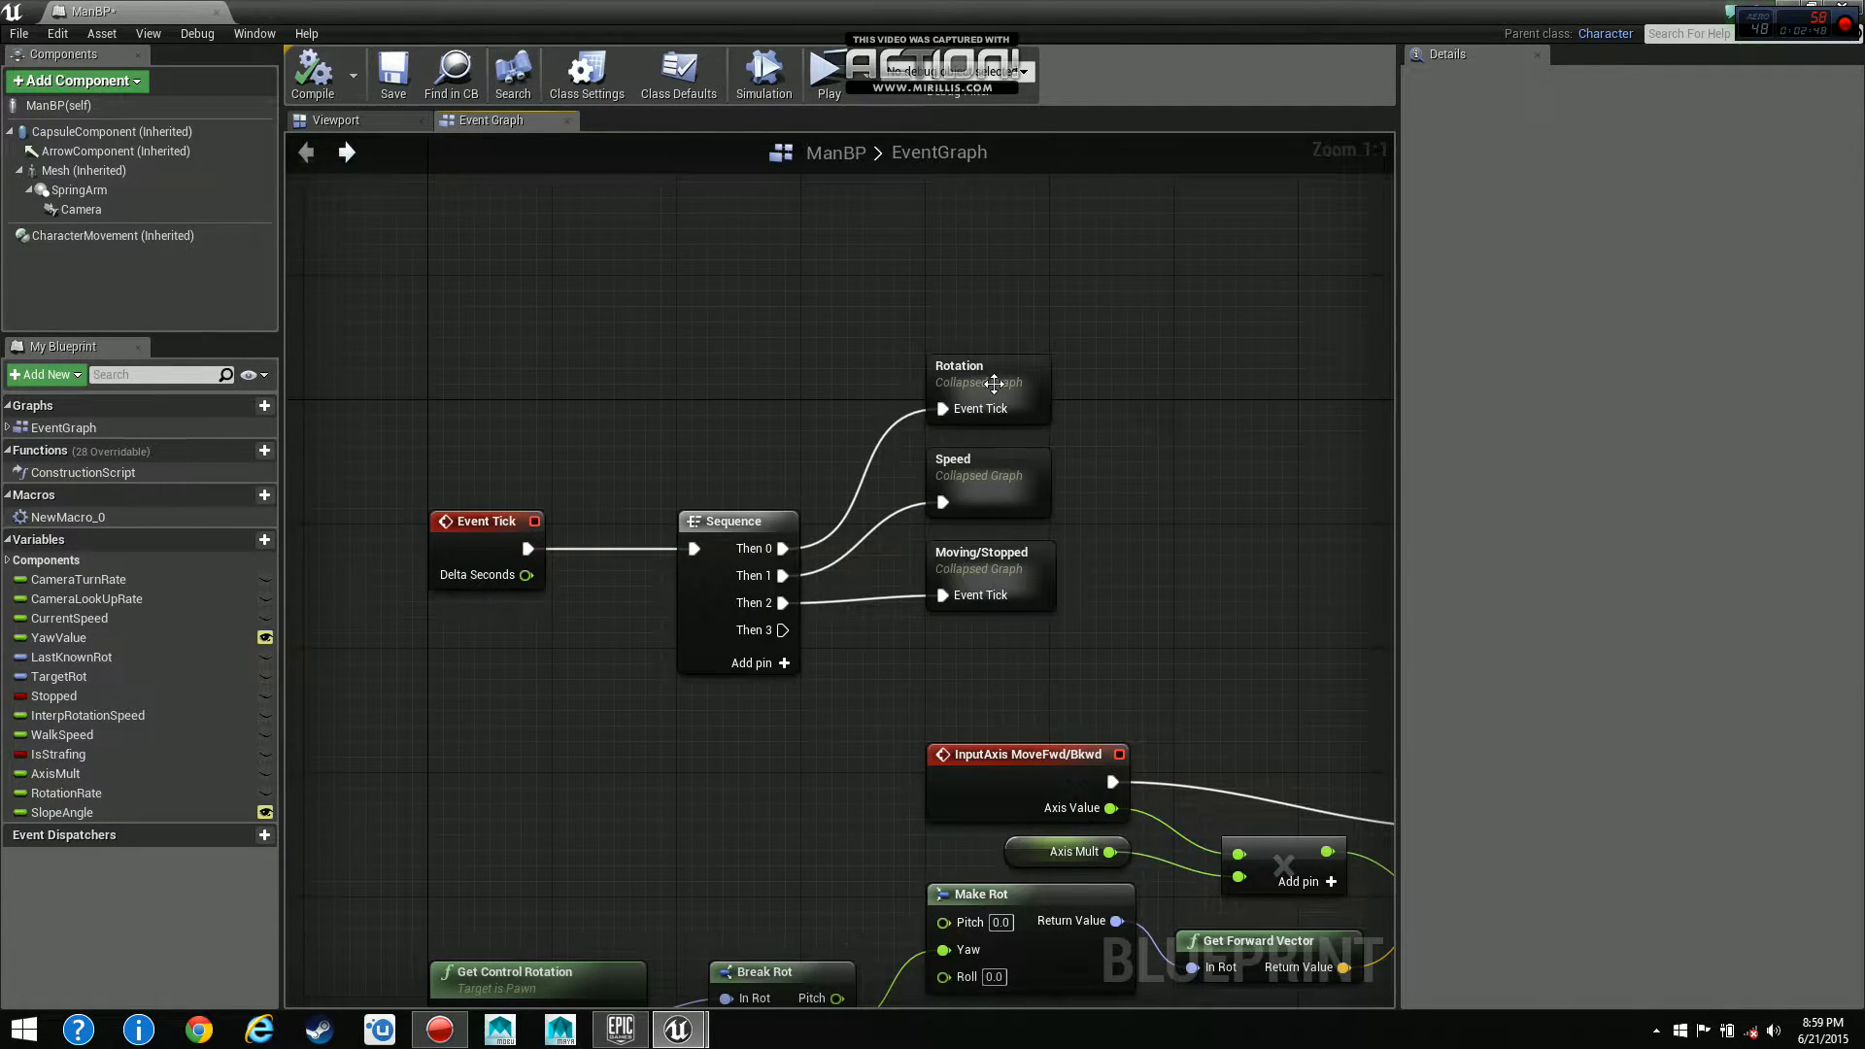
# Inspect the Rotation collapsed graph, then show the character in the 3D Viewport.
pyautogui.doubleClick(977, 380)
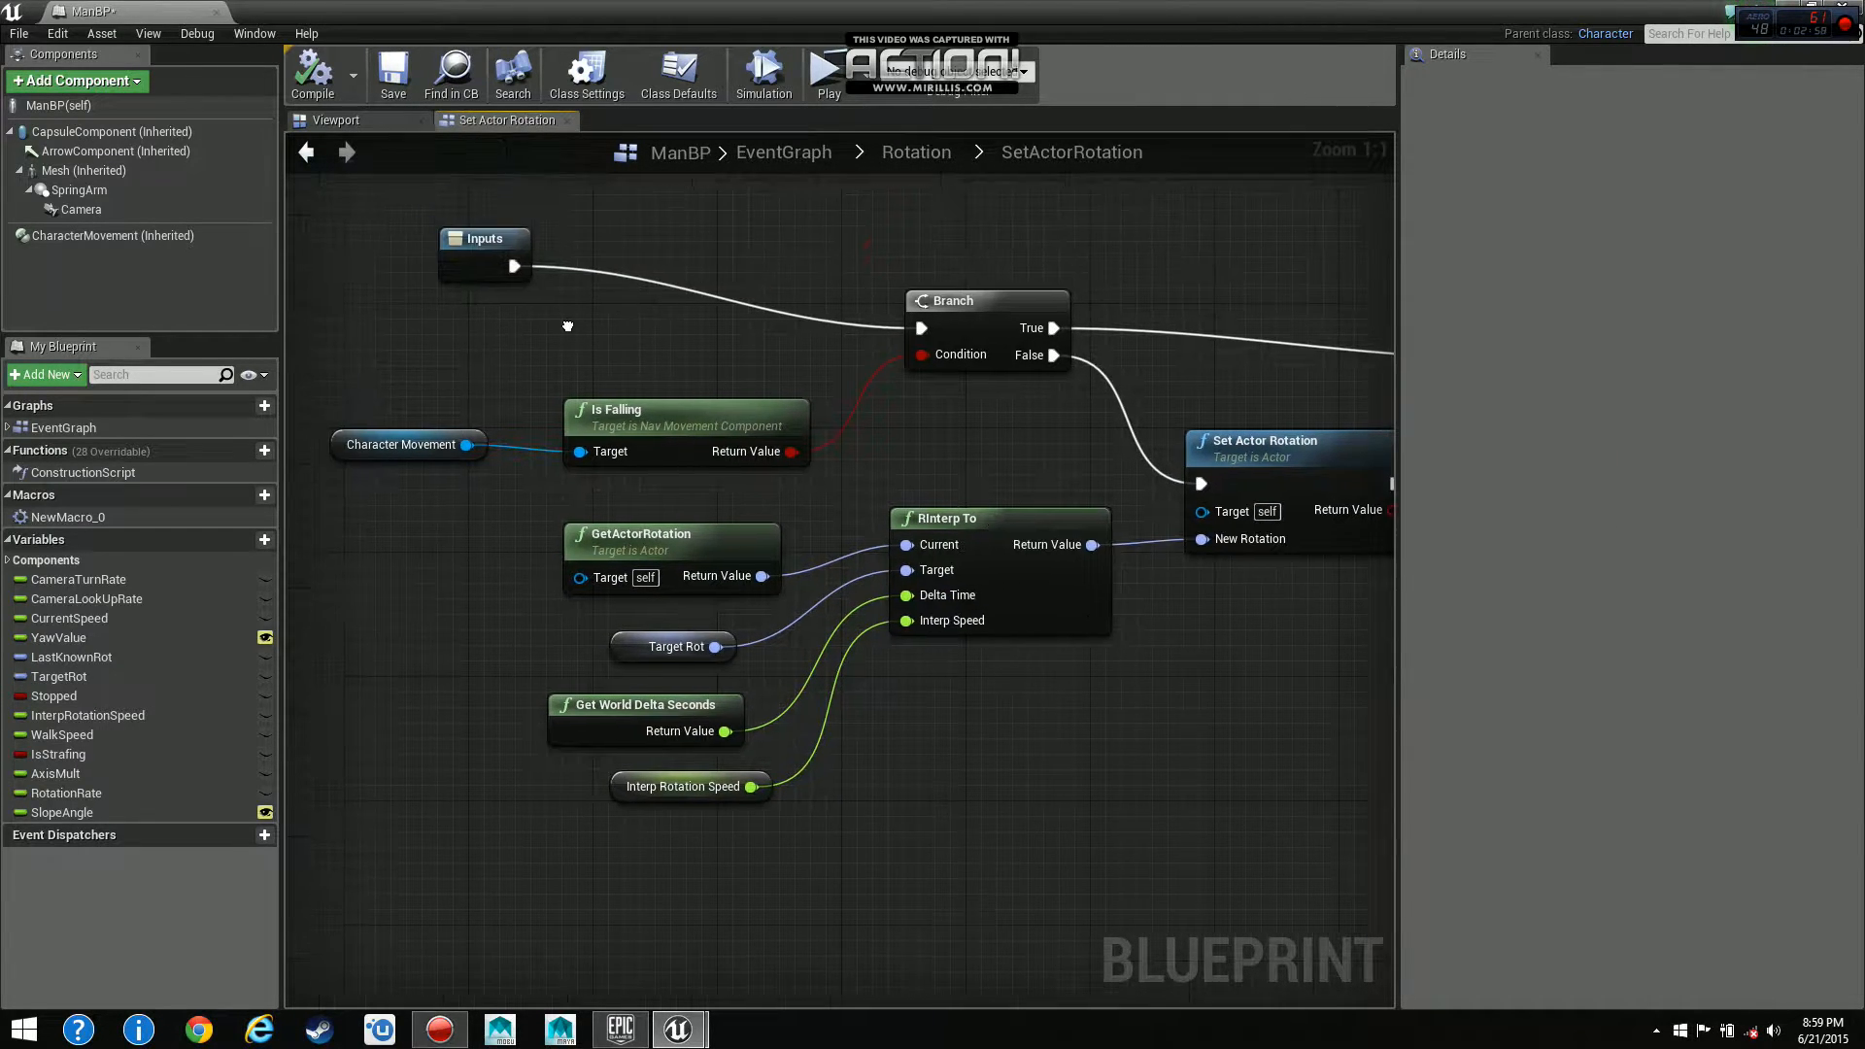
pyautogui.click(336, 118)
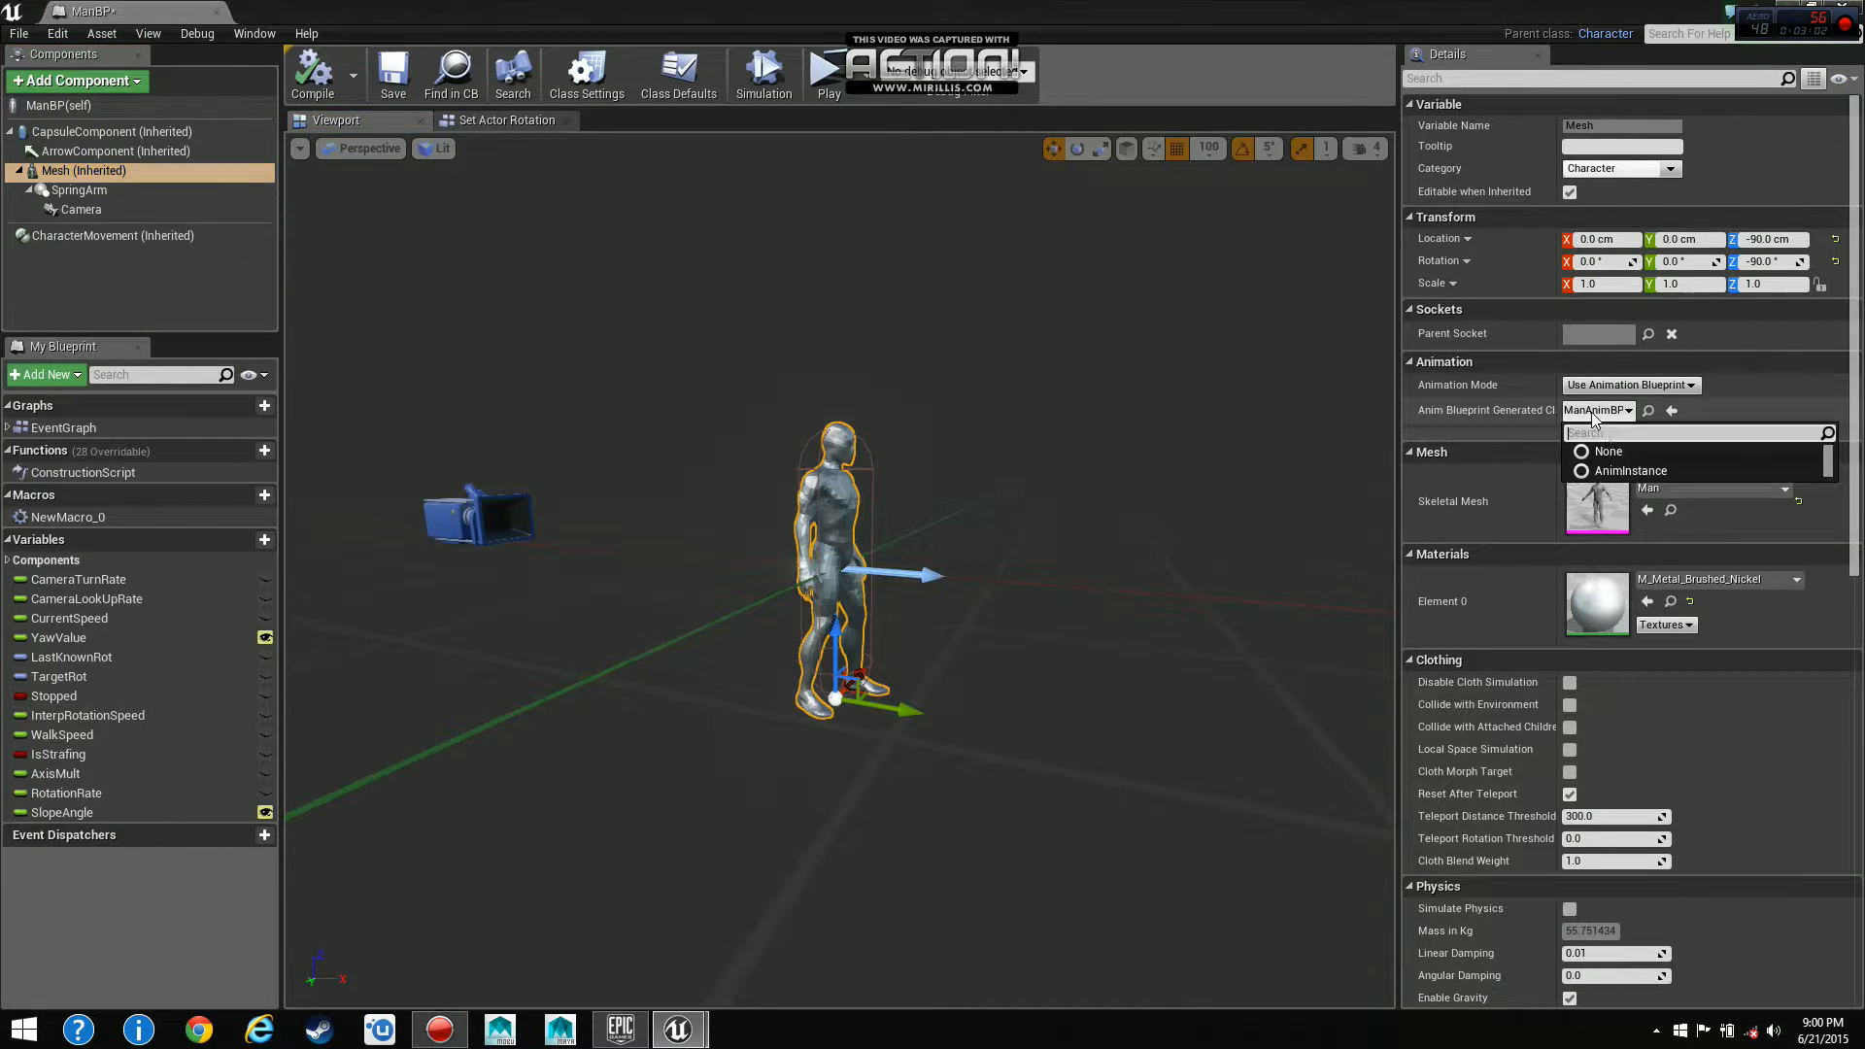
# Play the checkered-floor level to test the character, then return to ManBP's Rotation graph.
pyautogui.click(1609, 451)
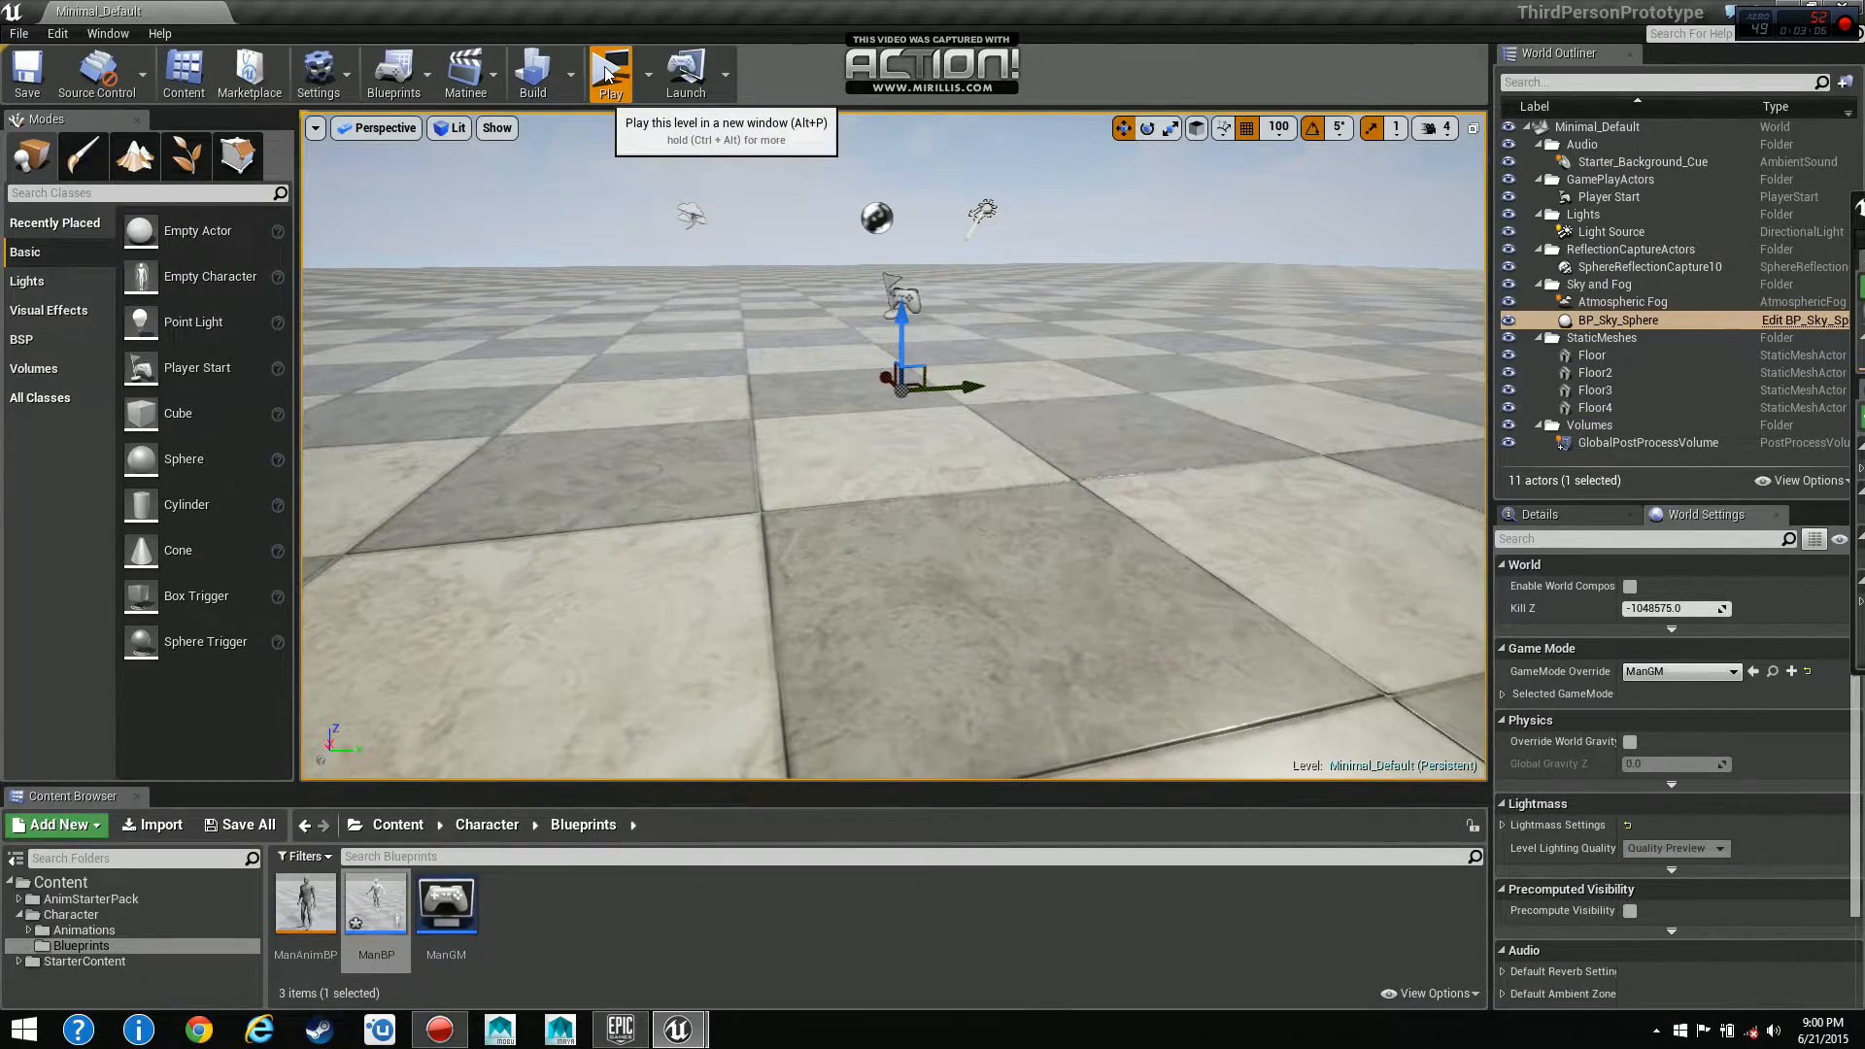
pyautogui.click(610, 72)
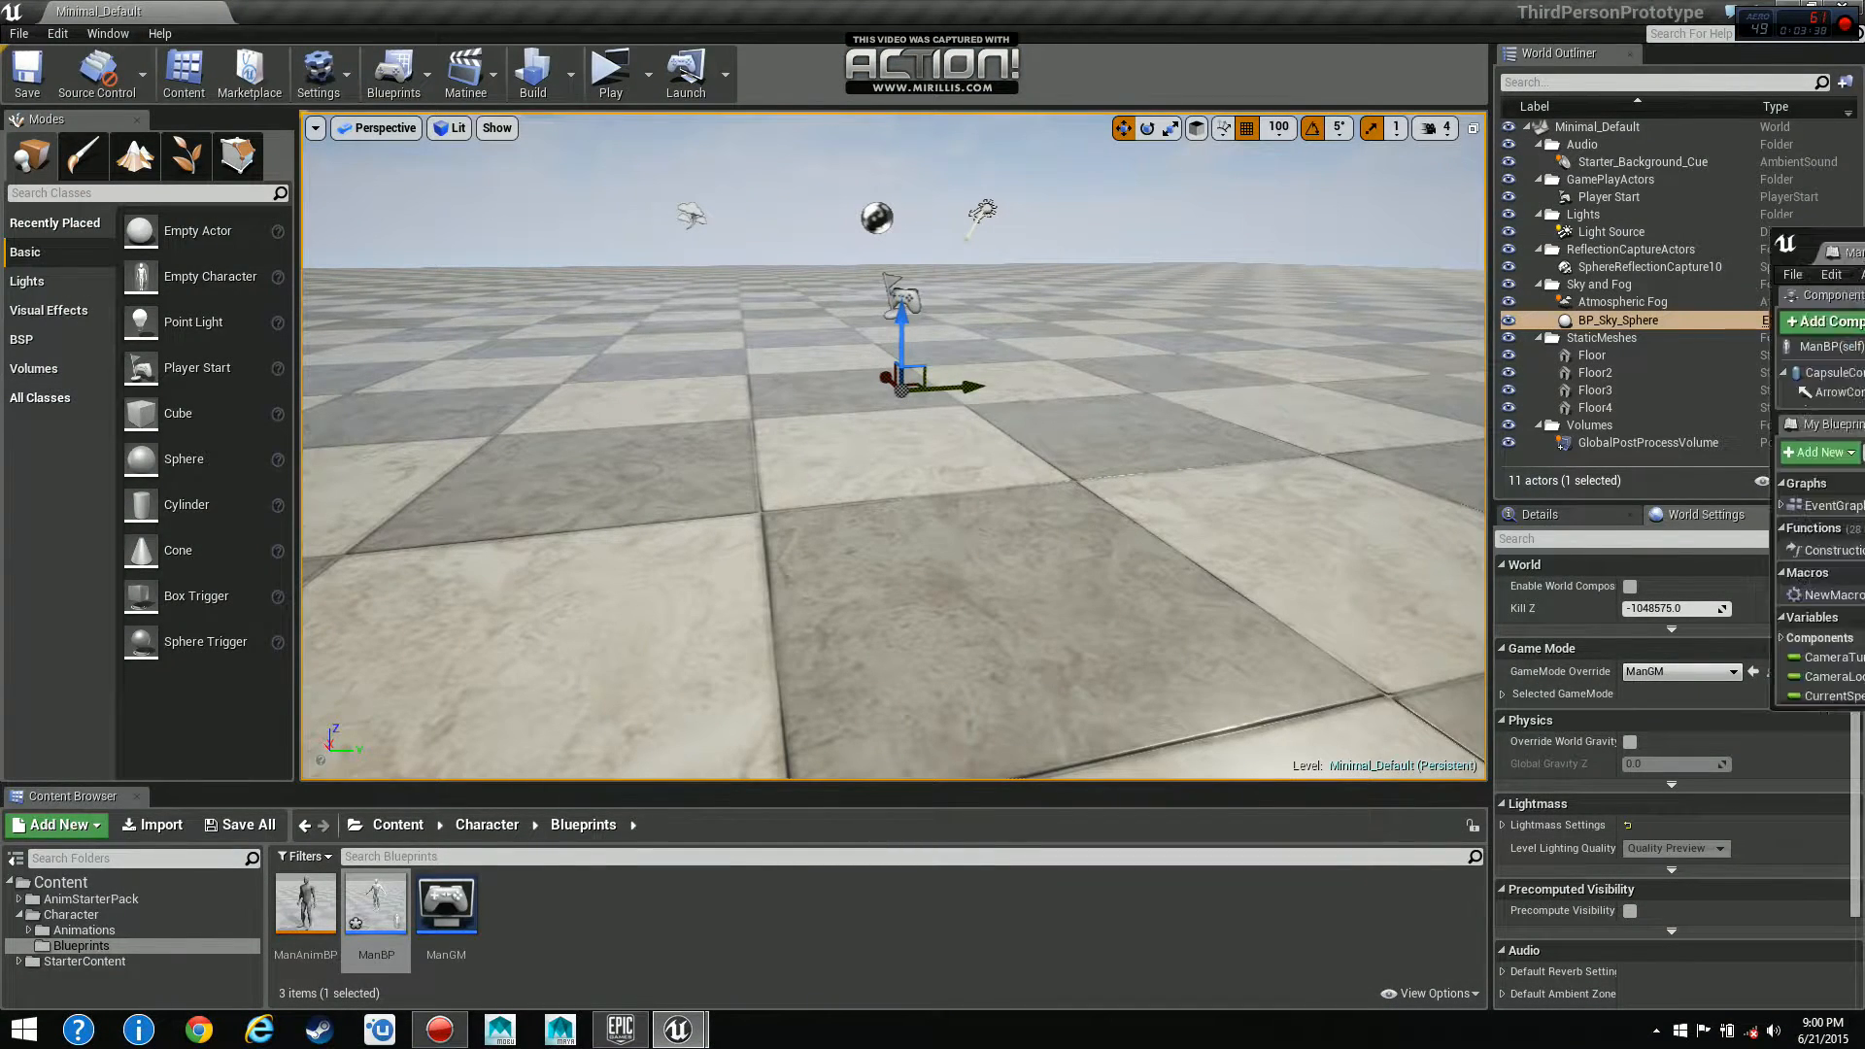
pyautogui.doubleClick(375, 907)
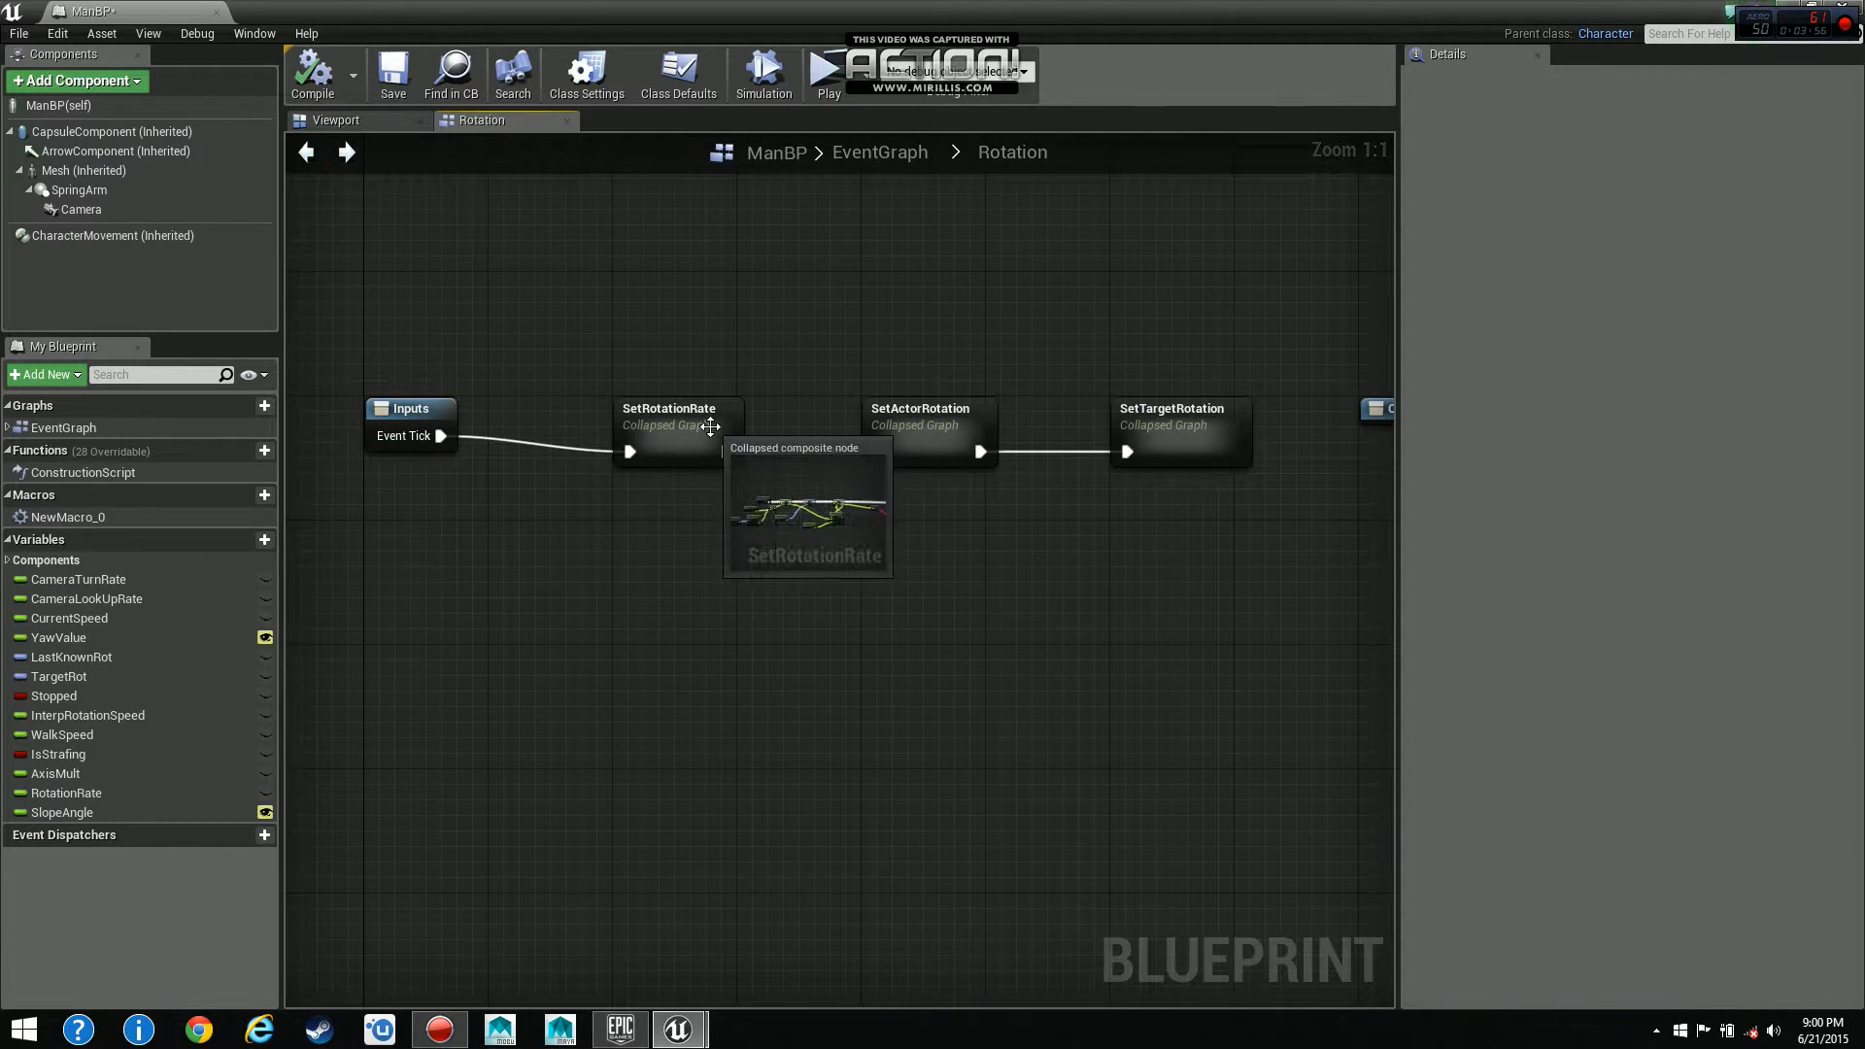
pyautogui.doubleClick(668, 426)
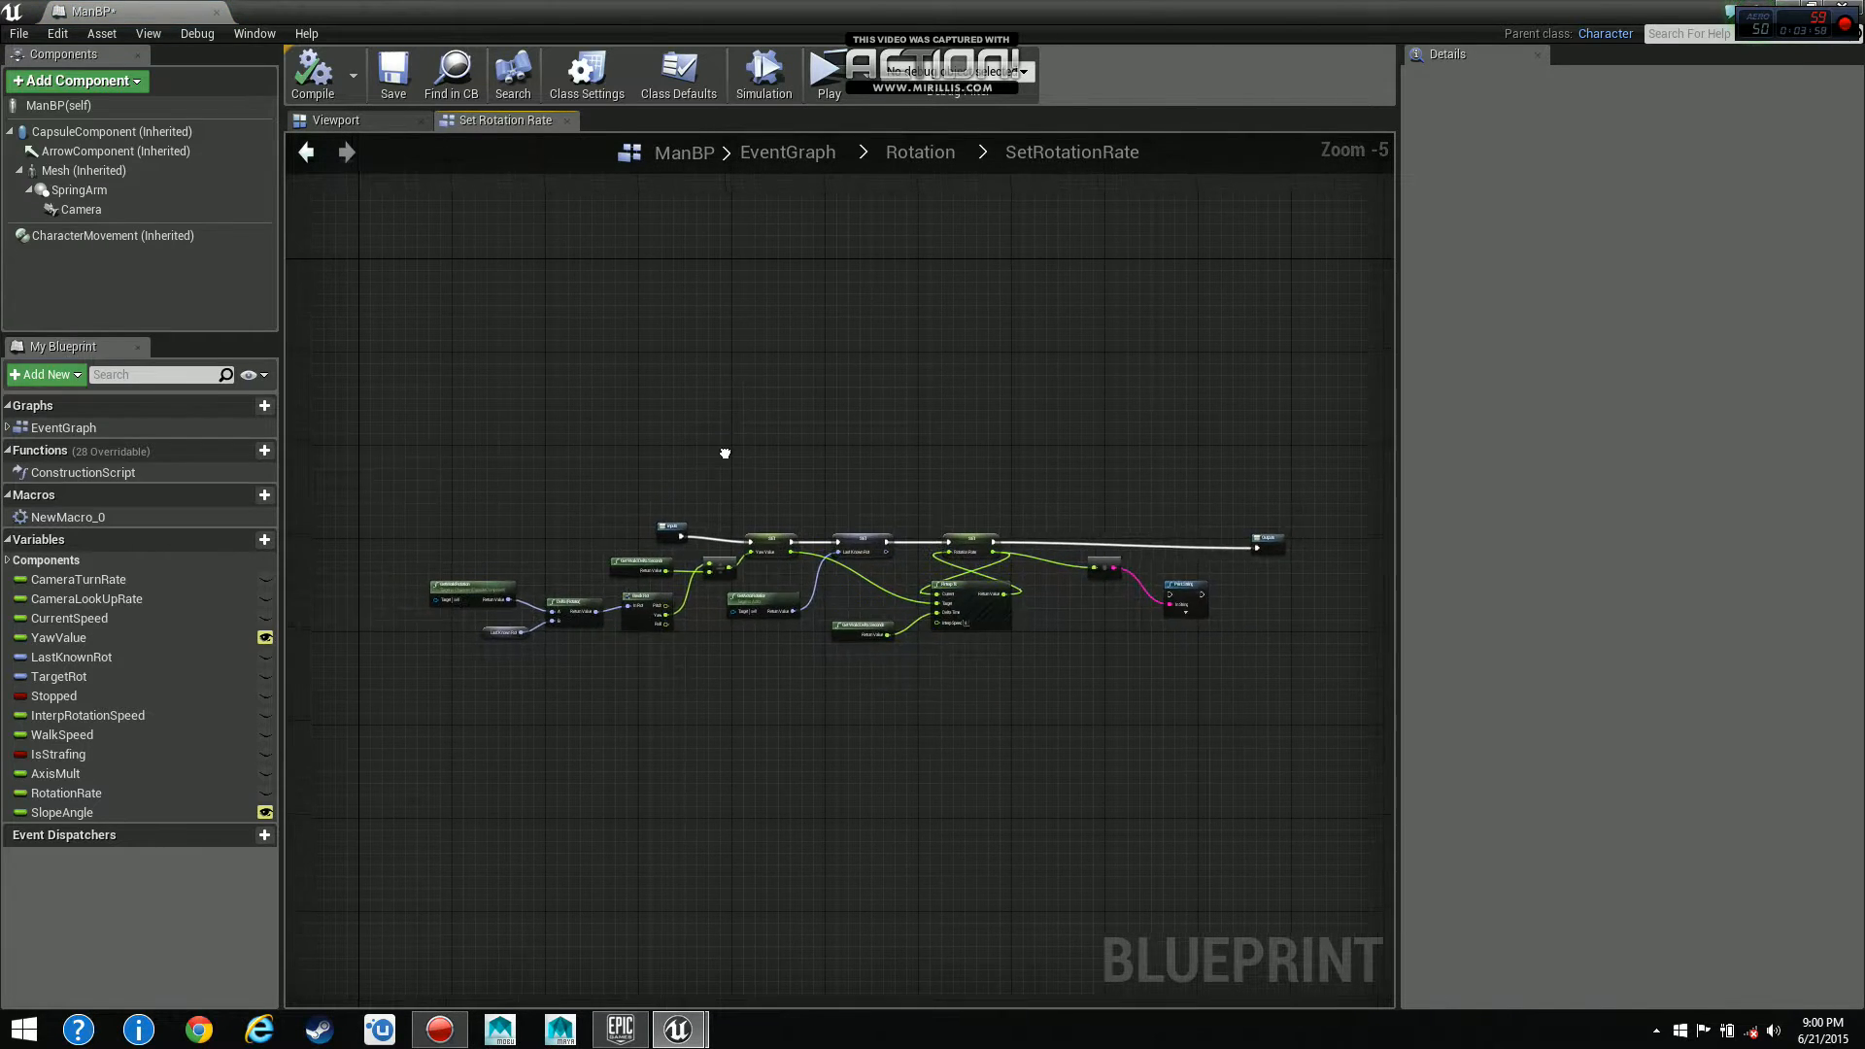
pyautogui.scroll(3)
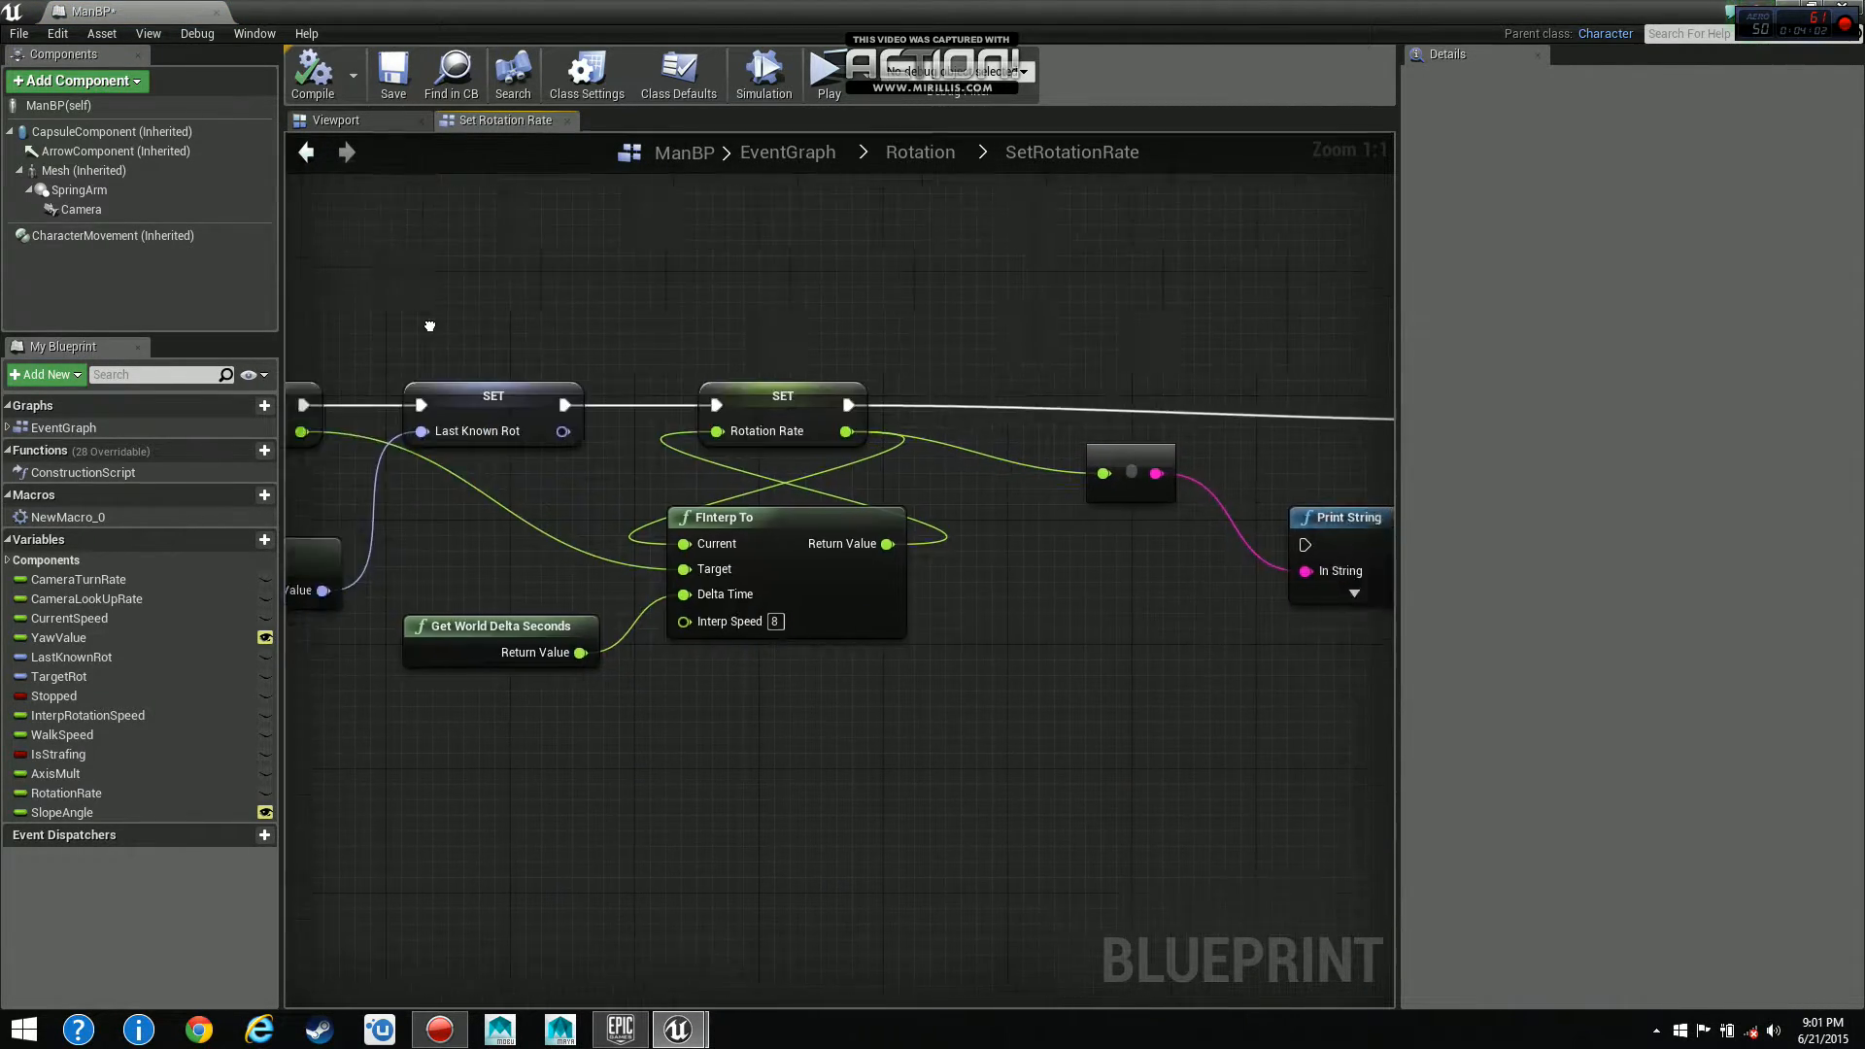
pyautogui.click(305, 152)
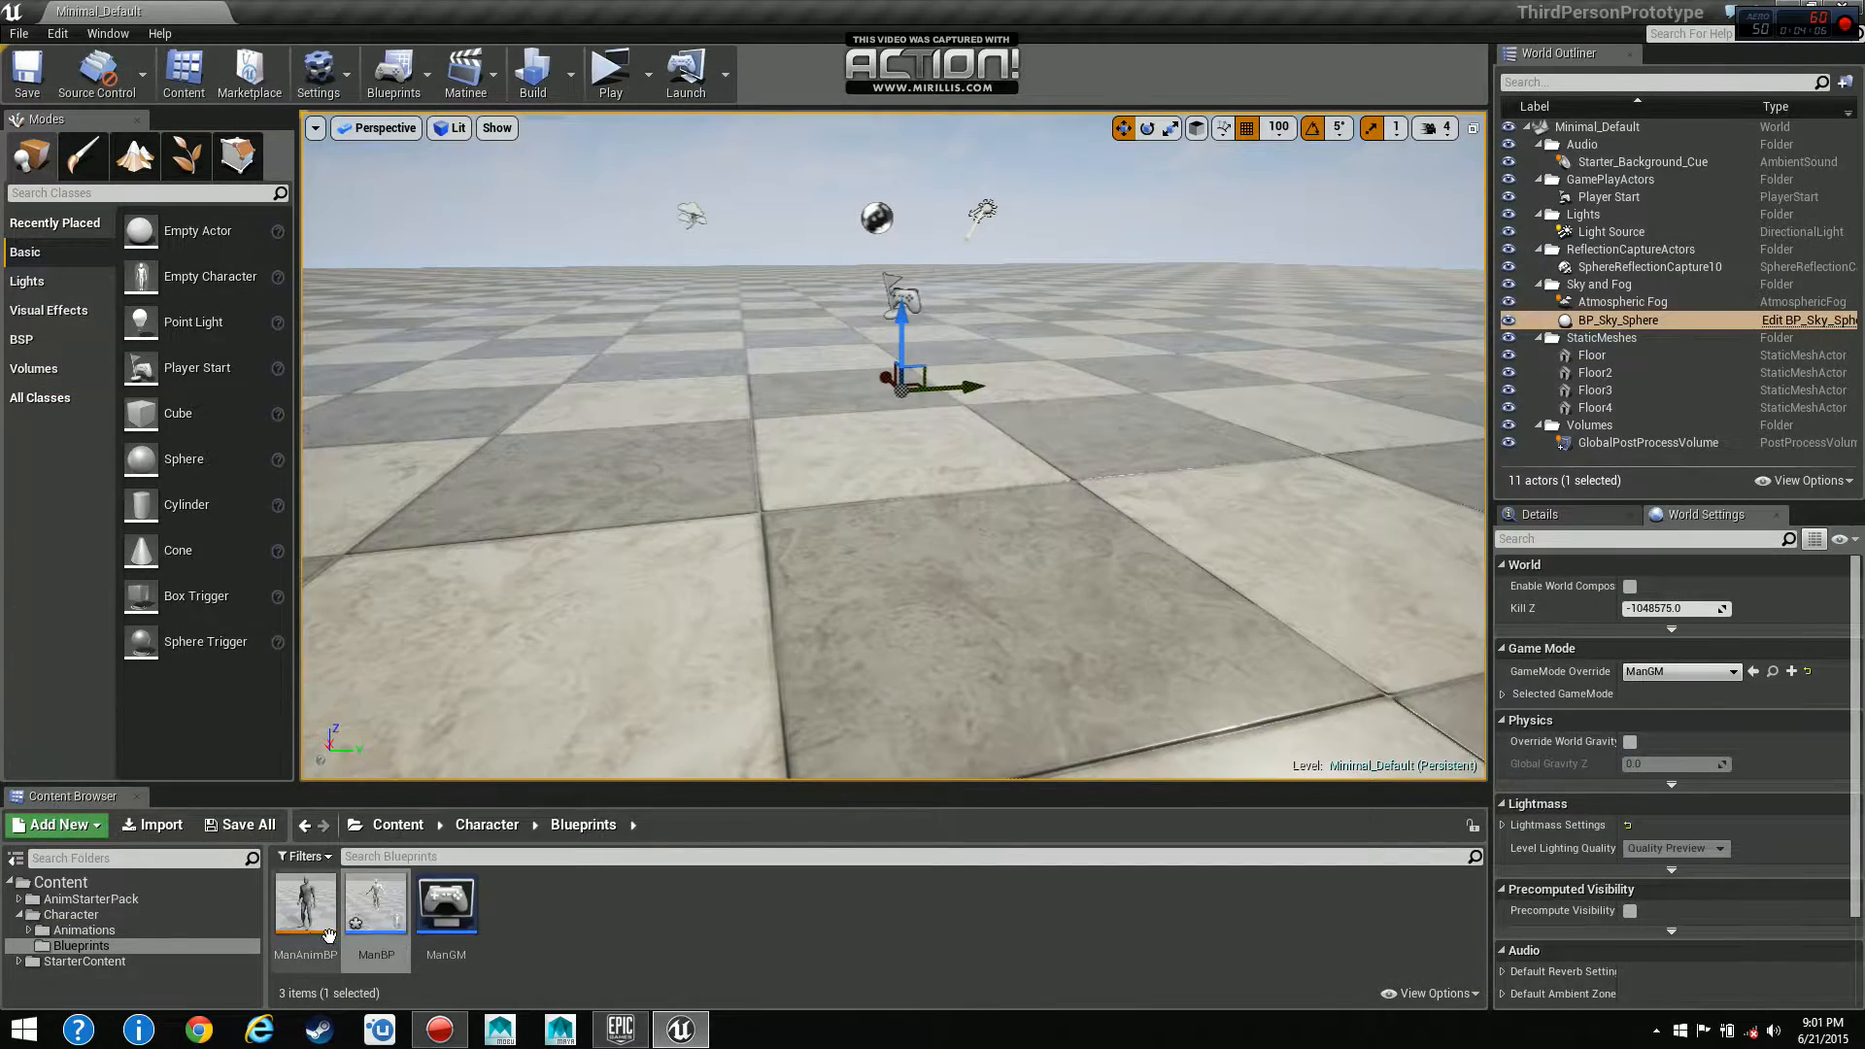
pyautogui.doubleClick(305, 907)
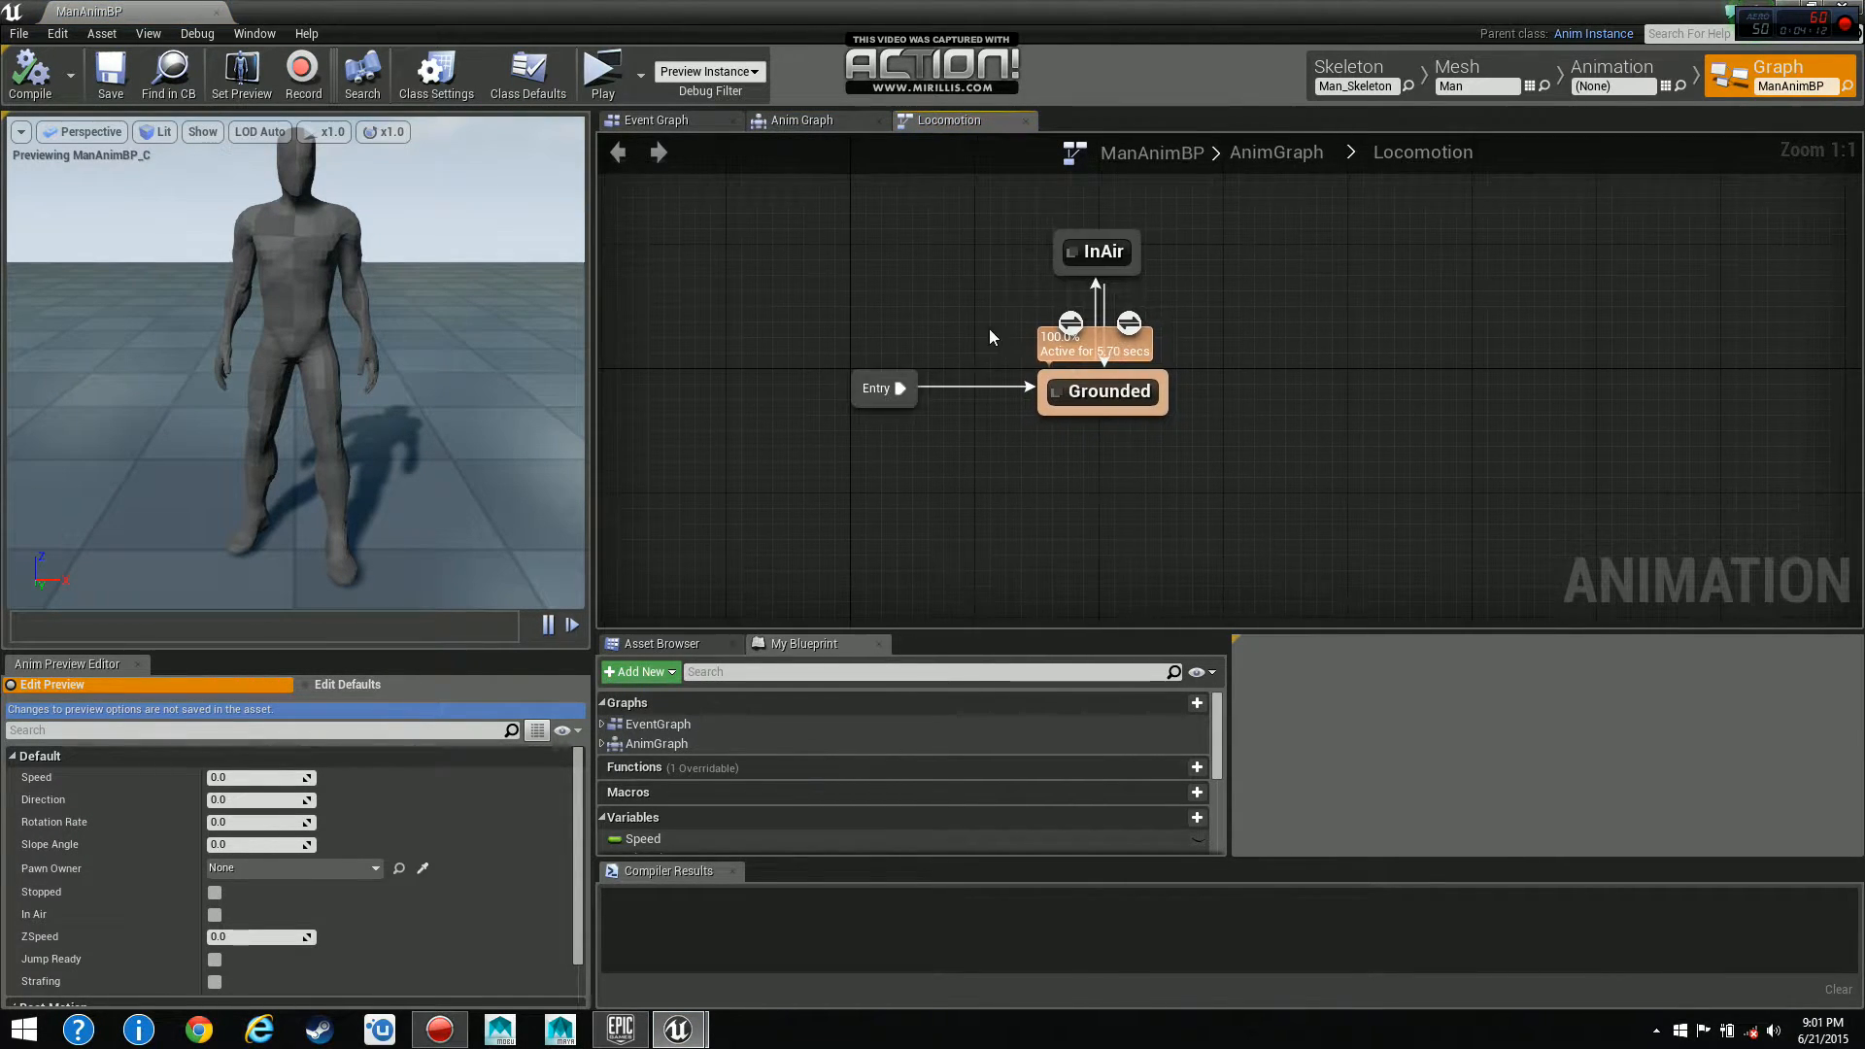
# Drill into ManAnimBP's Locomotion state machine down to the Grounded state with Moving and Stopped.
pyautogui.click(1105, 391)
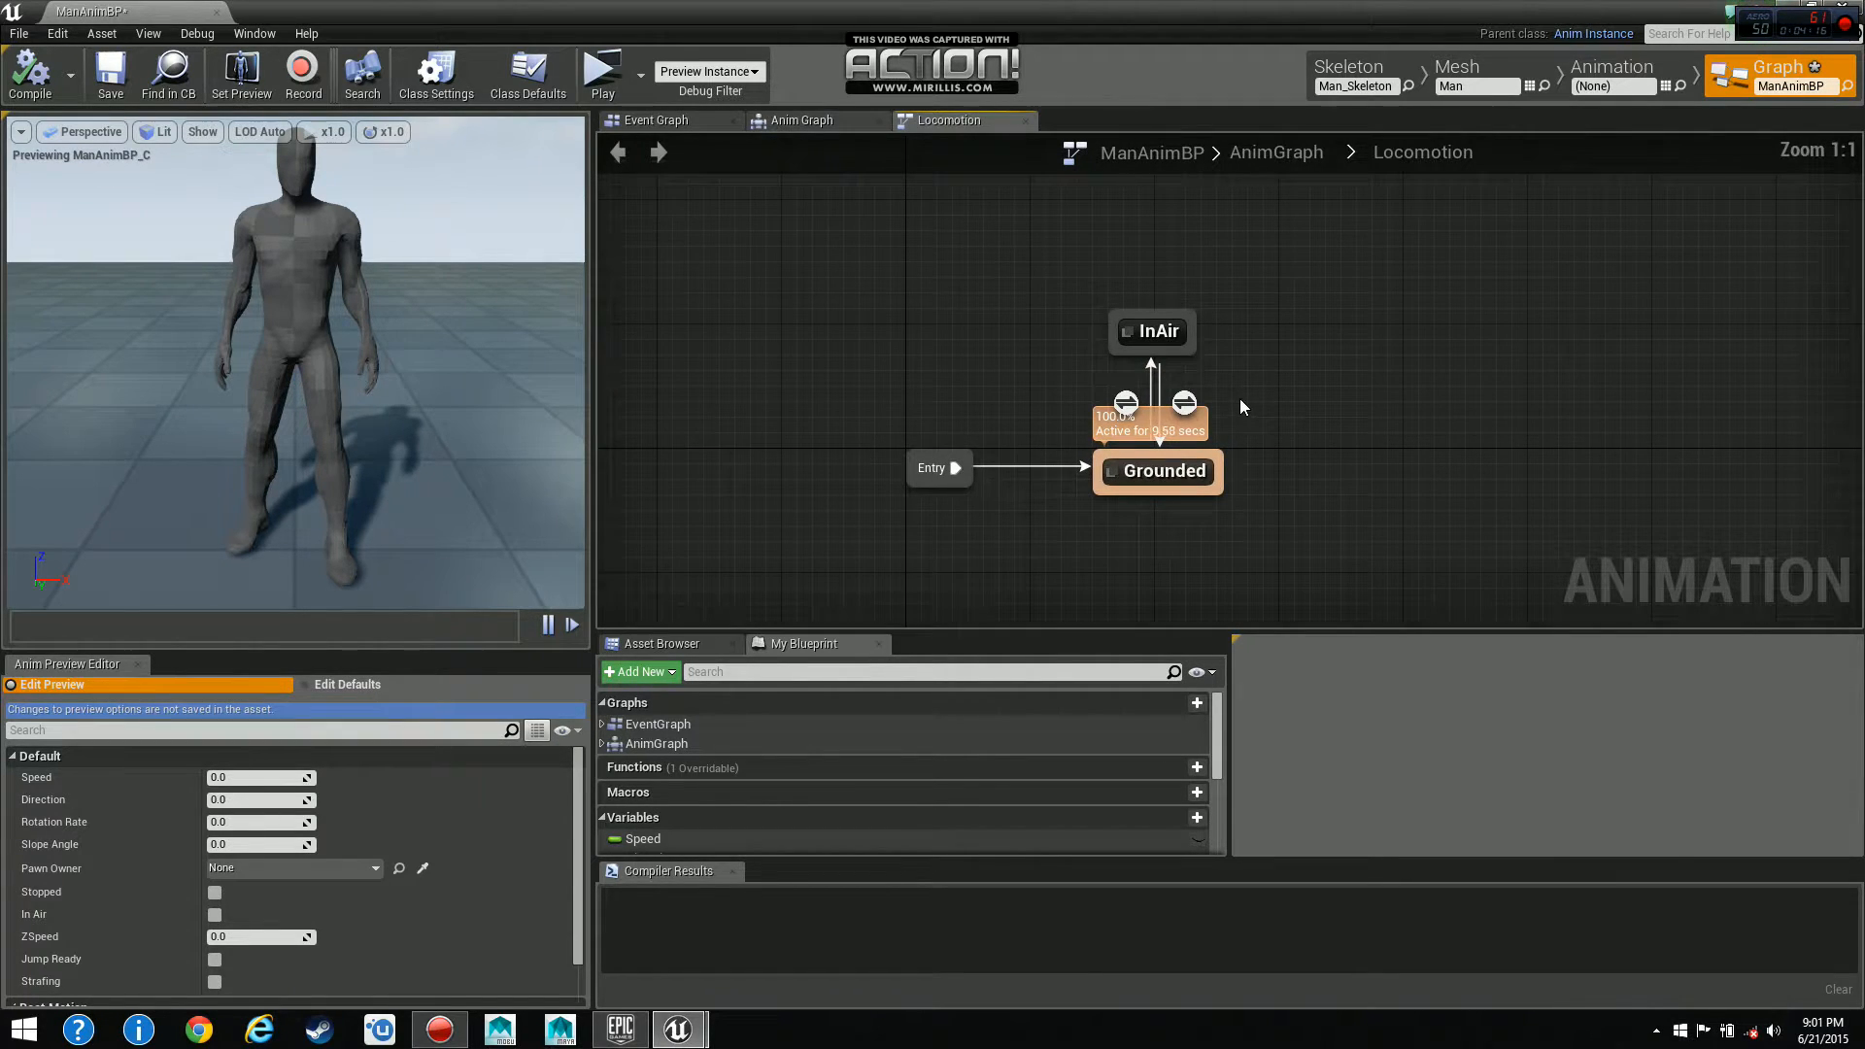
pyautogui.click(1152, 330)
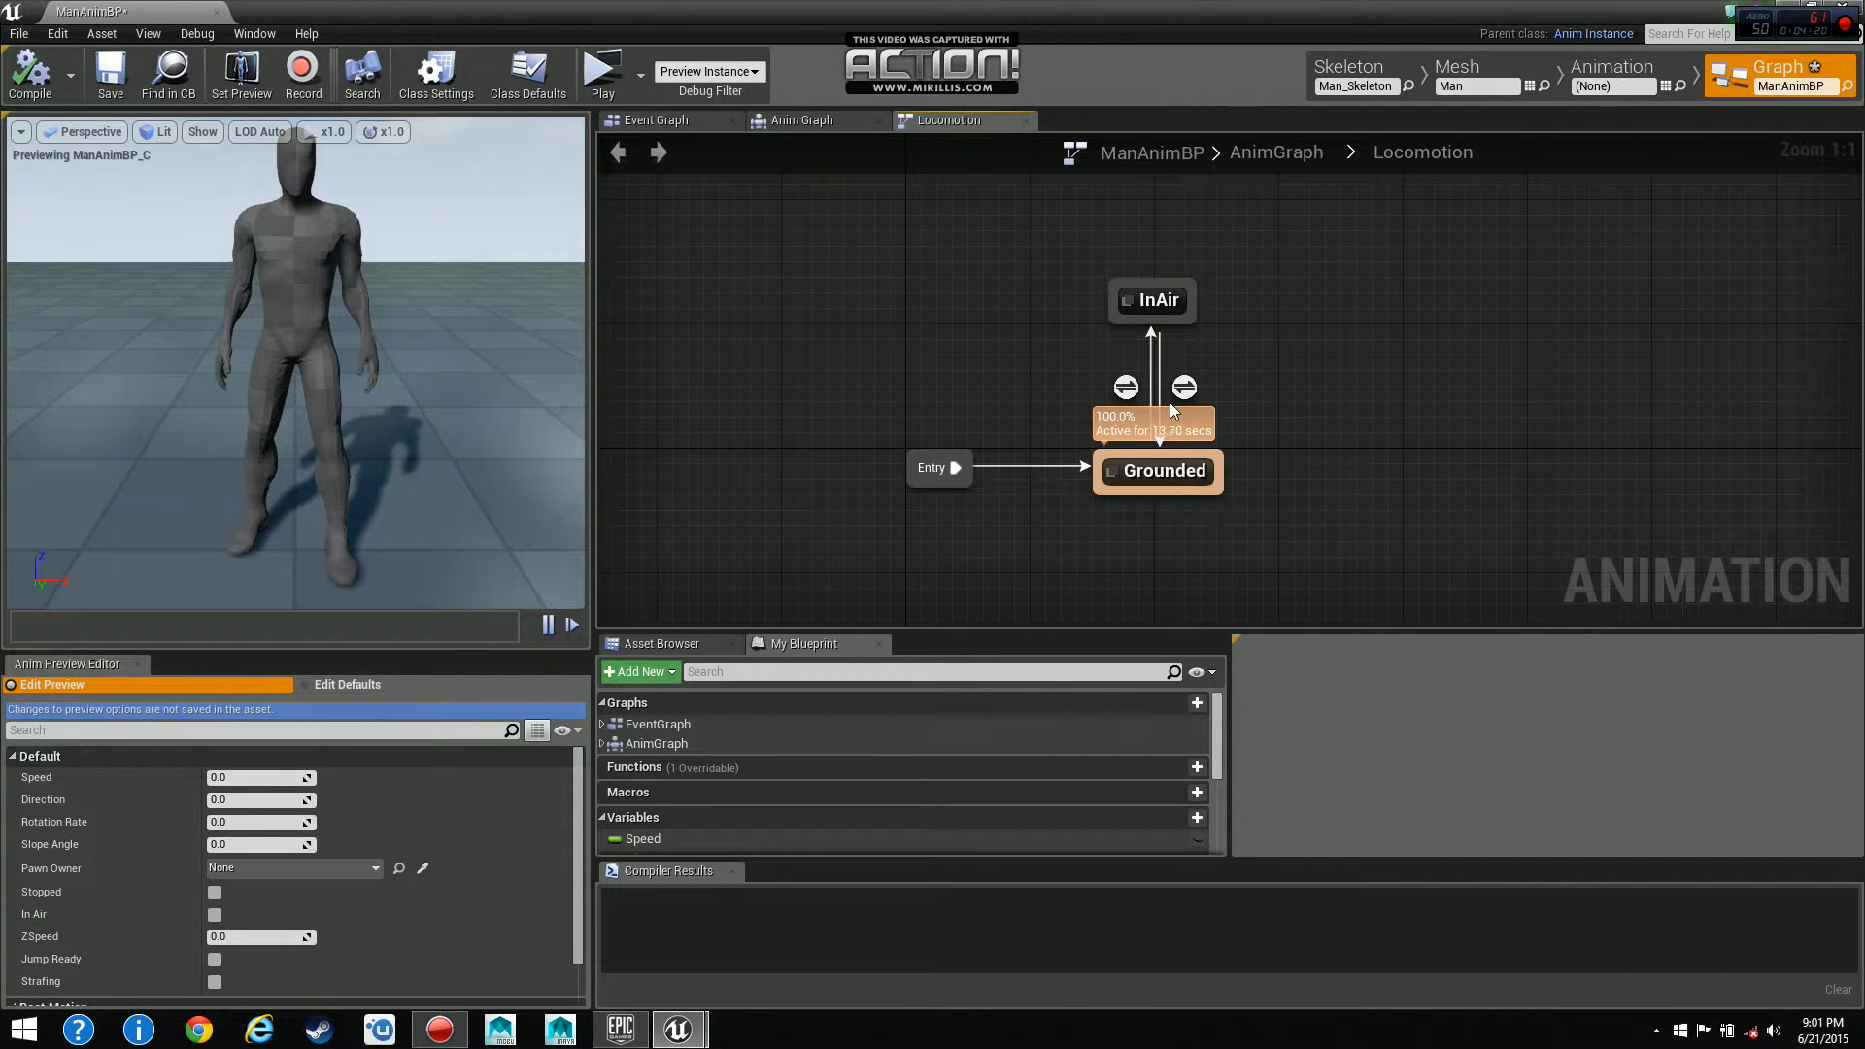
pyautogui.moveTo(1249, 563)
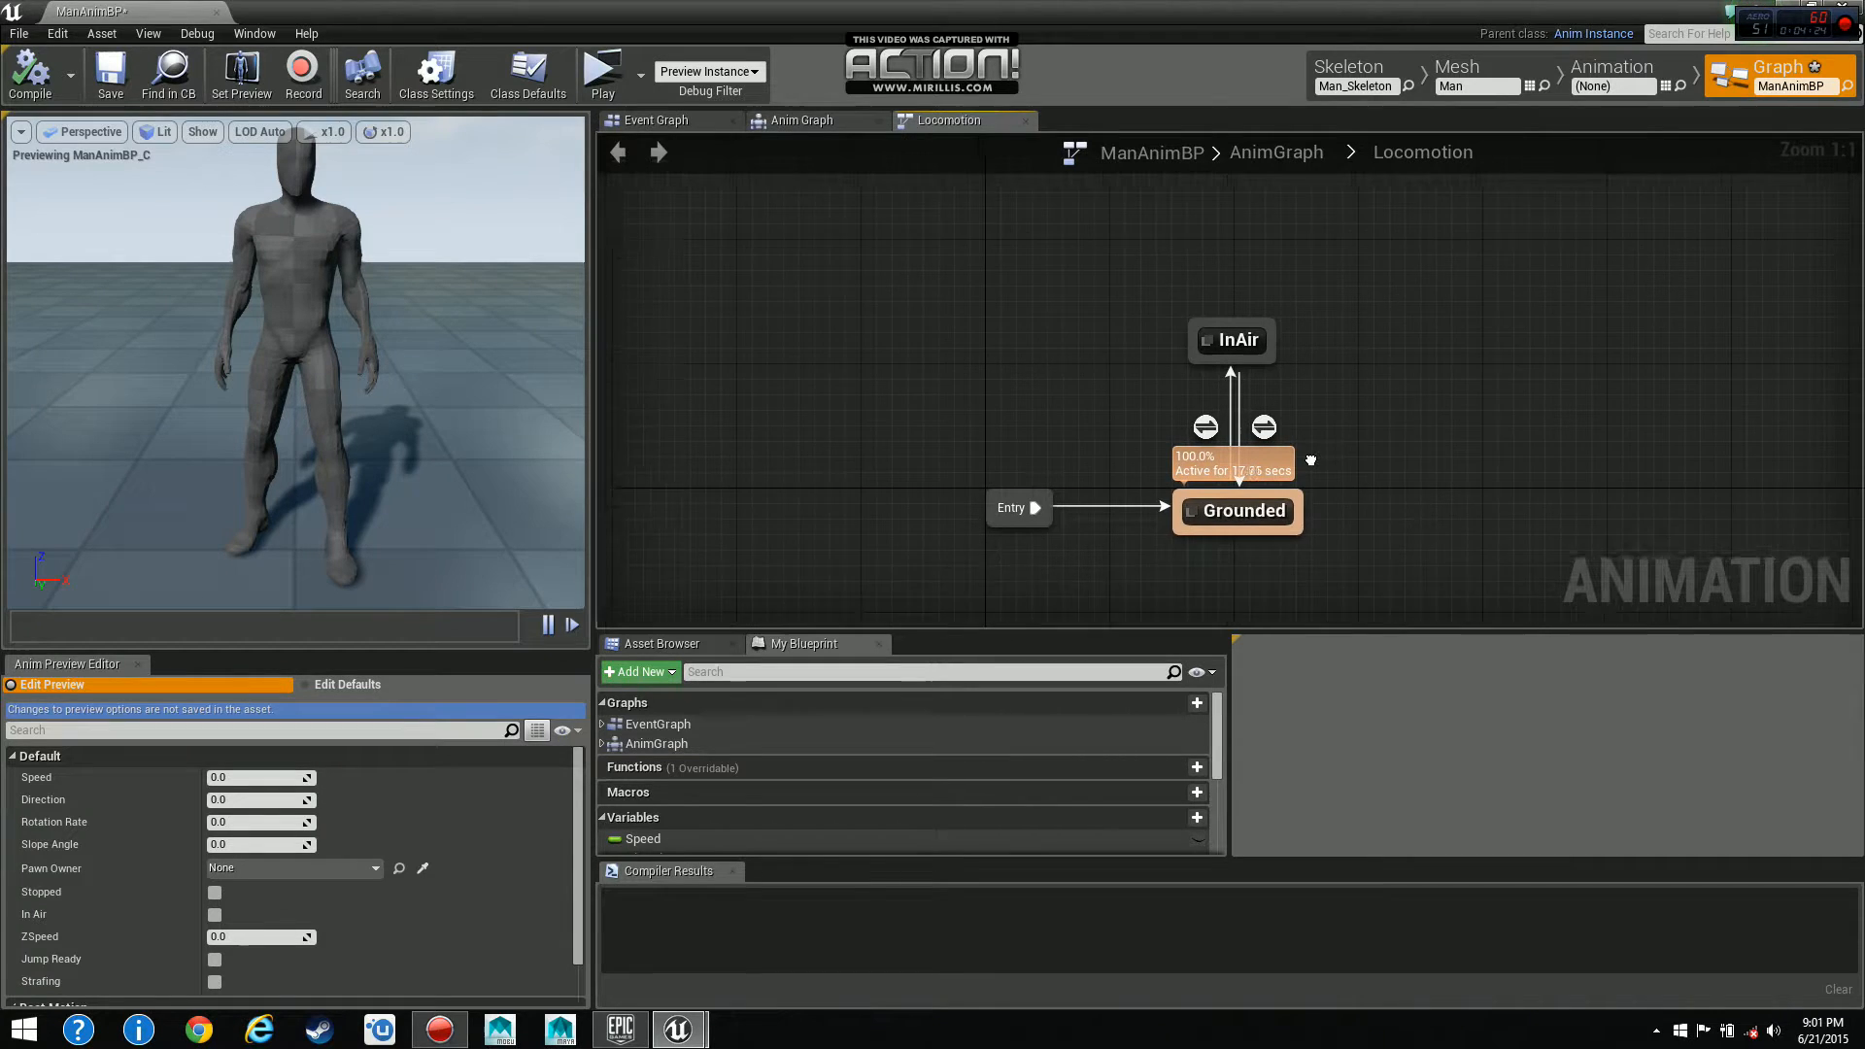
pyautogui.moveTo(1193, 507)
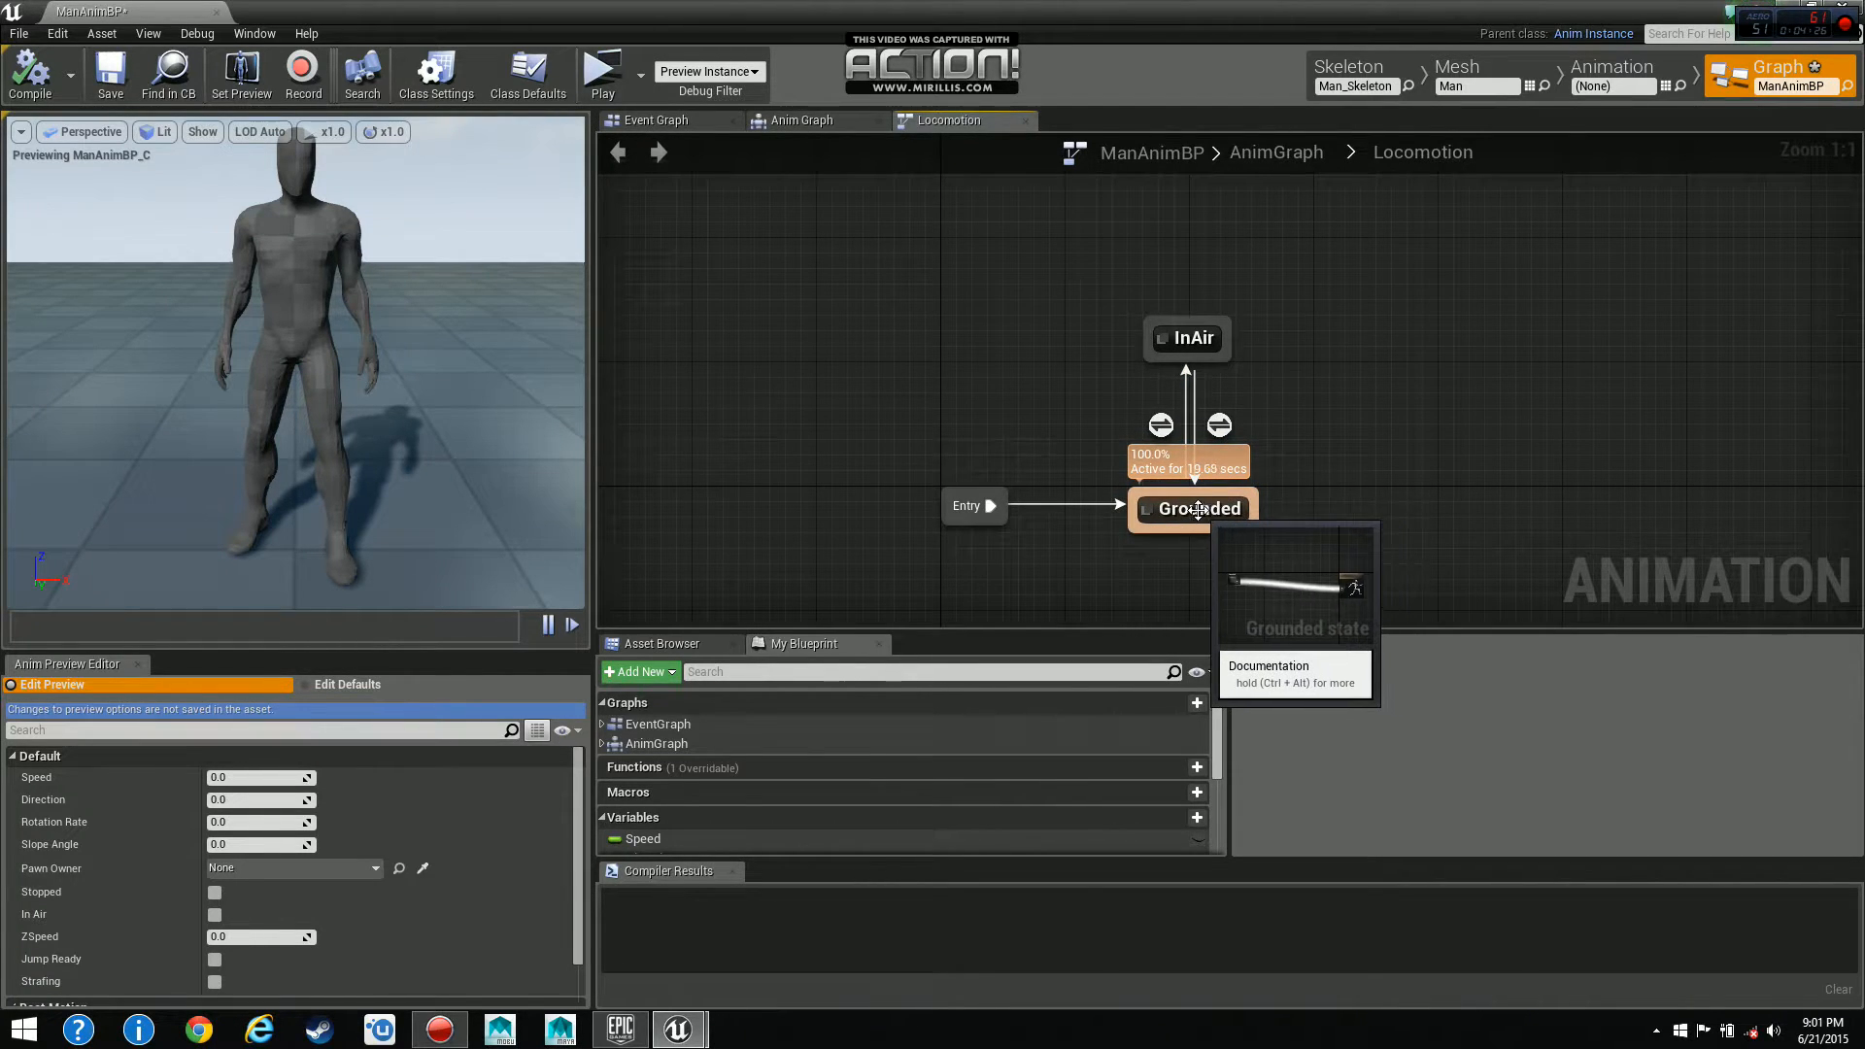
pyautogui.moveTo(1212, 428)
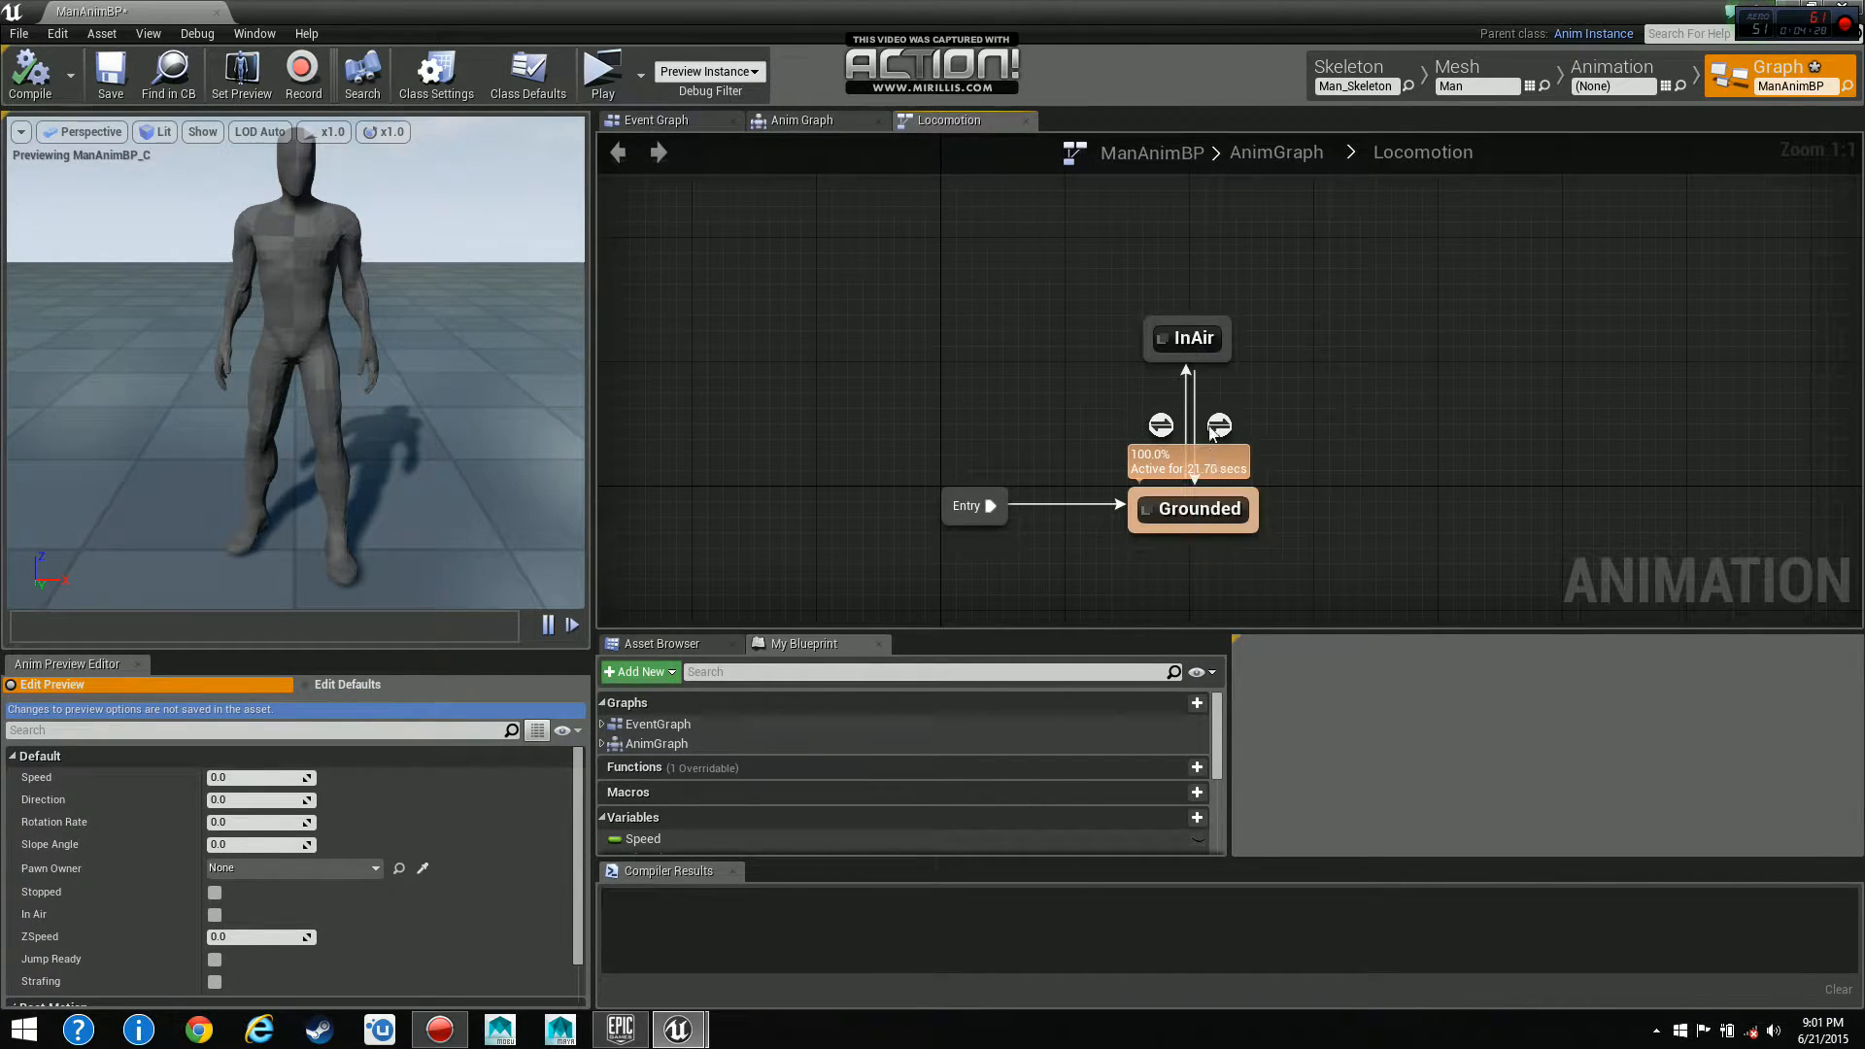
pyautogui.doubleClick(1190, 507)
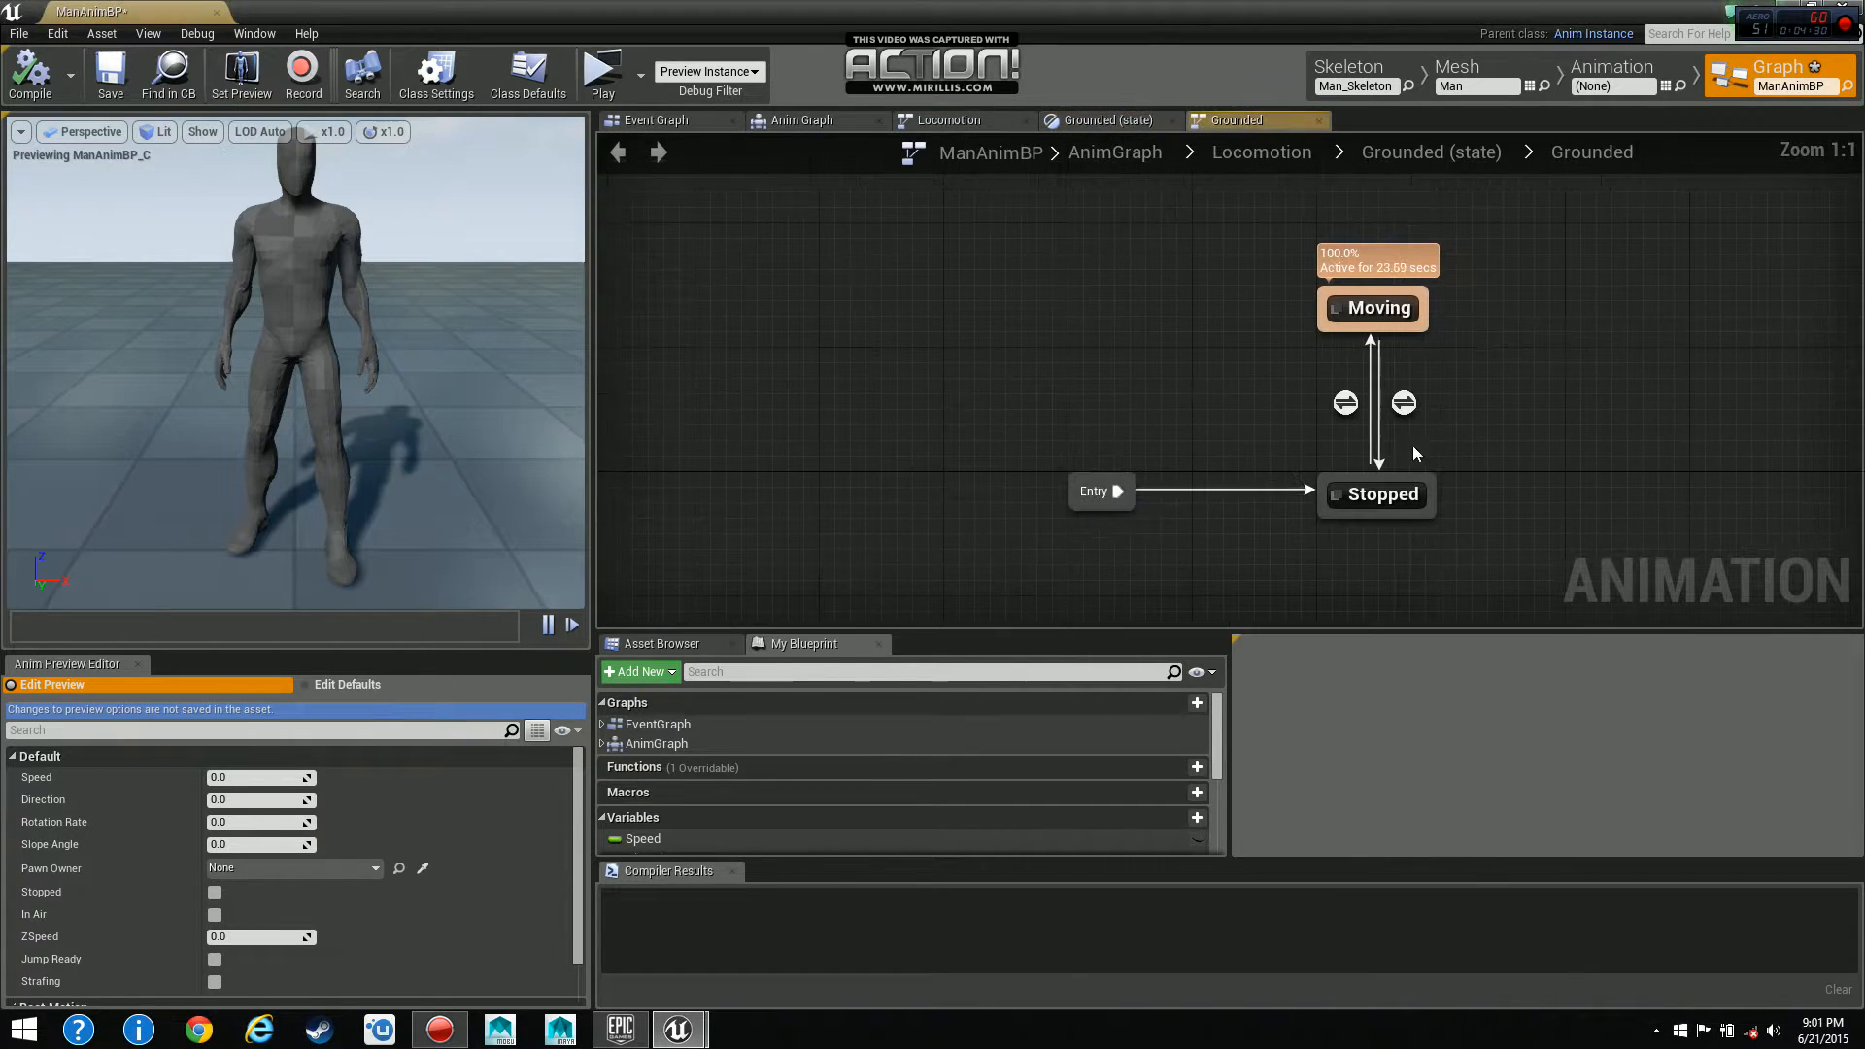
pyautogui.moveTo(1241, 293)
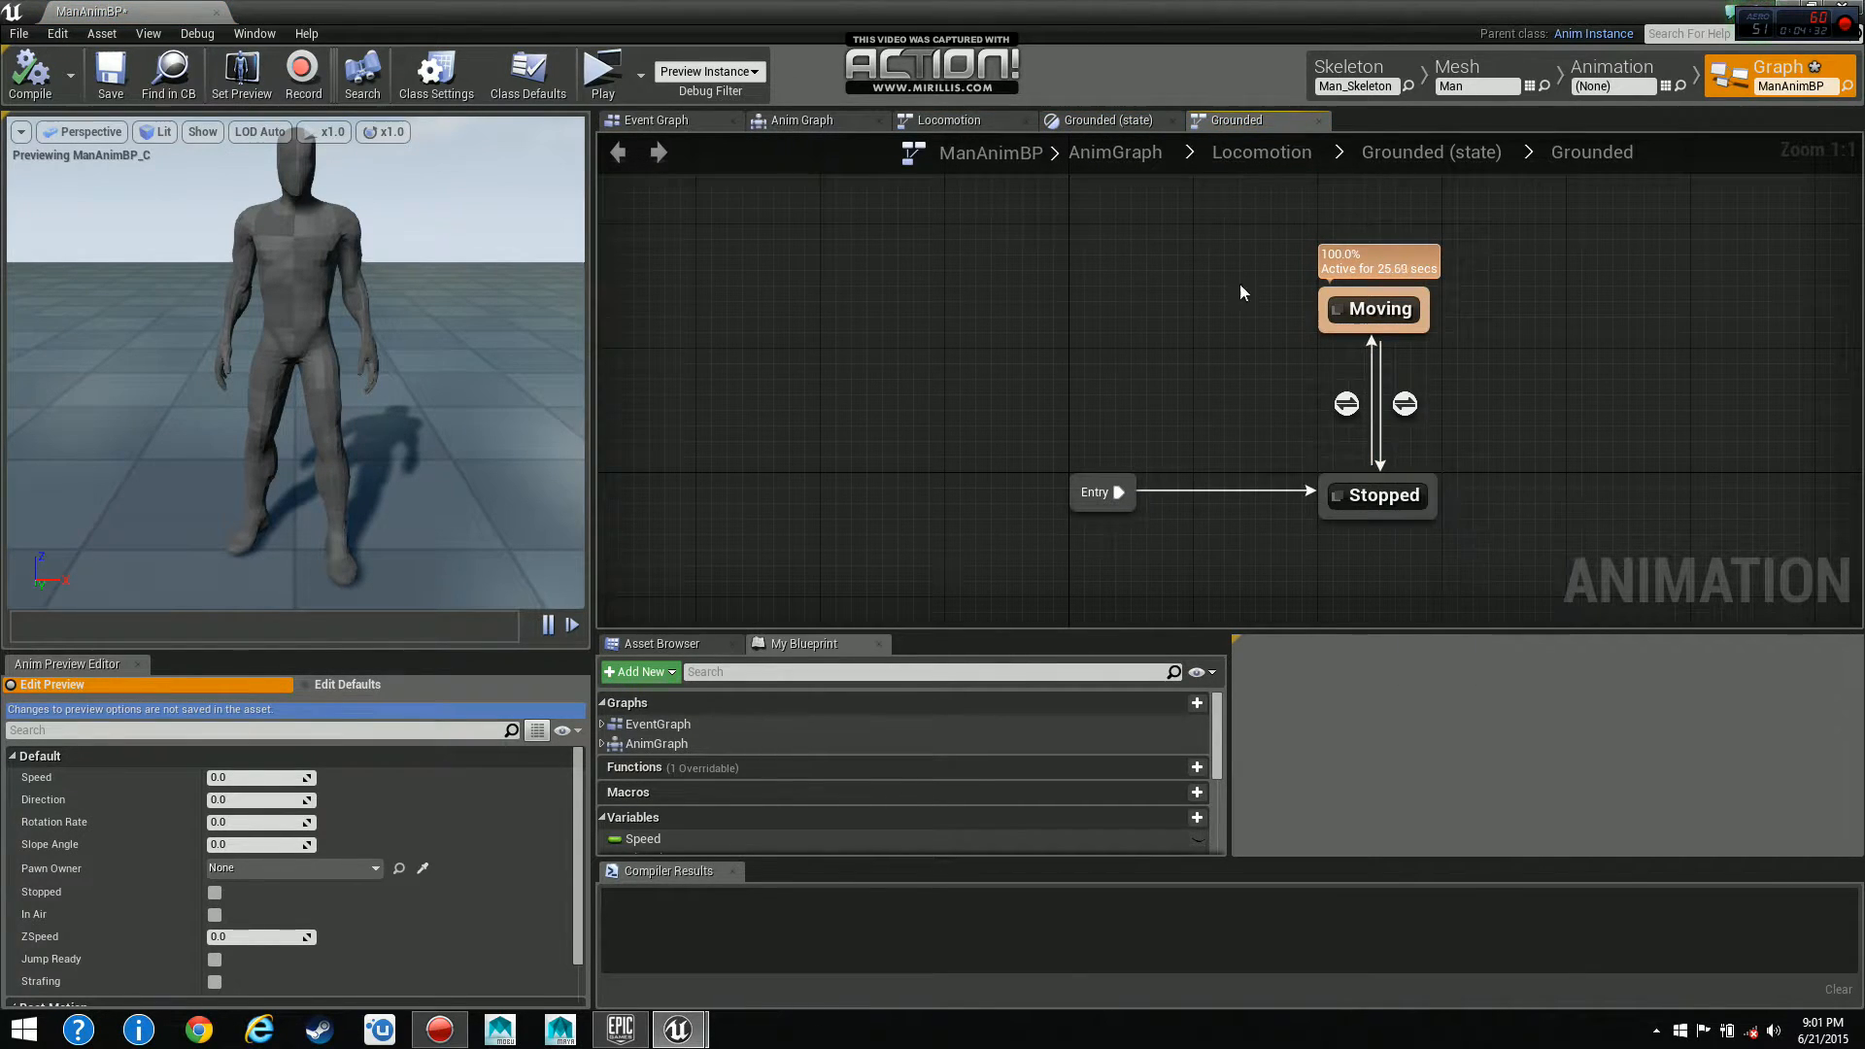
pyautogui.moveTo(1379, 496)
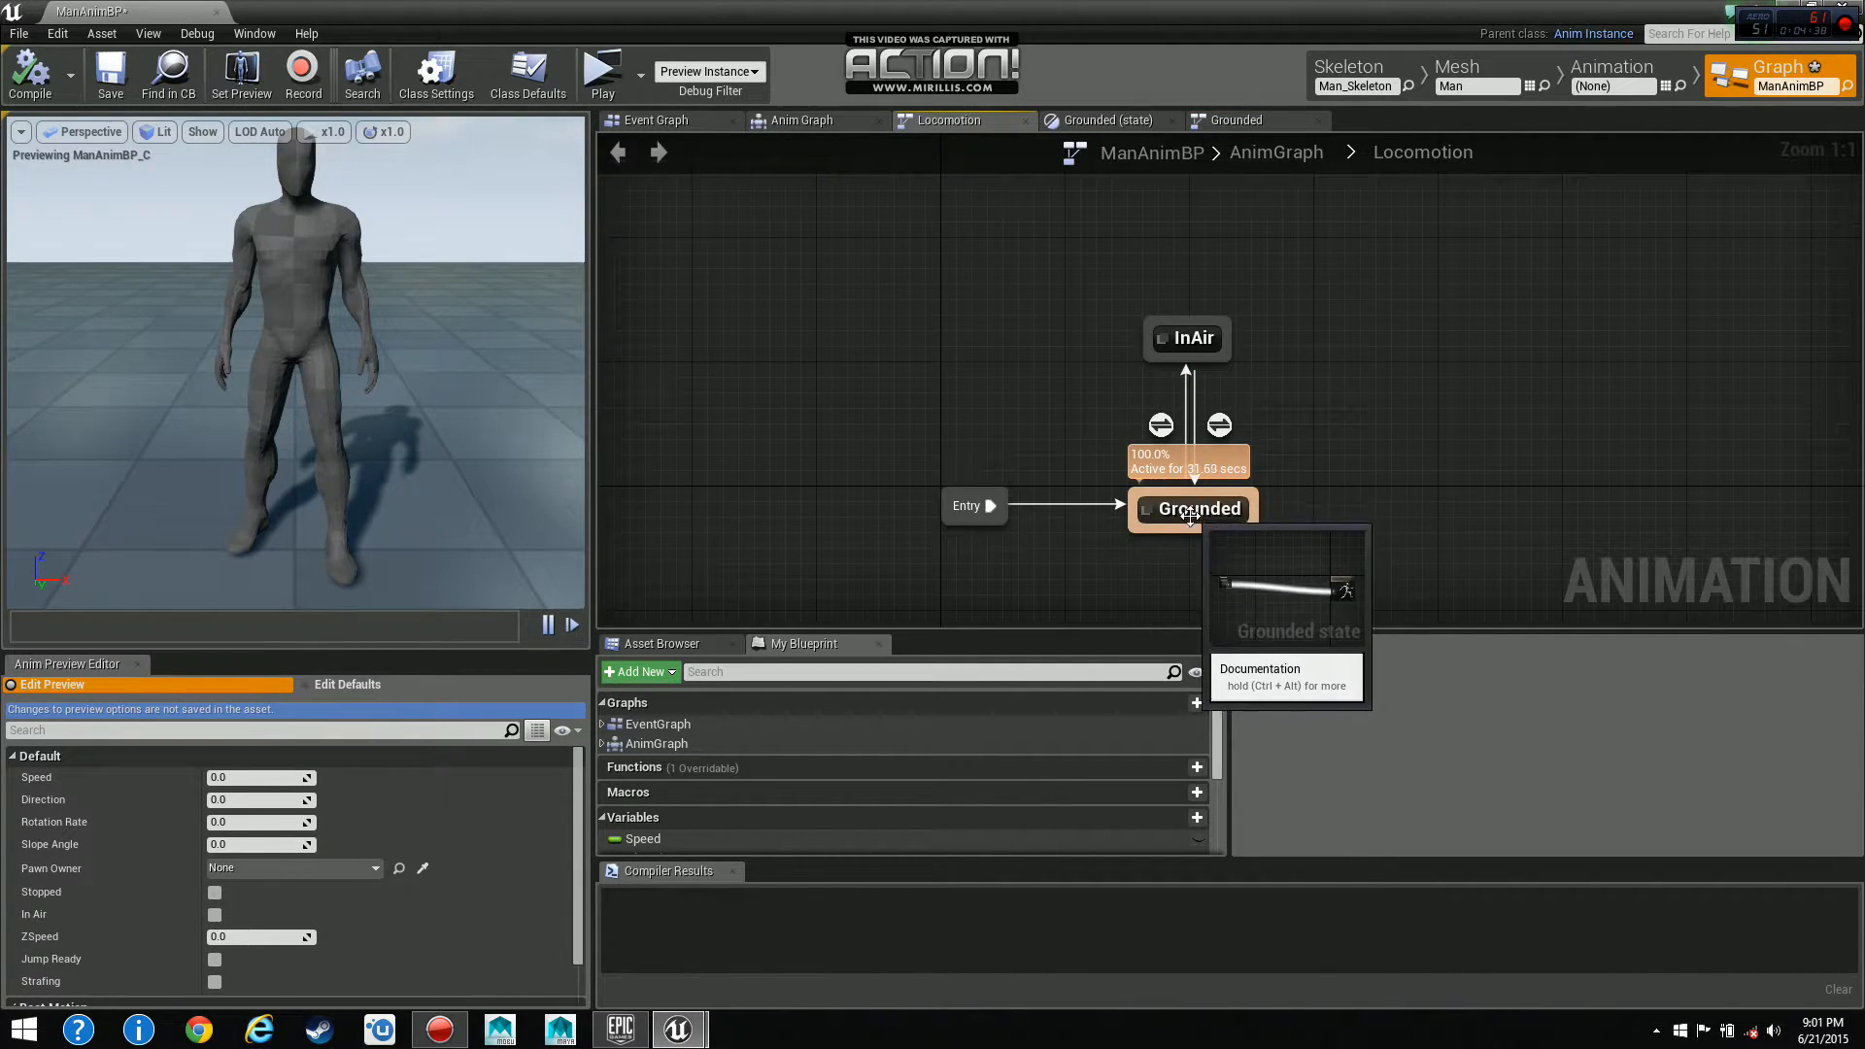
pyautogui.moveTo(1218, 425)
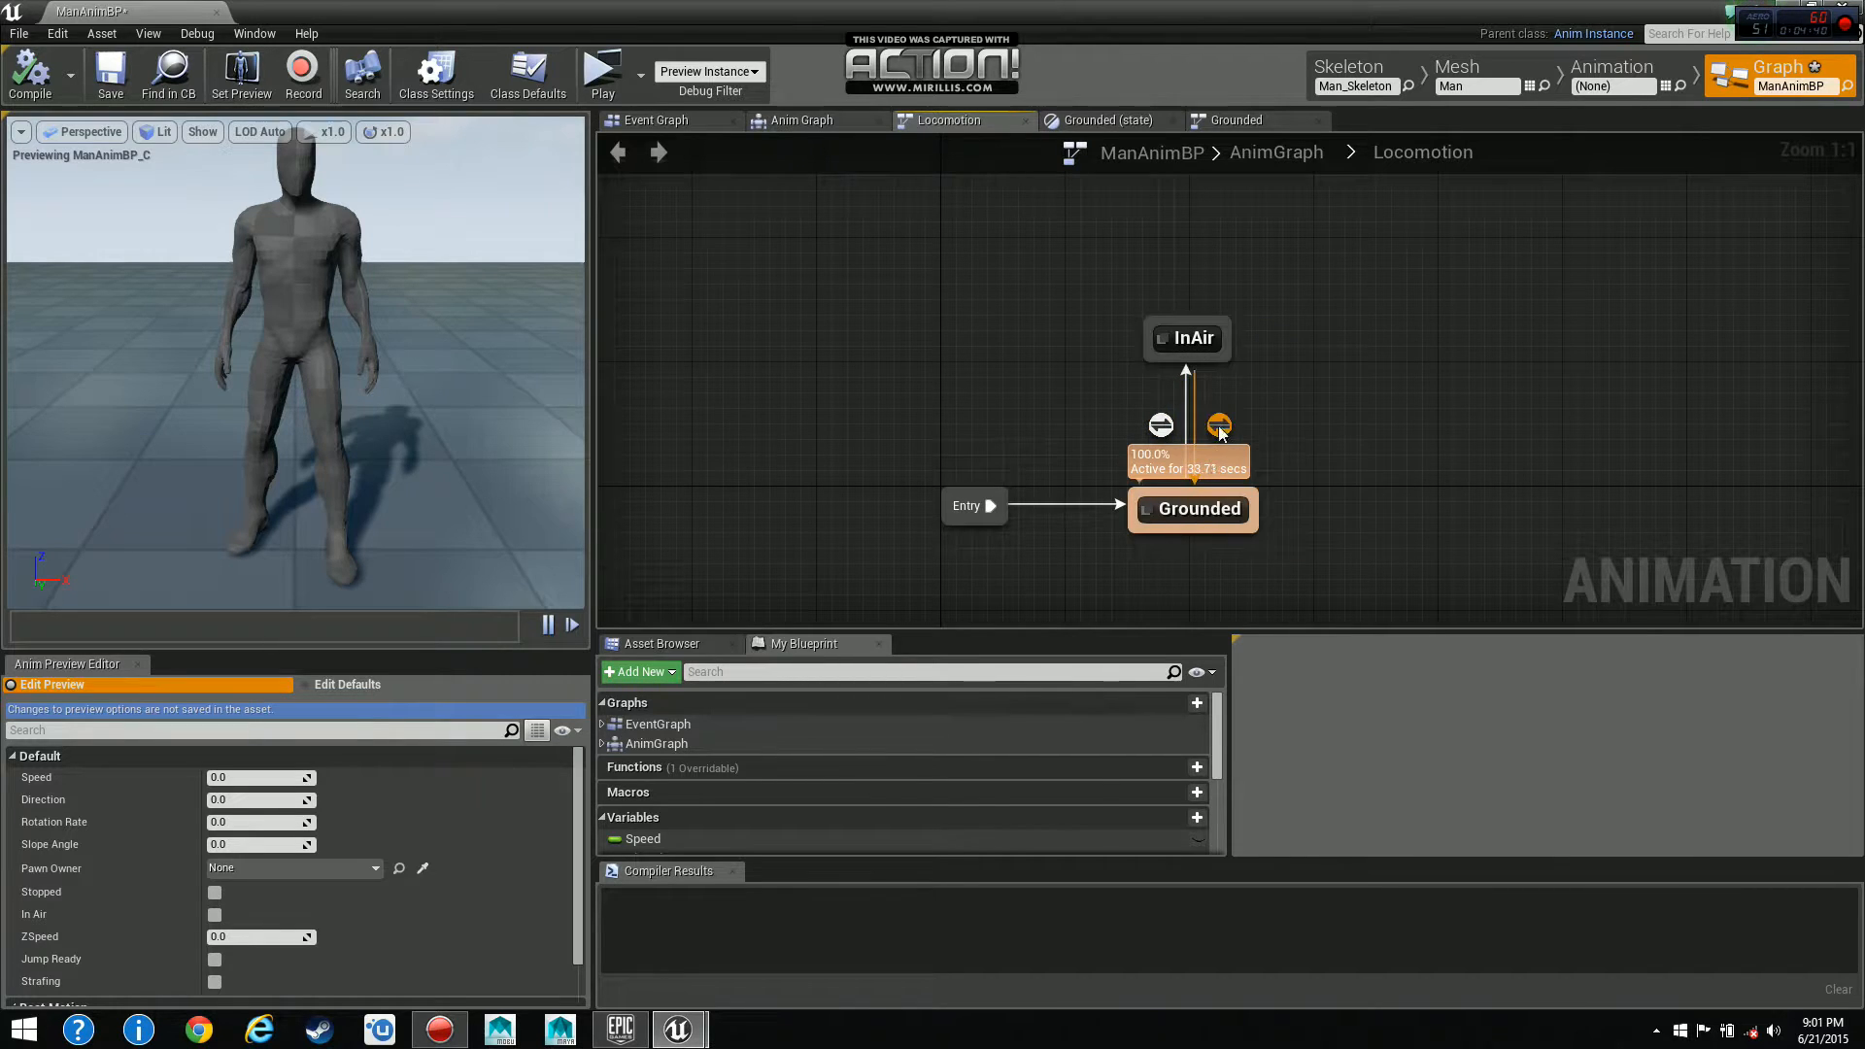
pyautogui.doubleClick(1190, 509)
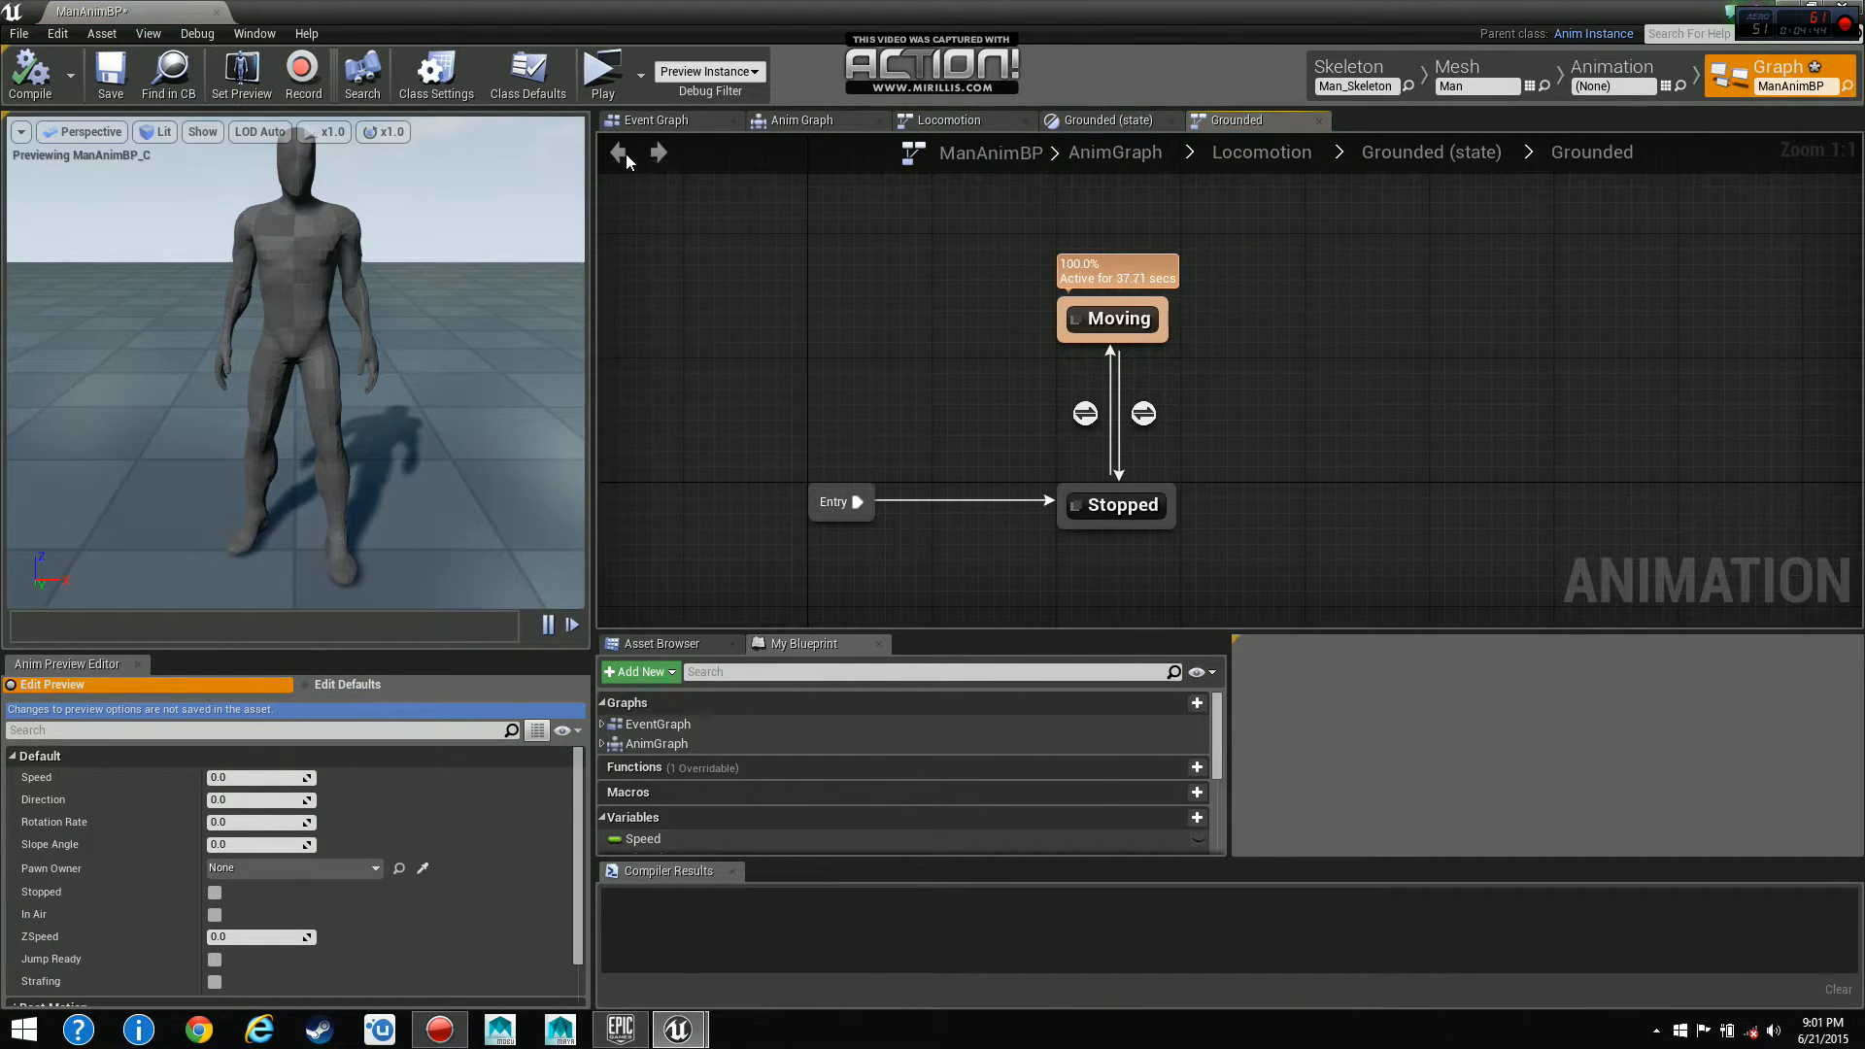
# Reopen the Grounded state machine and show the Moving state's animation graph.
pyautogui.click(615, 152)
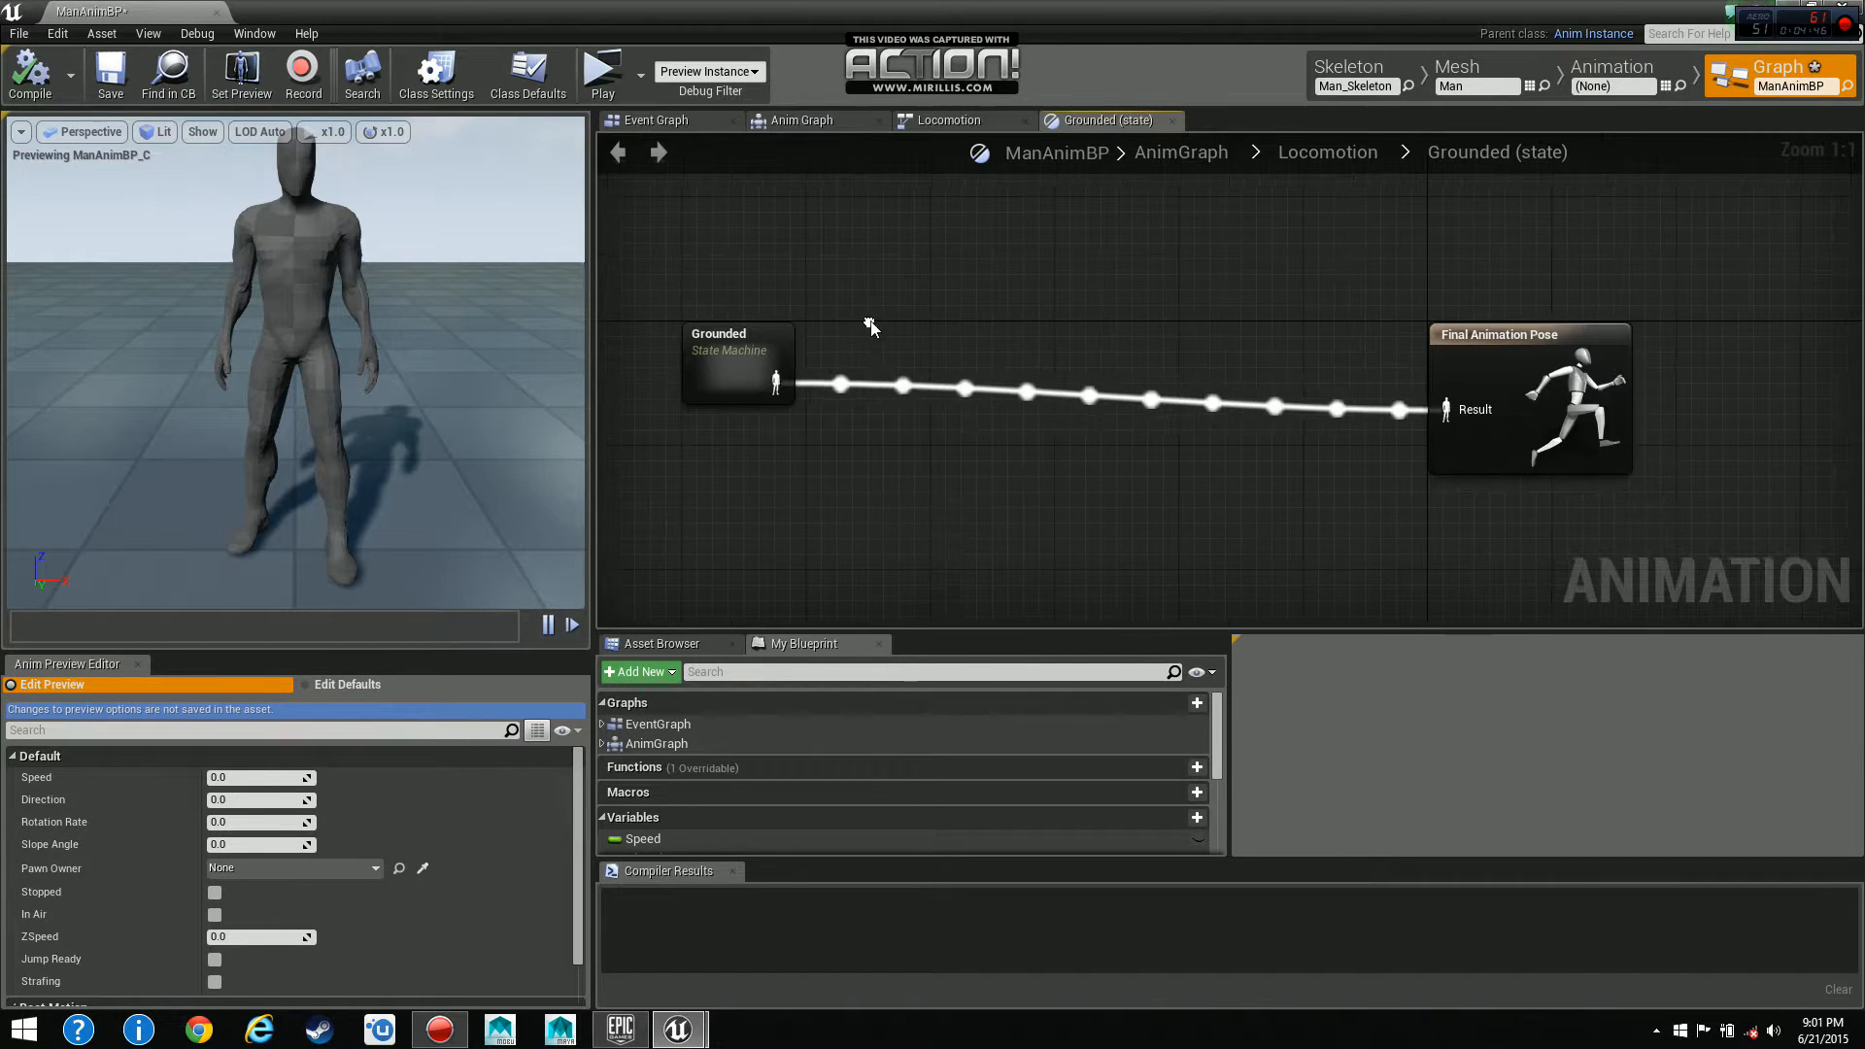
pyautogui.click(738, 380)
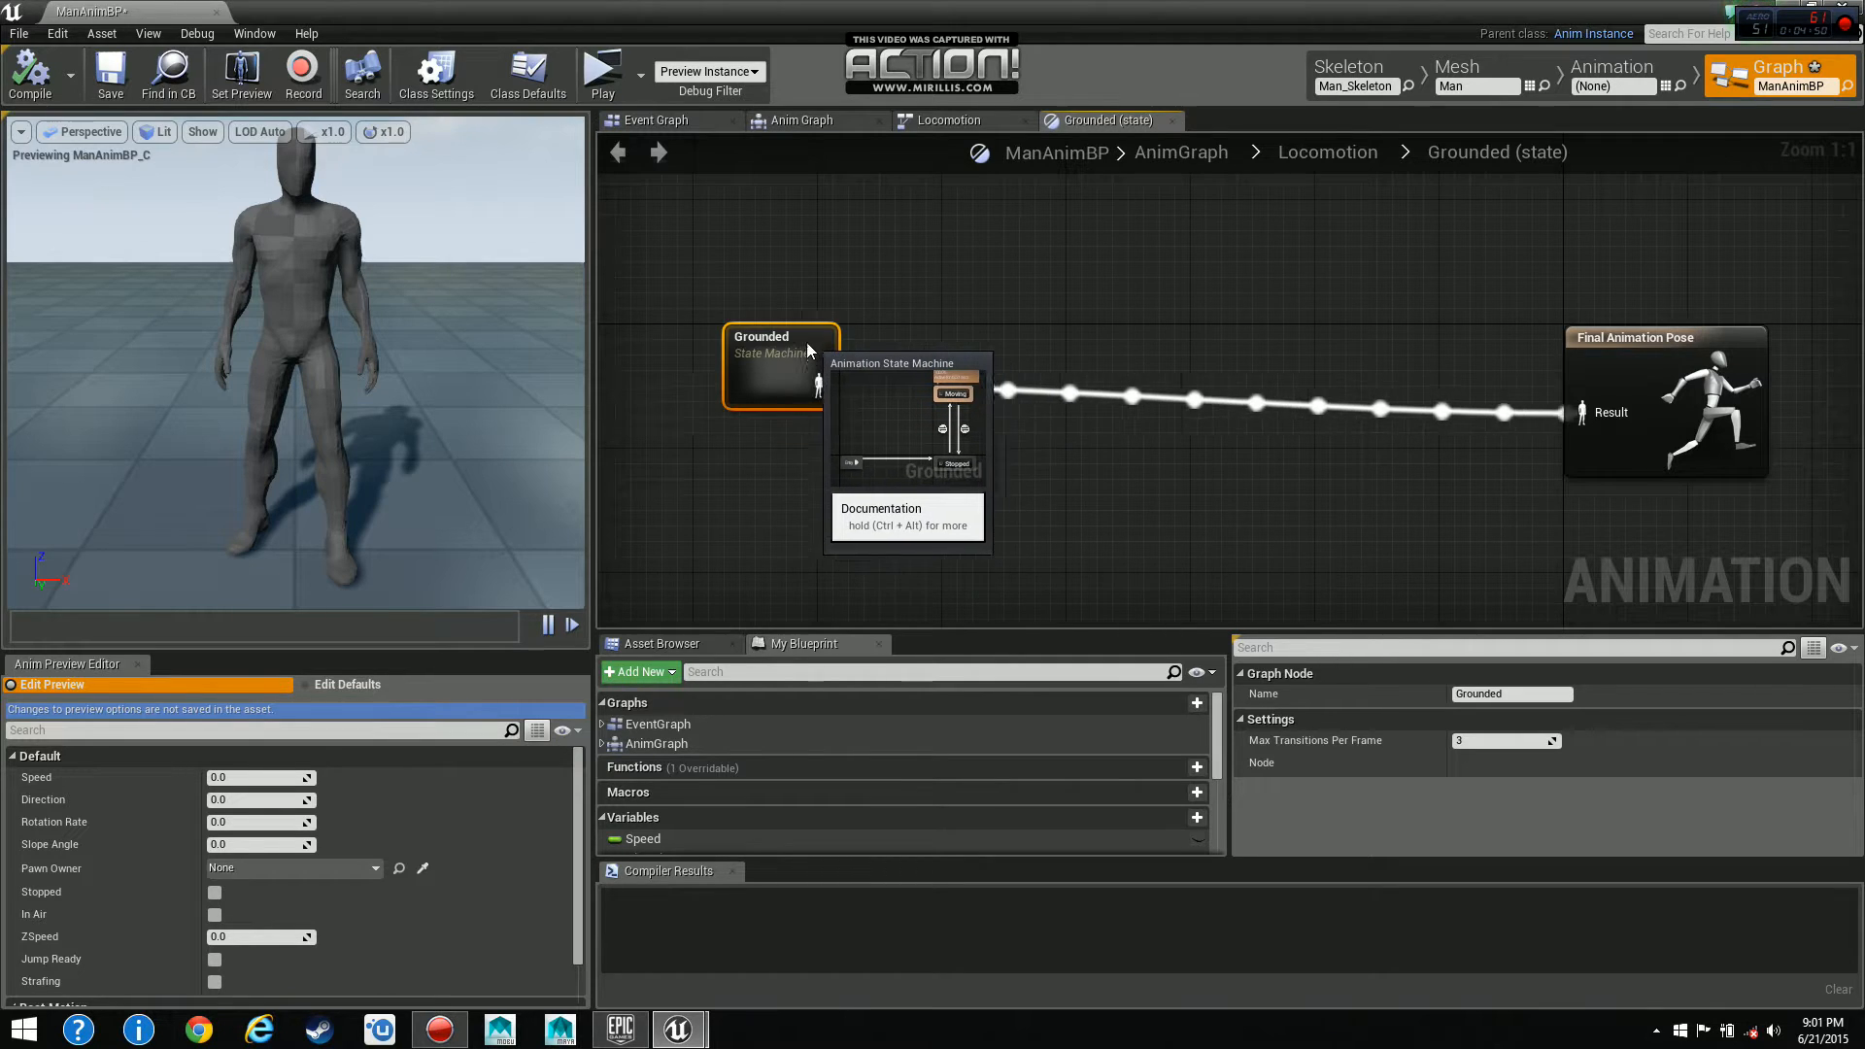
pyautogui.moveTo(876, 285)
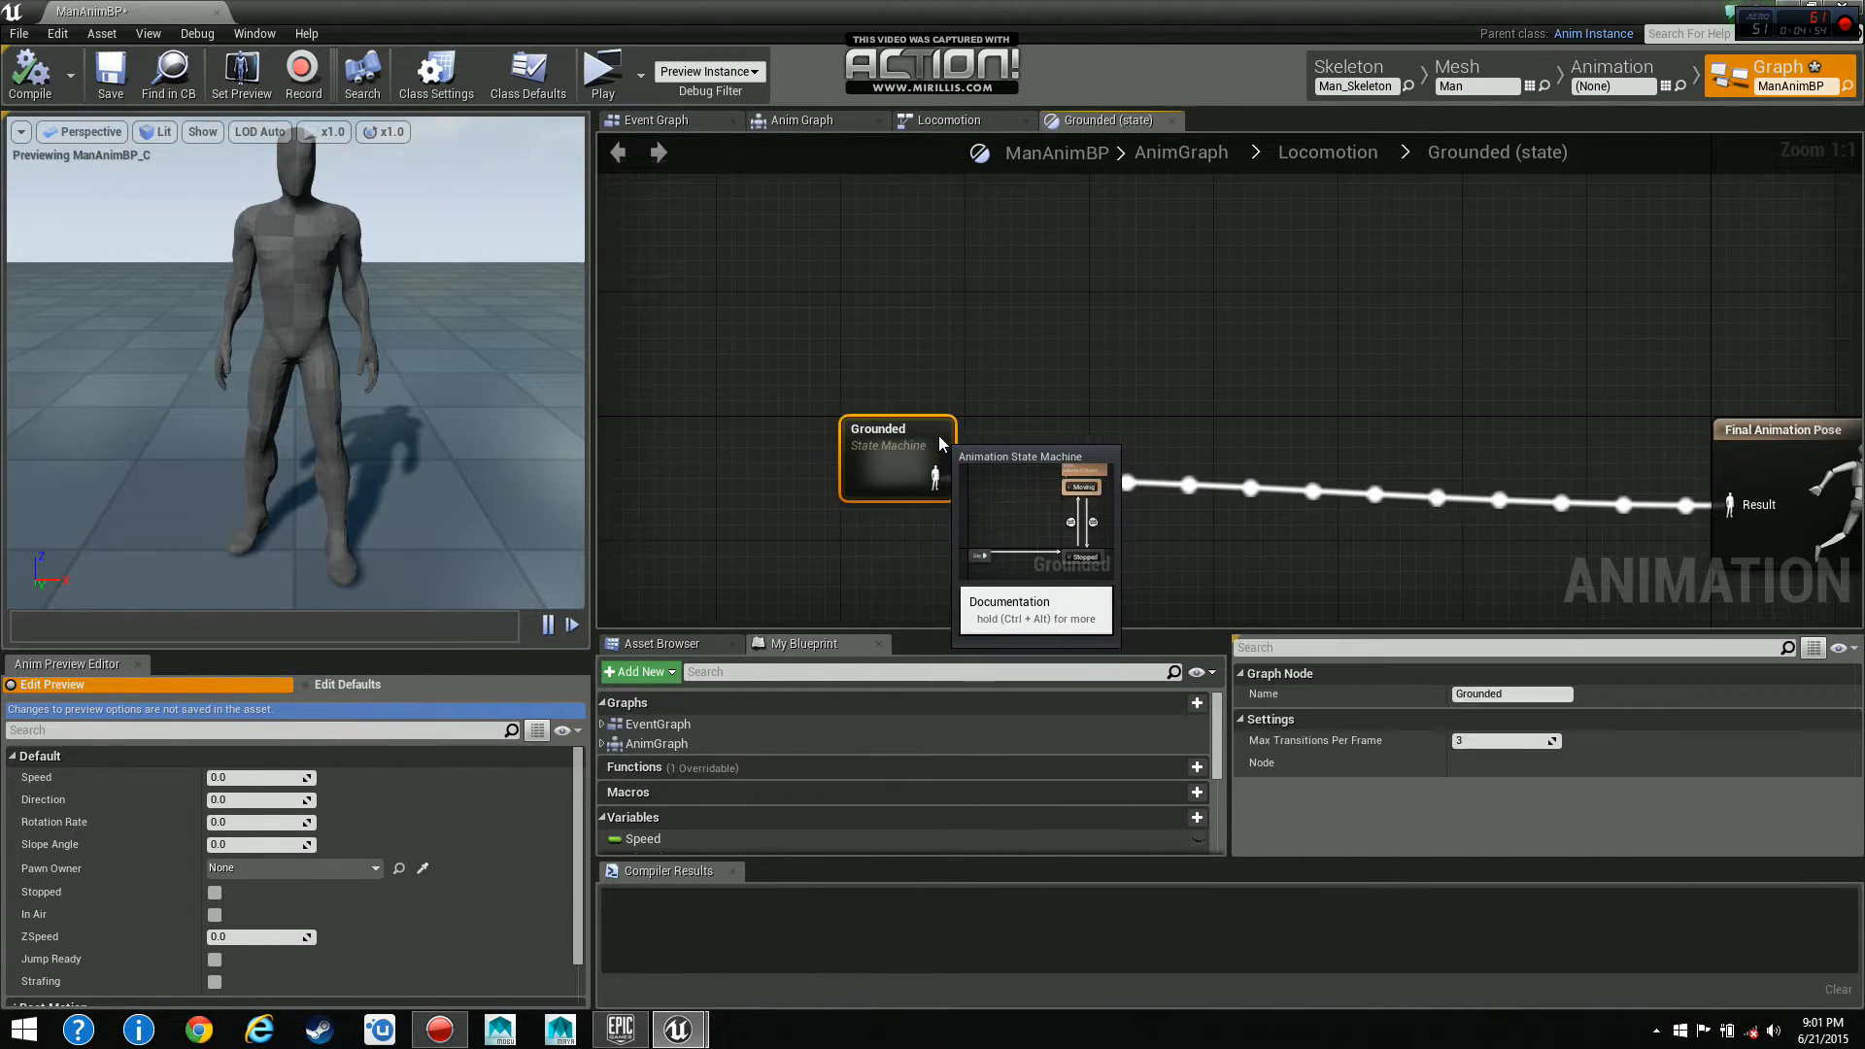
pyautogui.doubleClick(894, 459)
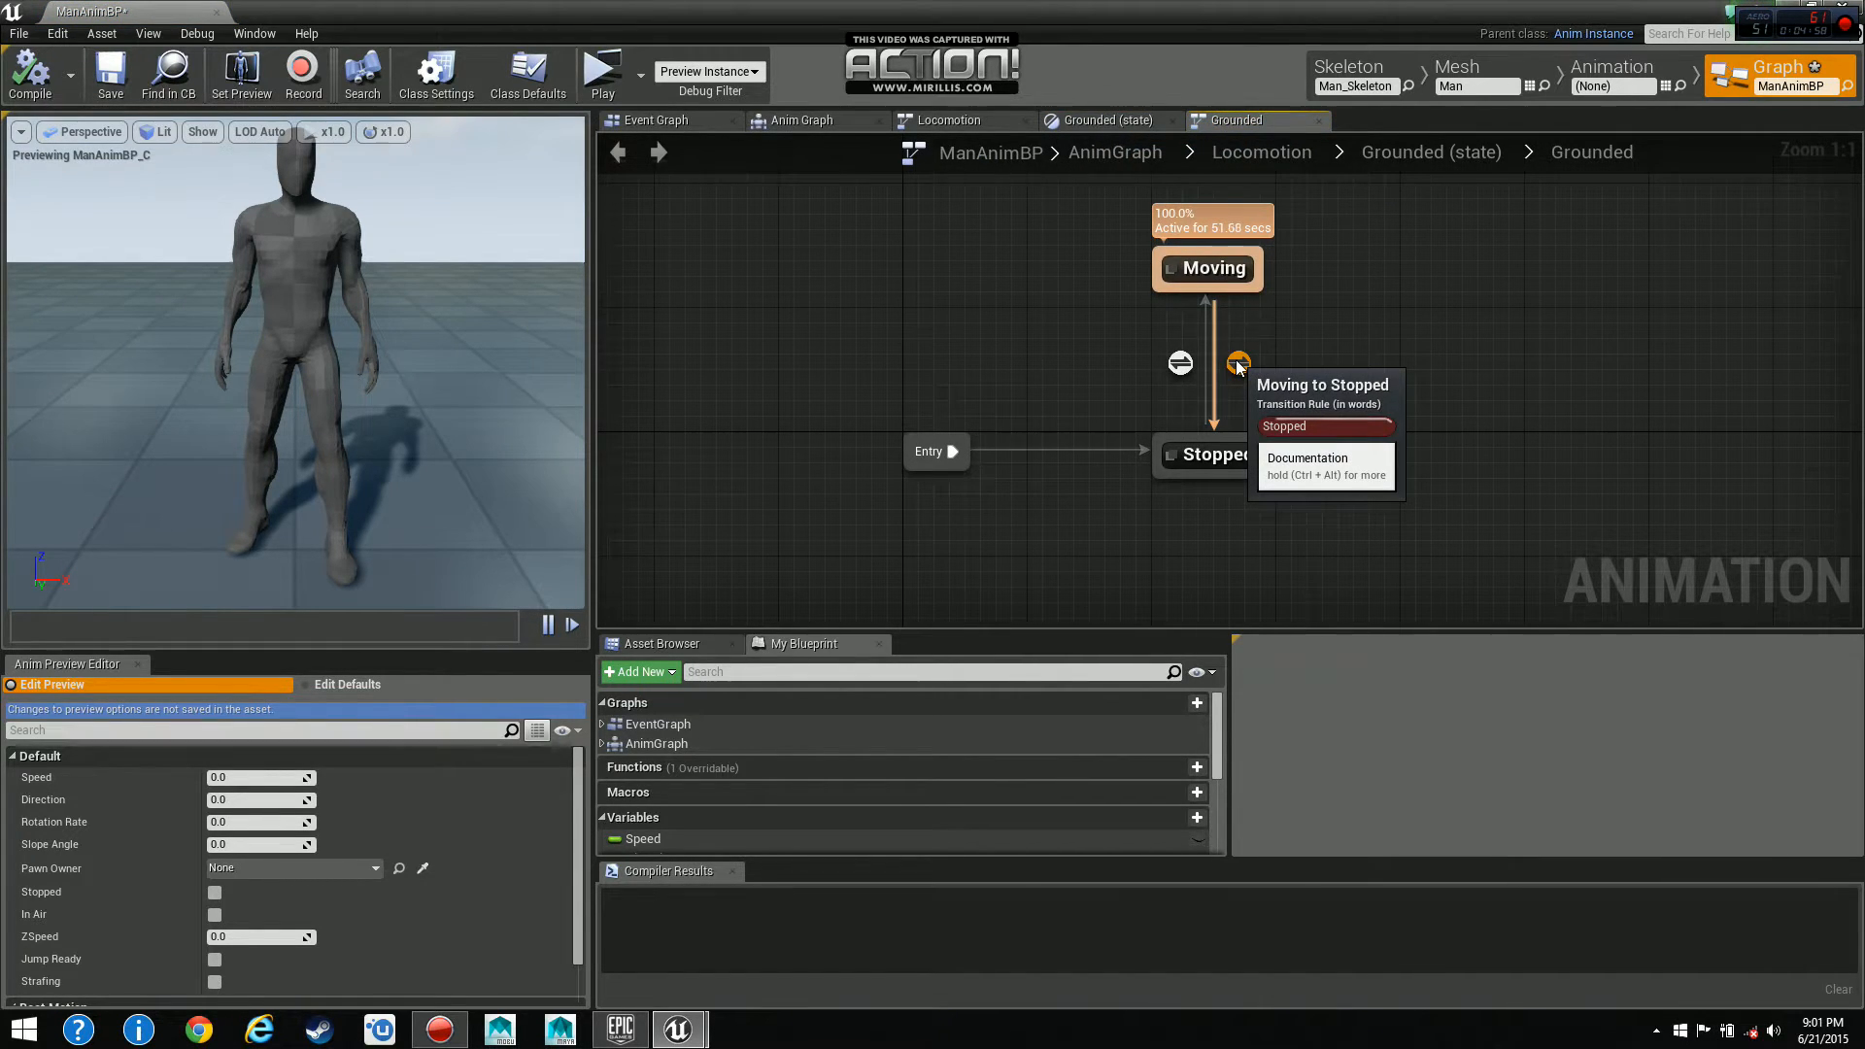
pyautogui.moveTo(1220, 454)
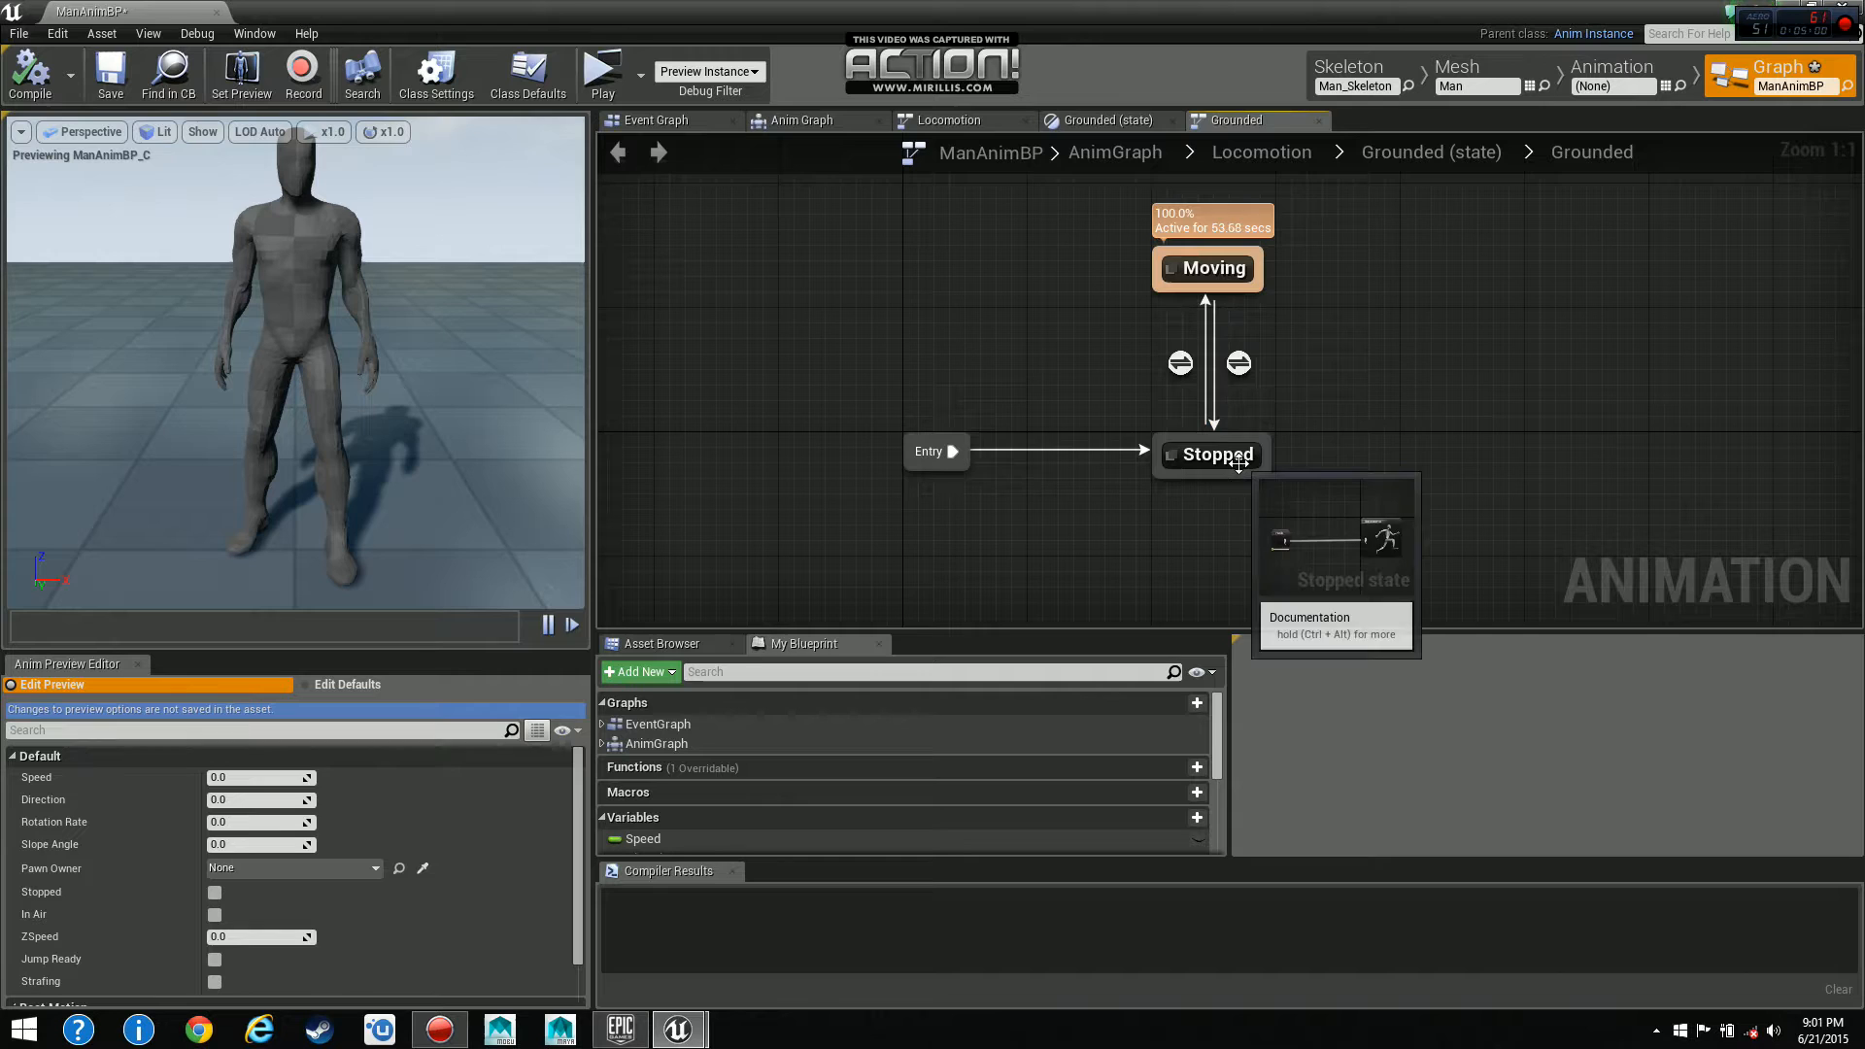
pyautogui.doubleClick(1207, 268)
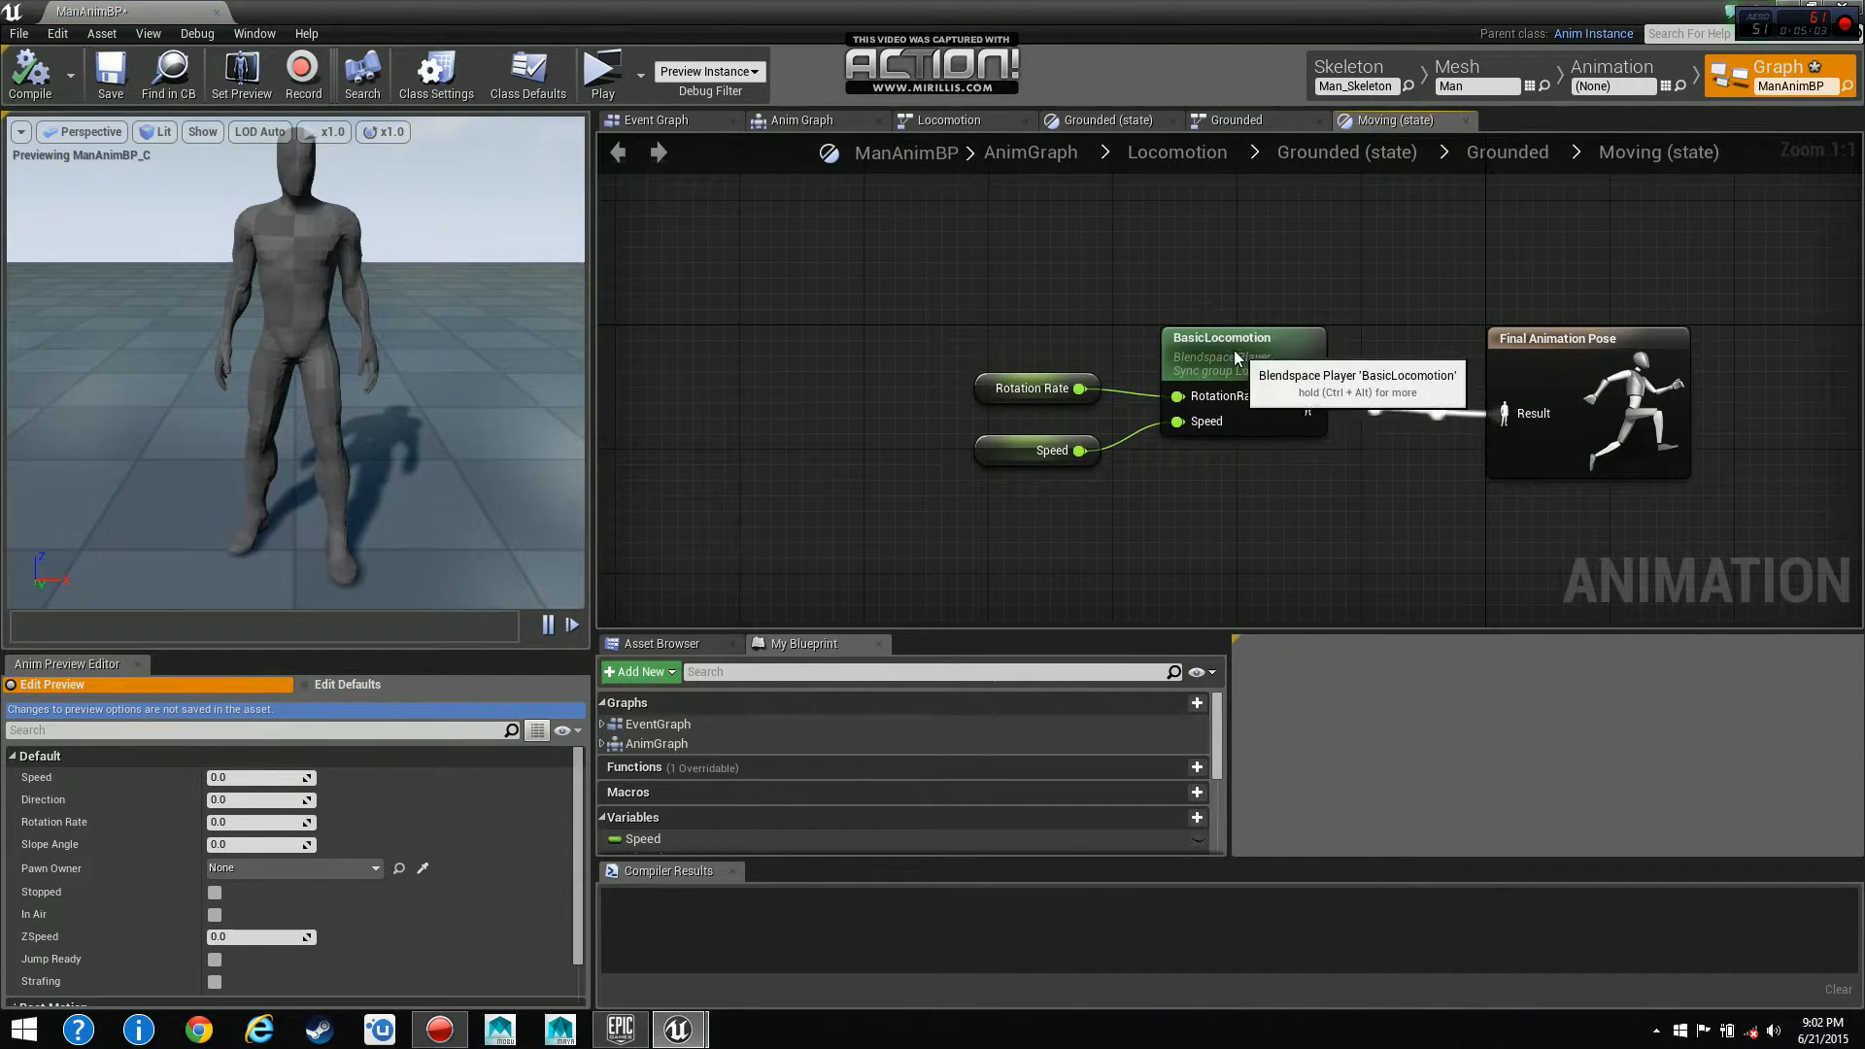
# View the BasicLocomotion blend space mapped by RotationRate and Speed, then close back to the level.
pyautogui.doubleClick(1222, 337)
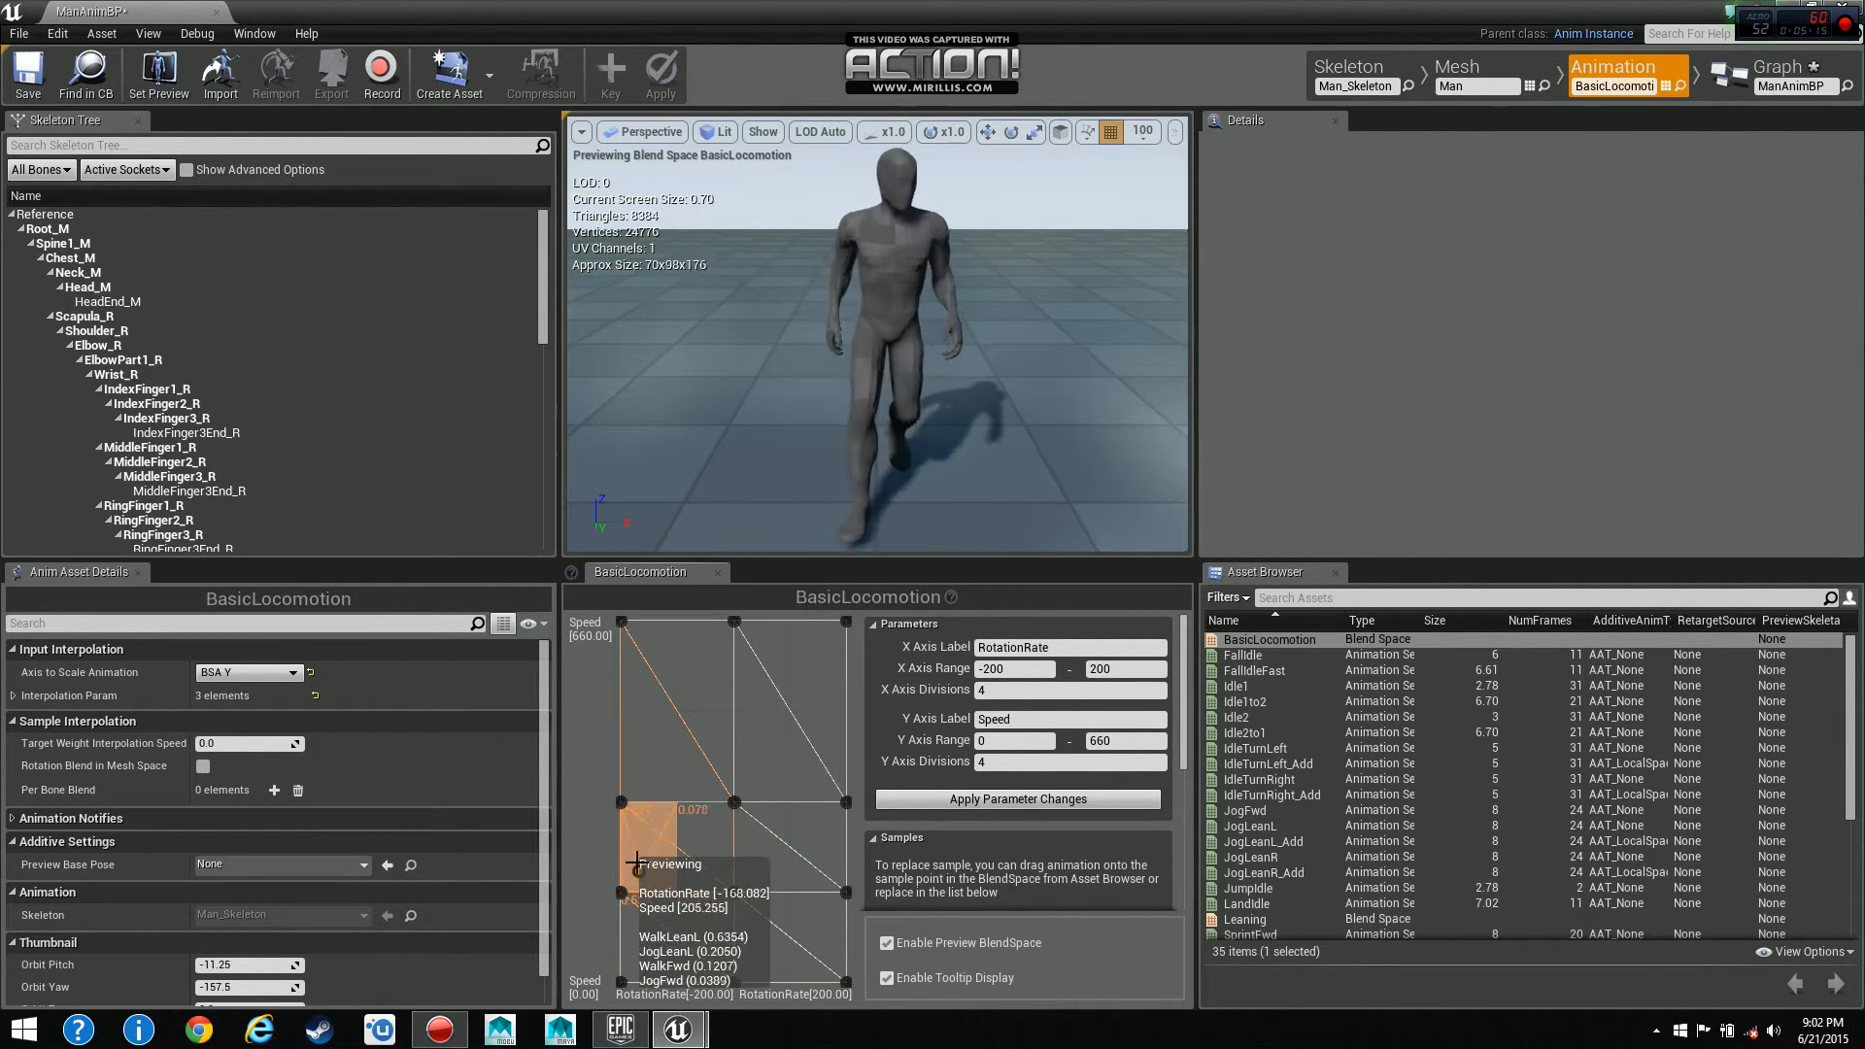
pyautogui.moveTo(833, 688)
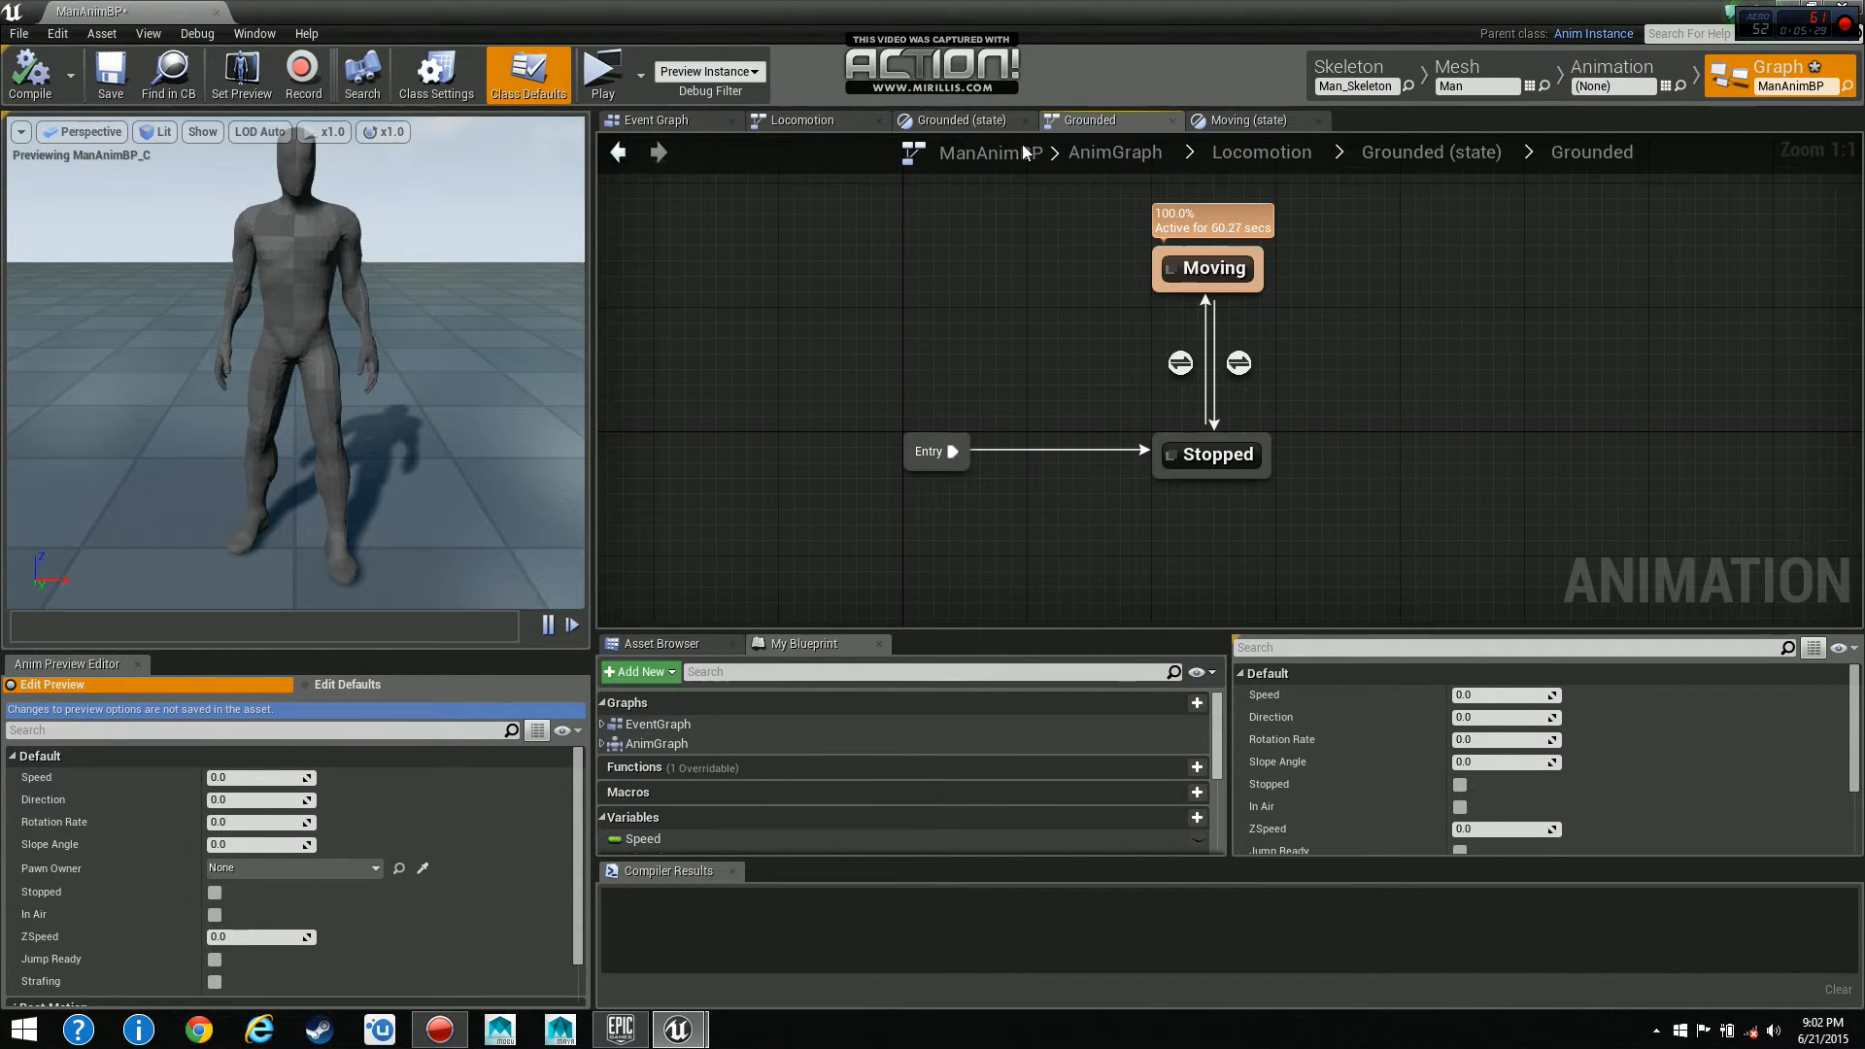
pyautogui.click(653, 121)
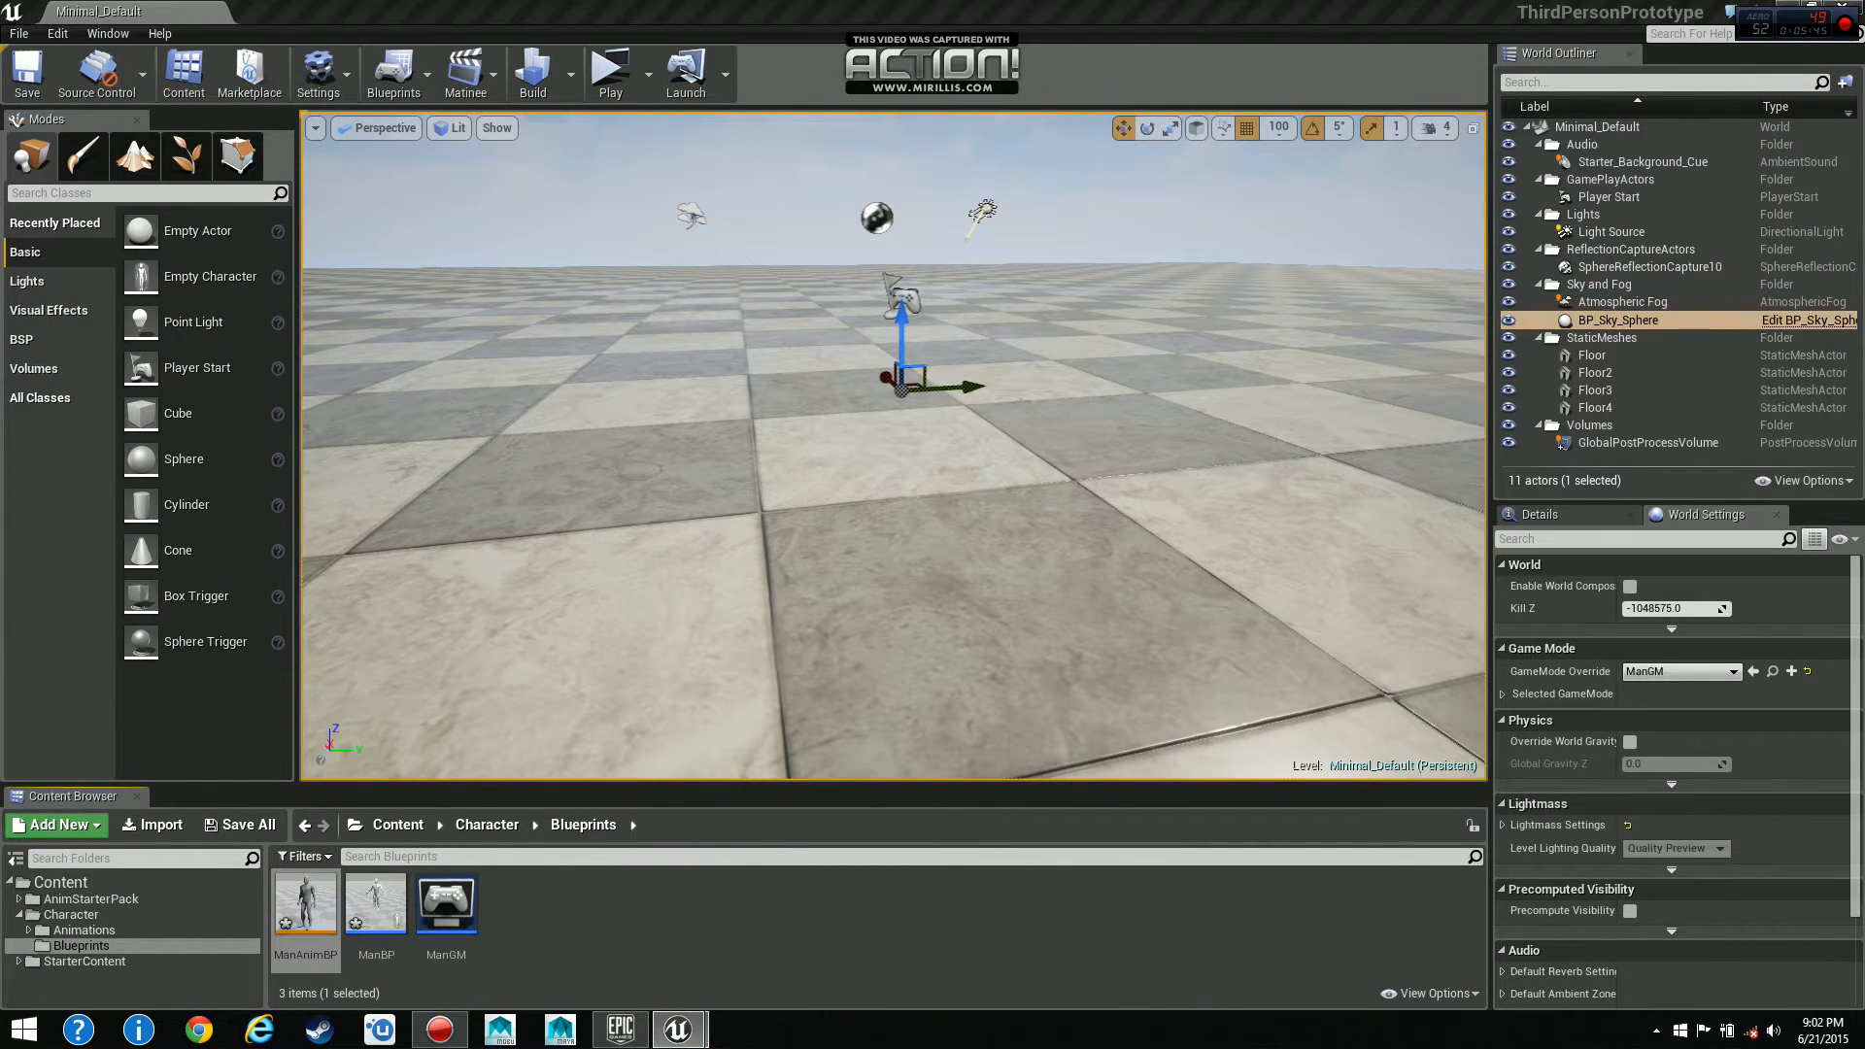
pyautogui.moveTo(375, 903)
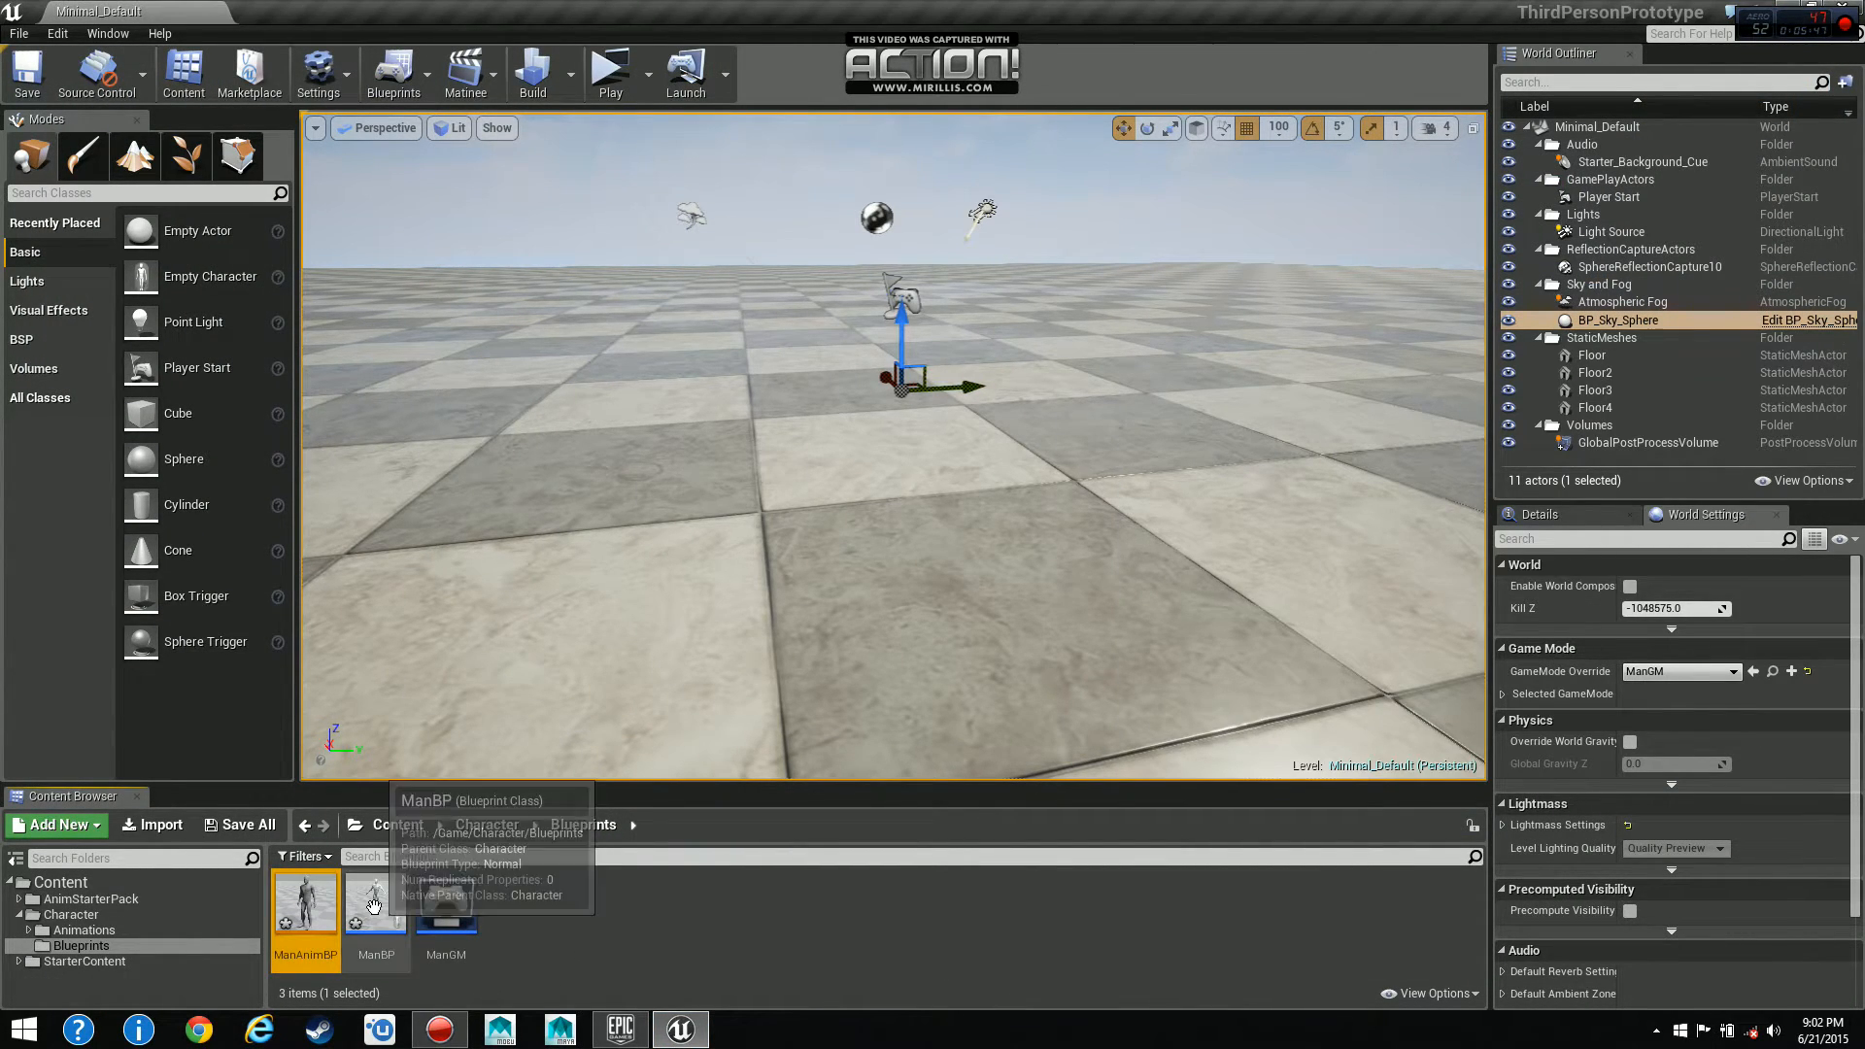
# Check ManBP's Mesh anim blueprint class is ManAnimBP, then play the level with the character.
pyautogui.doubleClick(375, 907)
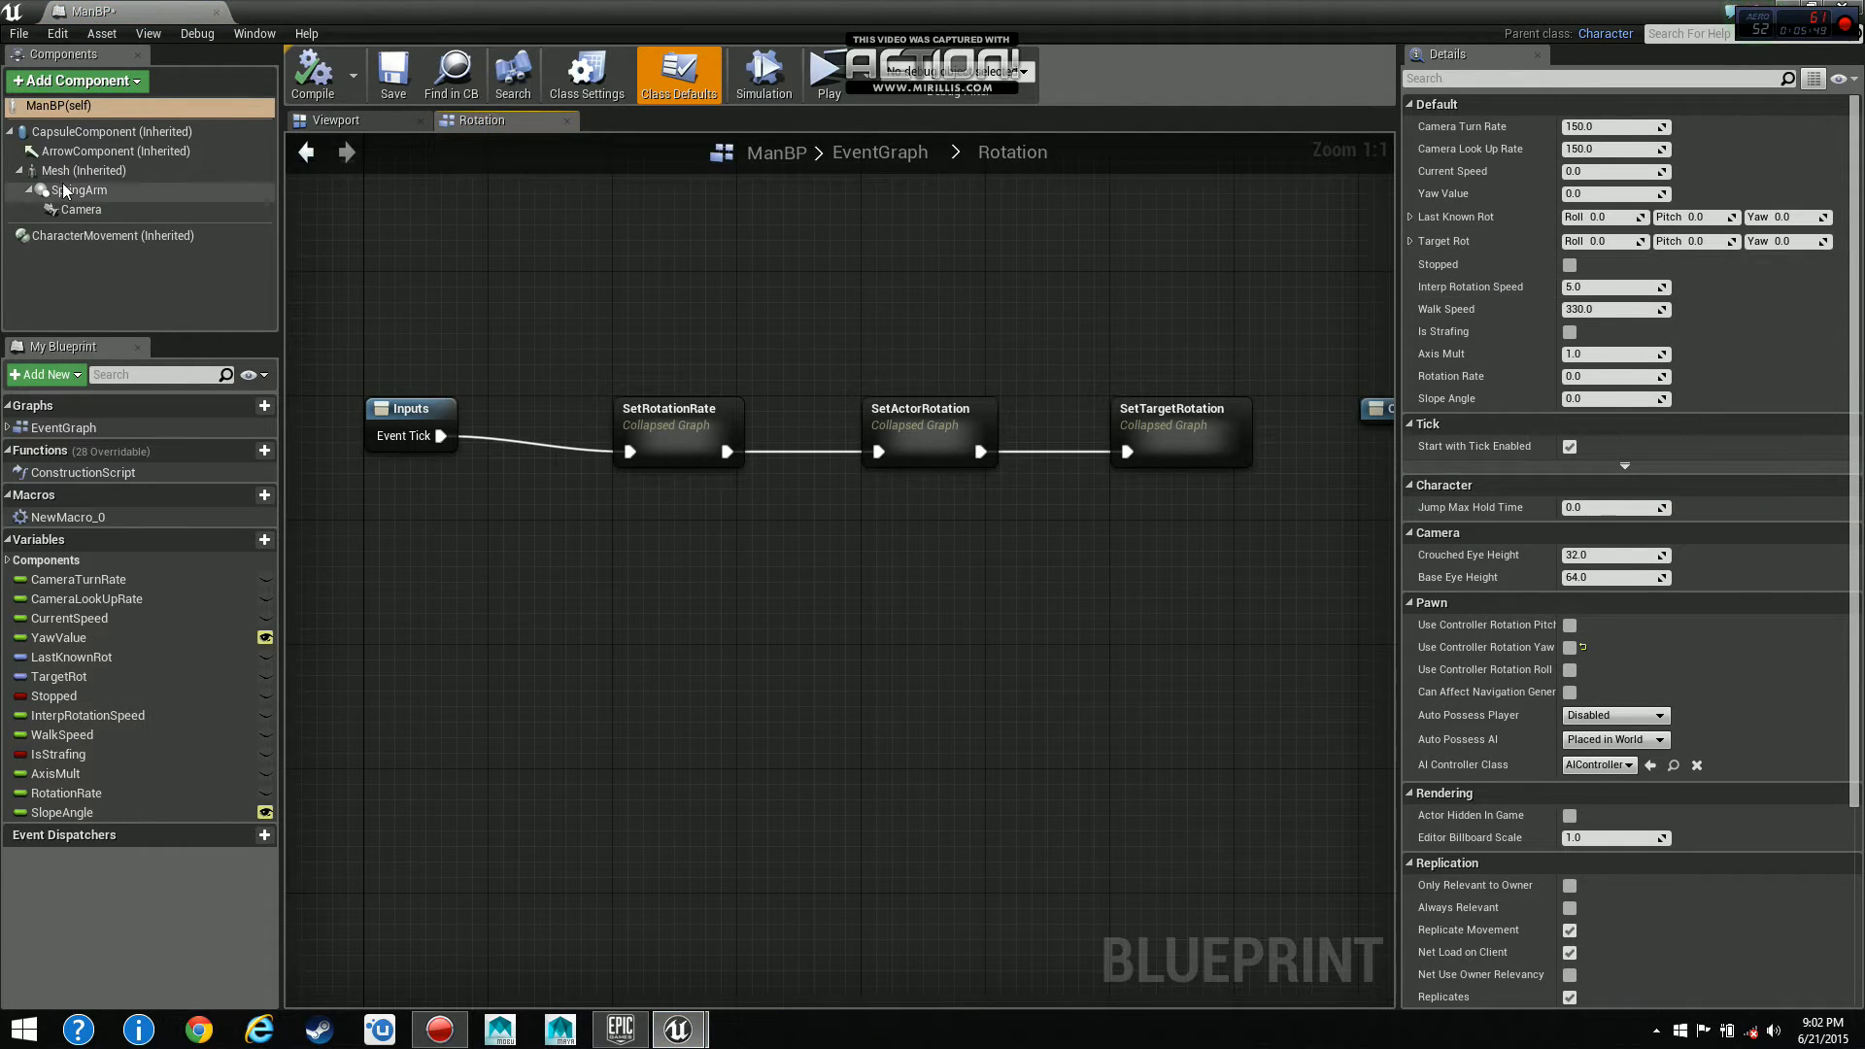
pyautogui.click(83, 170)
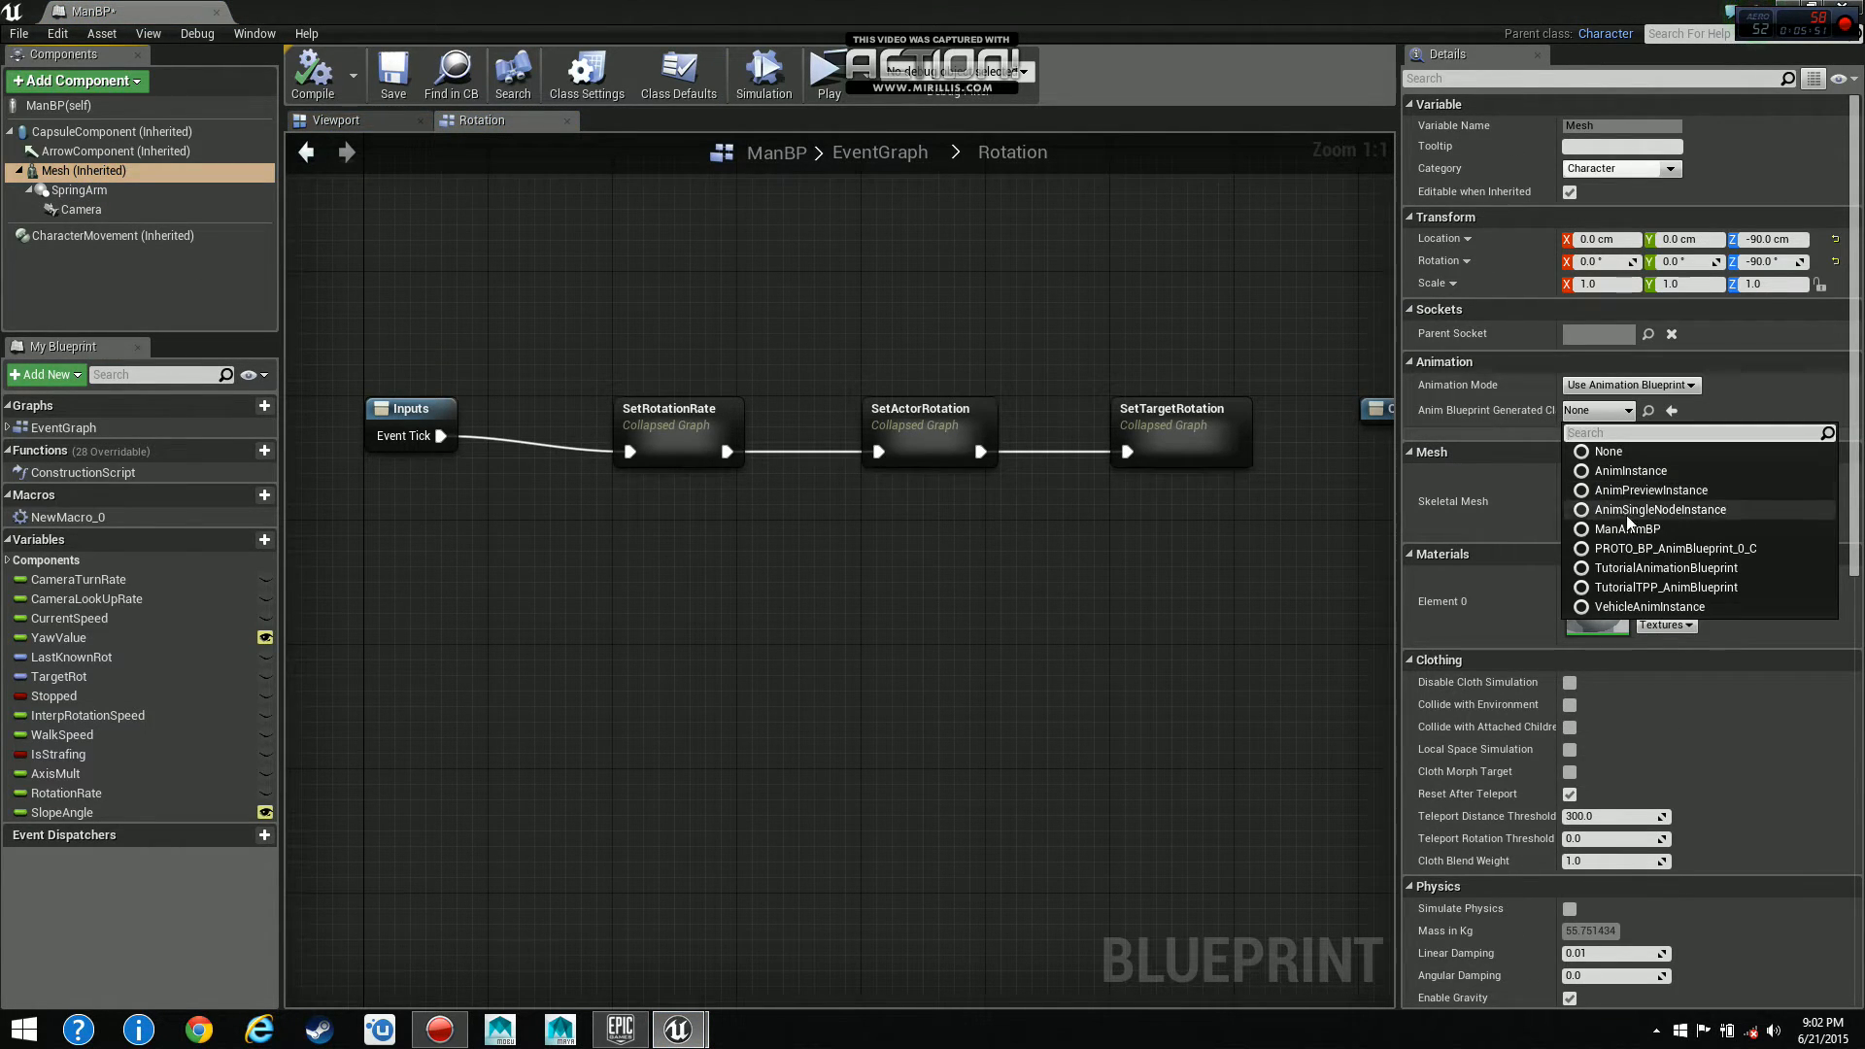
pyautogui.click(1630, 528)
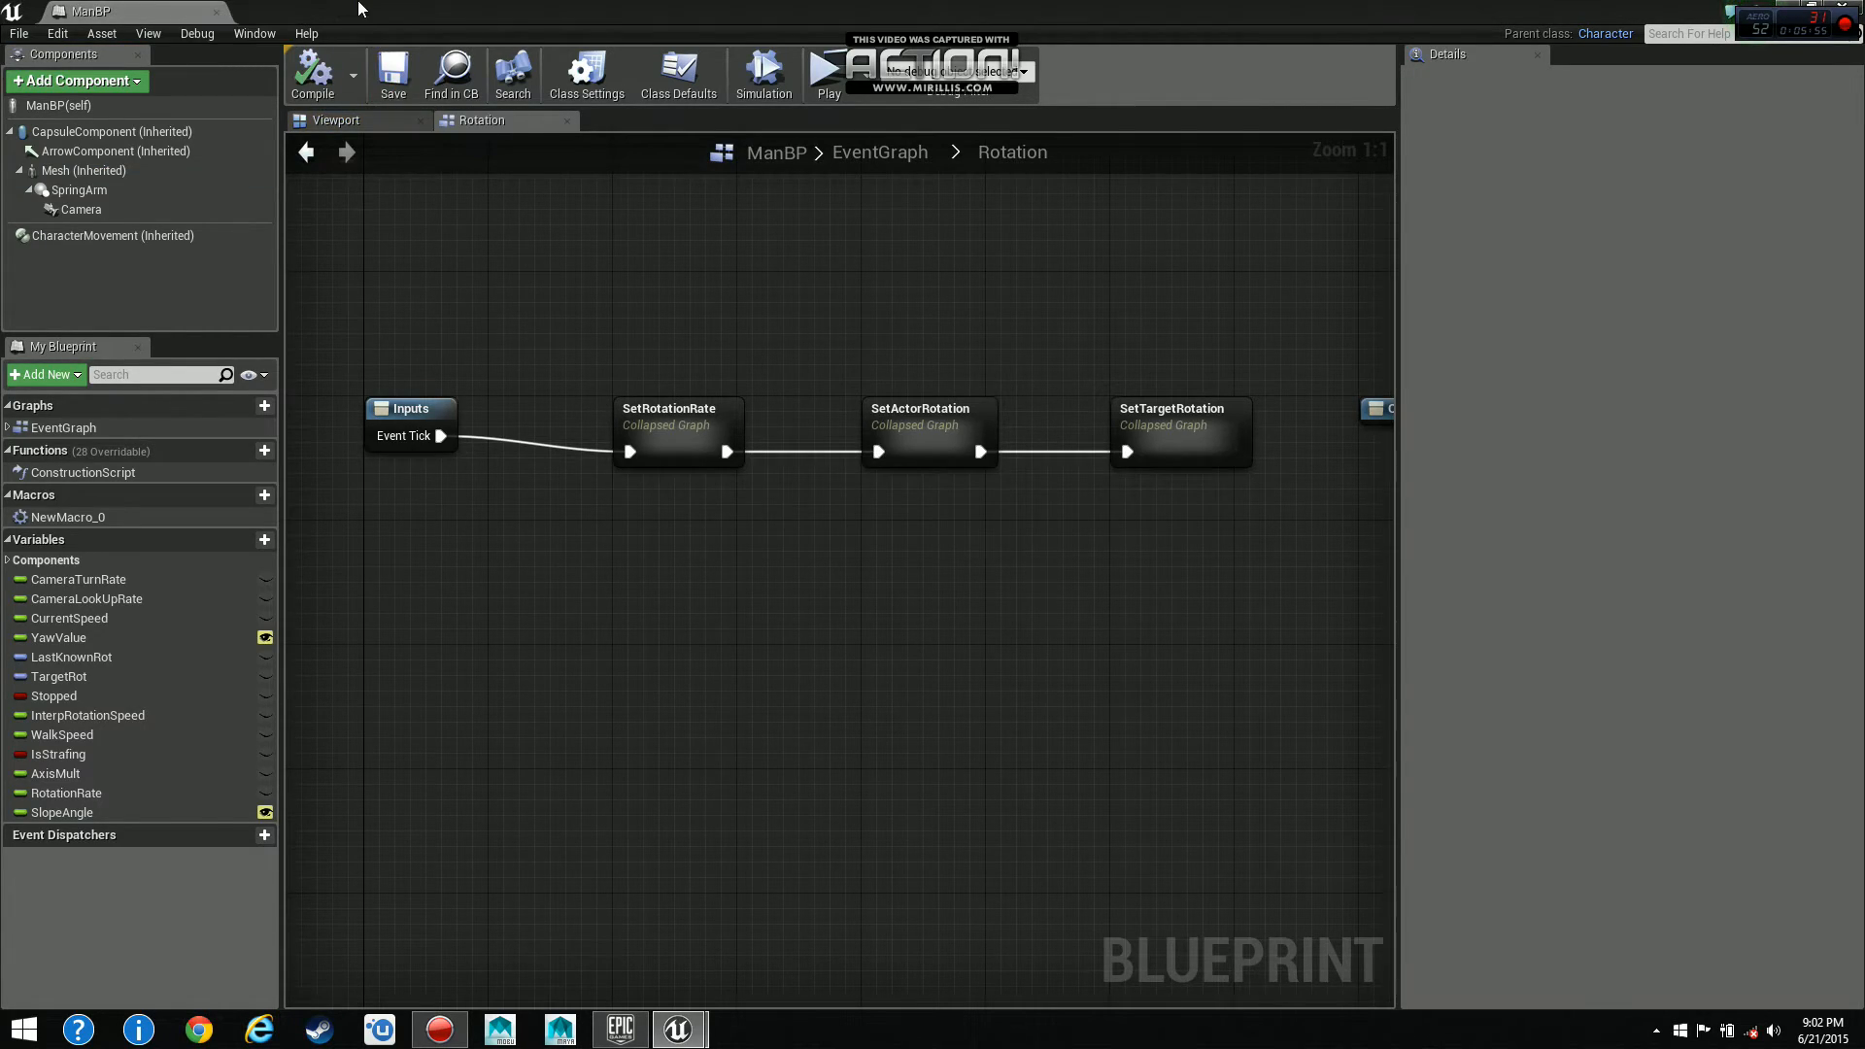
pyautogui.click(825, 72)
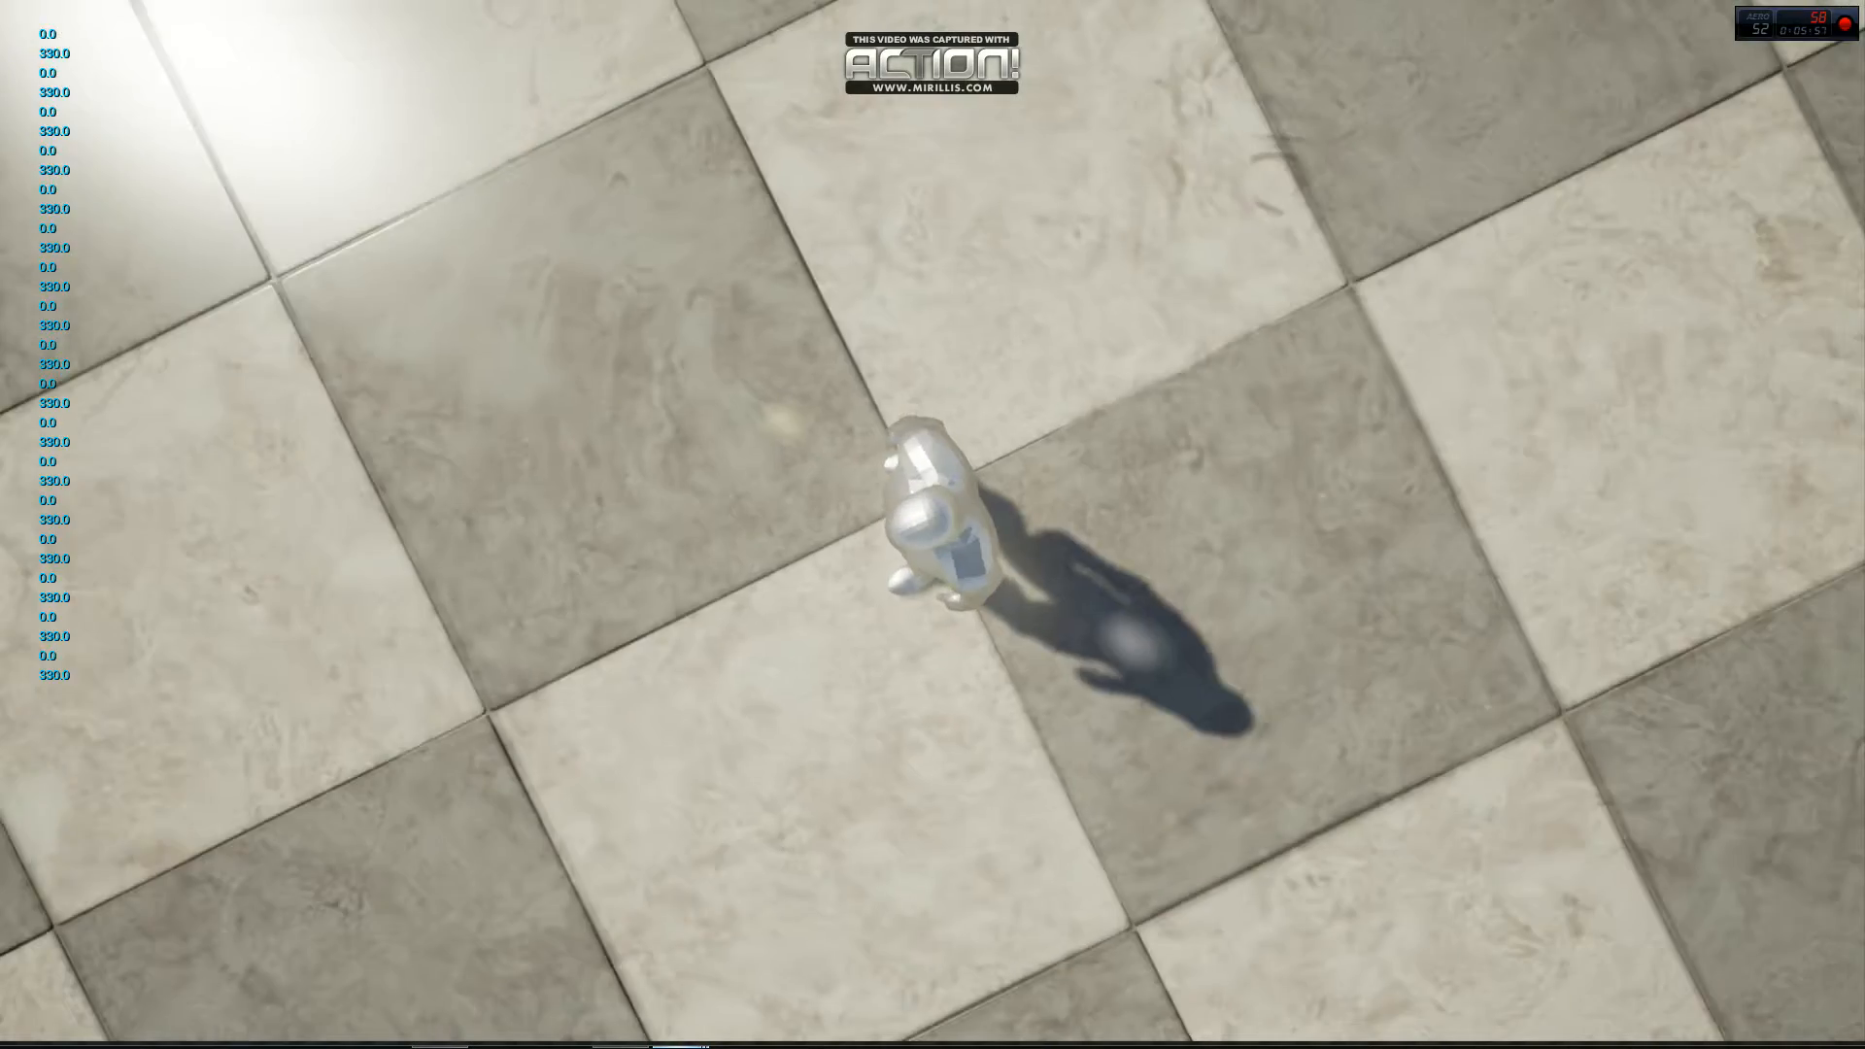